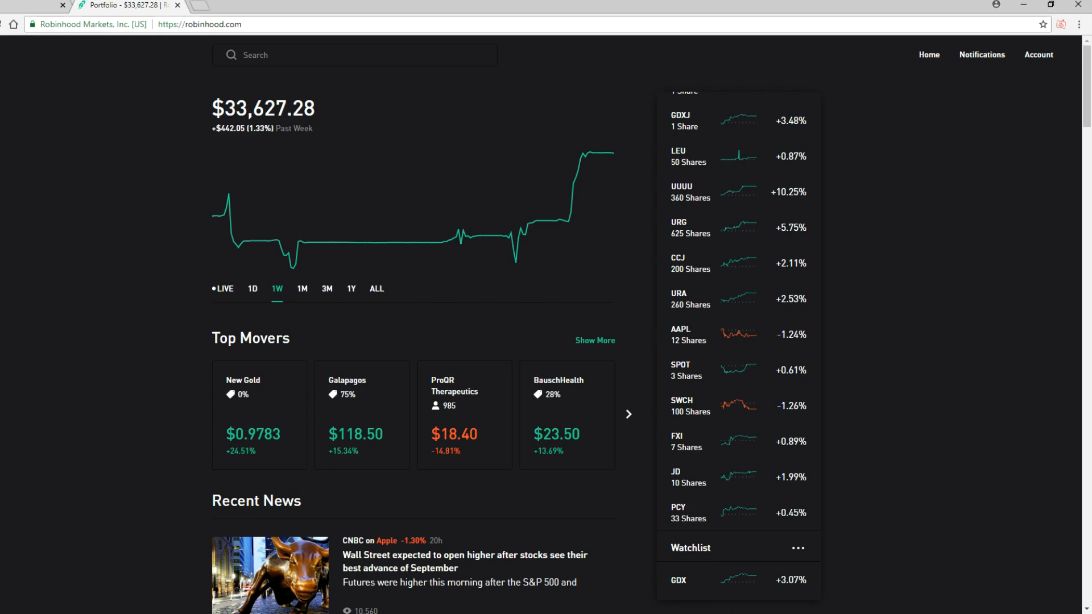
mouse_move(536, 265)
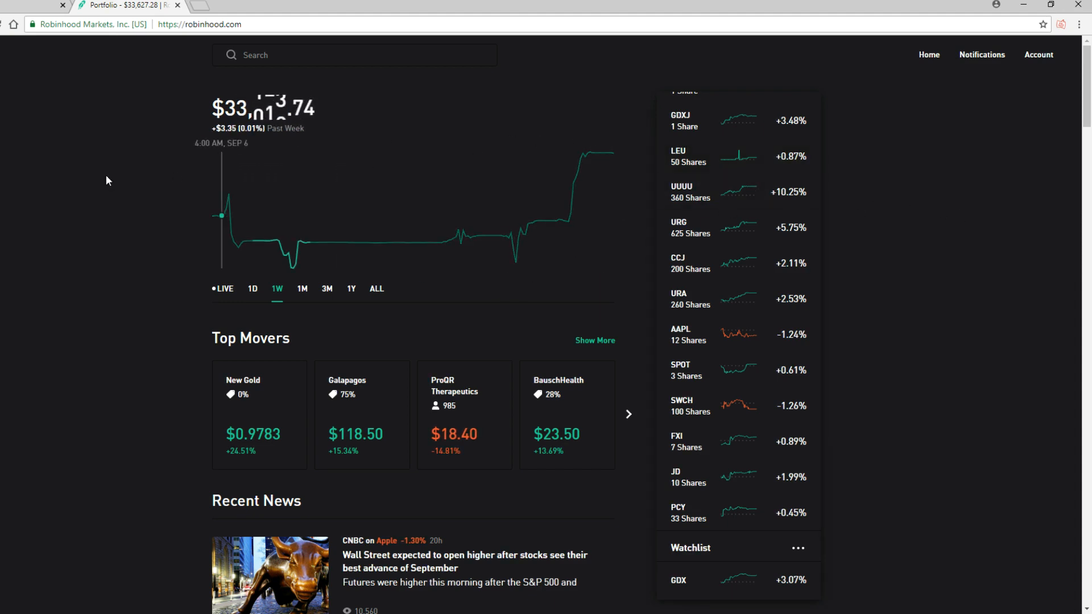
mouse_move(542, 167)
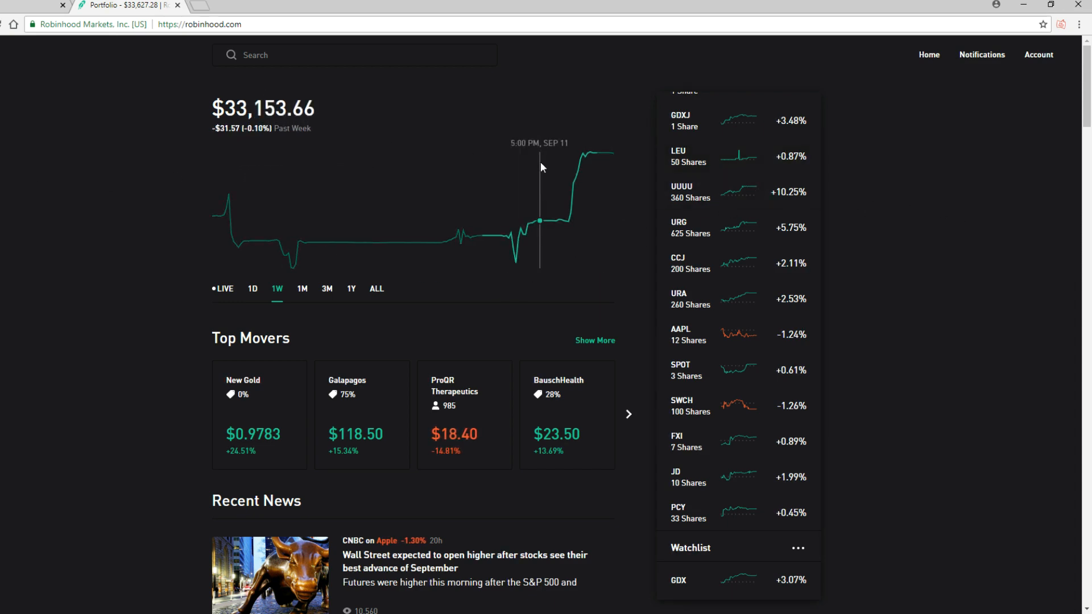
mouse_move(8, 192)
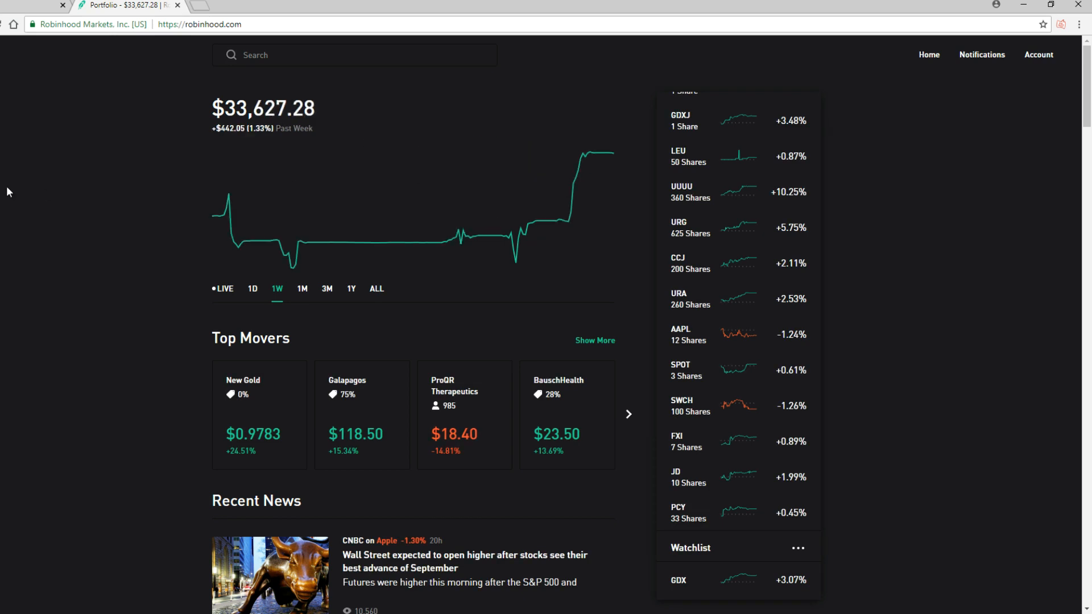
mouse_move(405, 241)
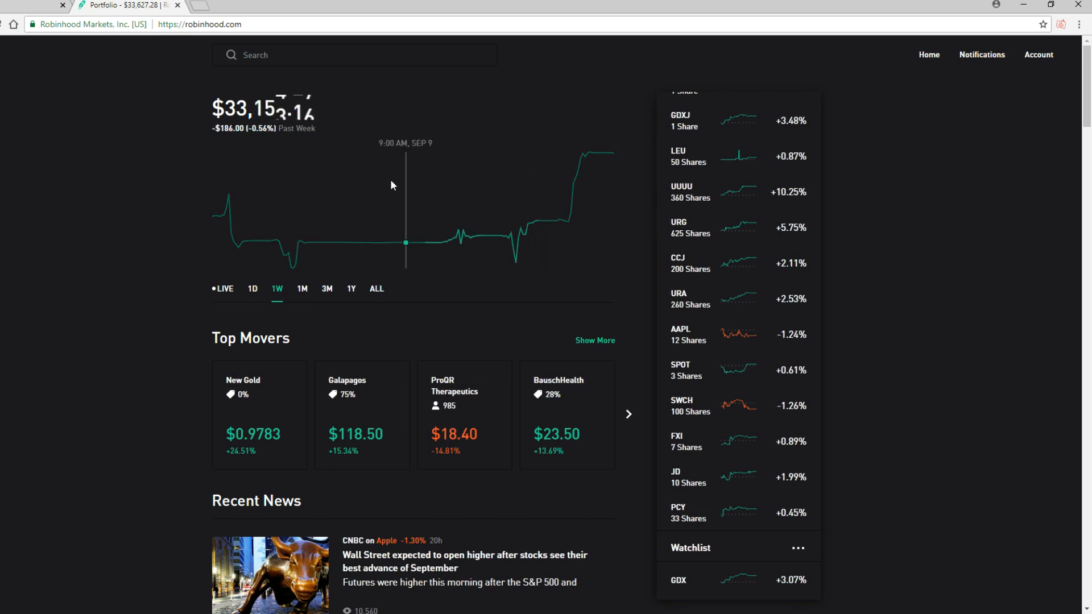
mouse_move(531, 215)
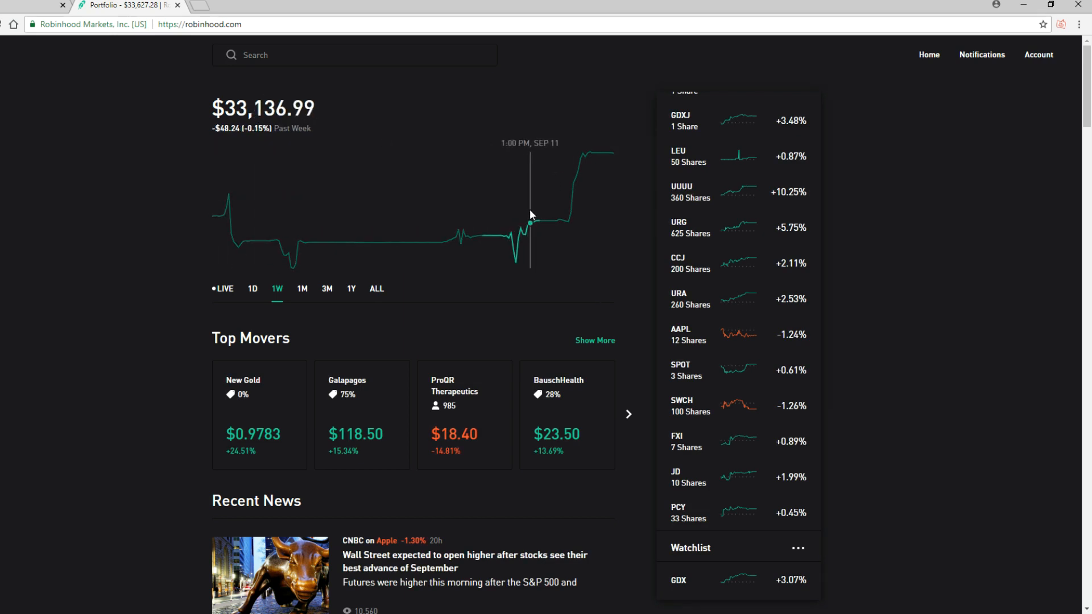
mouse_move(571, 213)
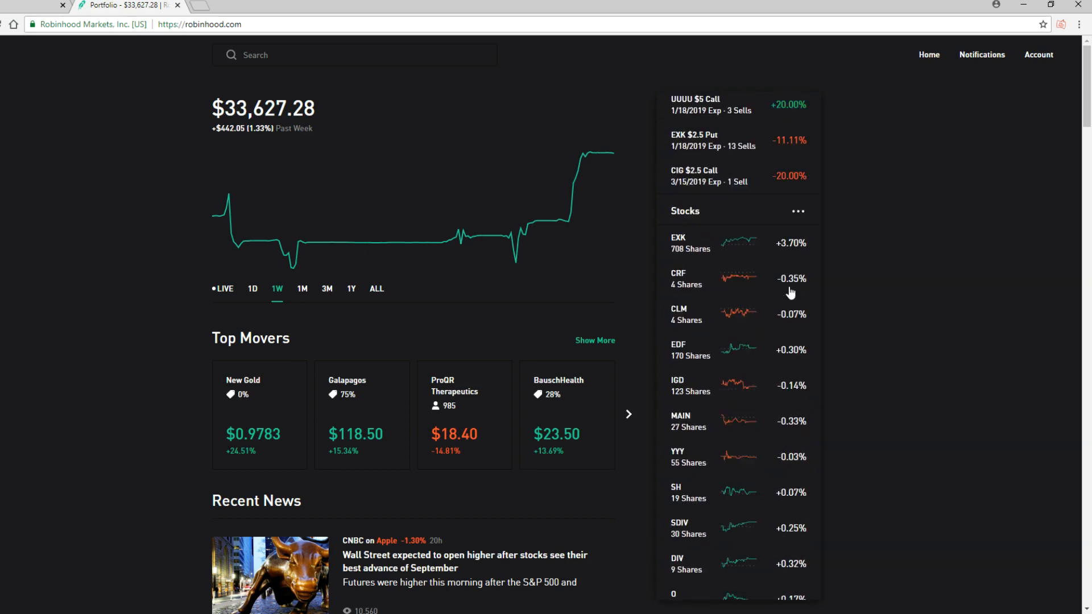
Scroll the EXK page down to the 708-share equity and its 15 option contracts
scroll("down", 3)
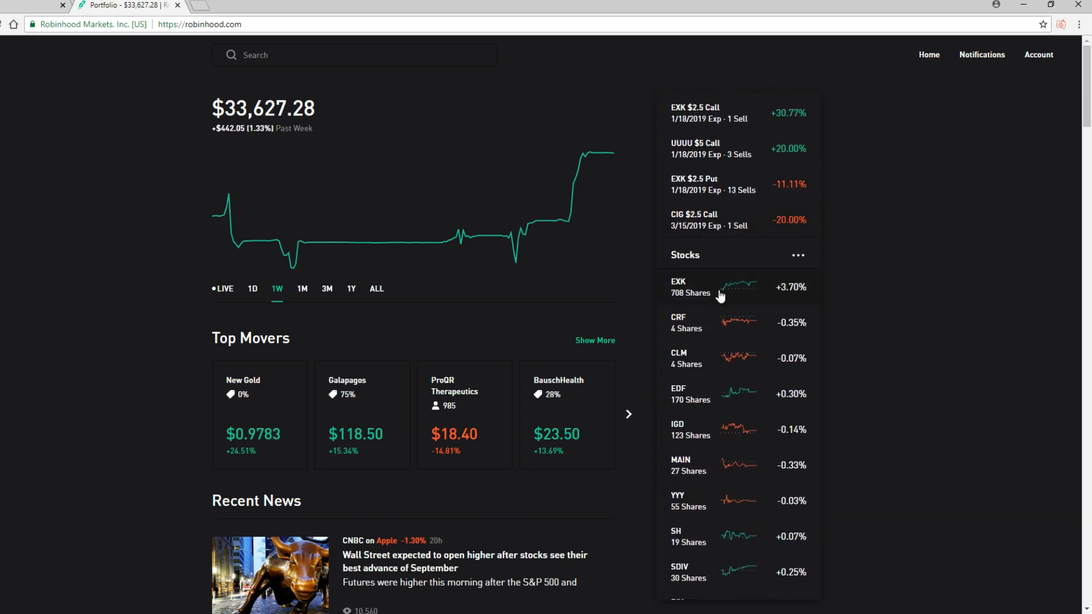
mouse_move(723, 291)
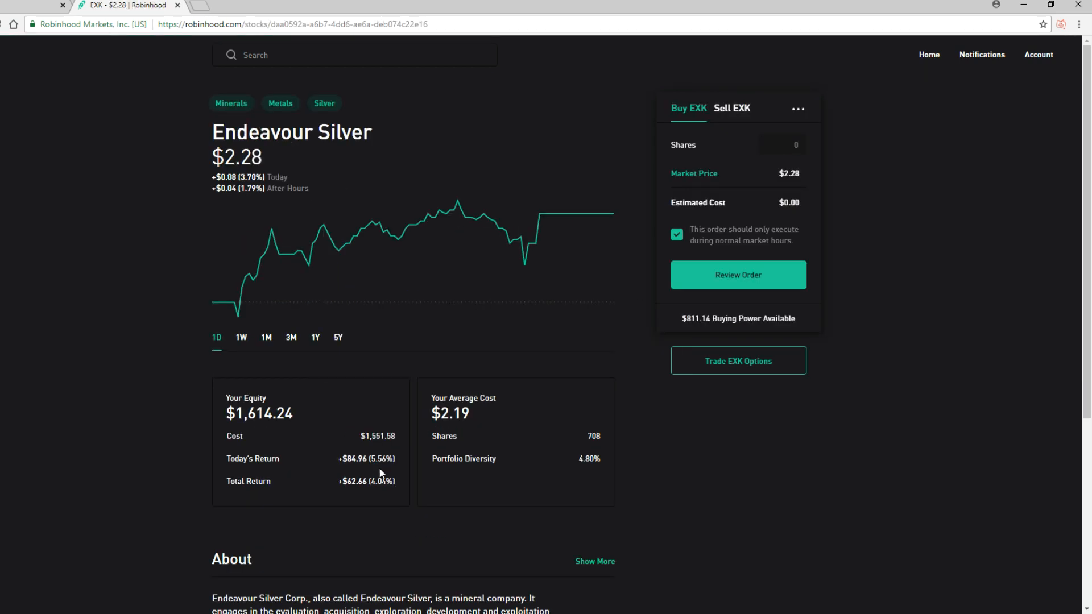
scroll("down", 3)
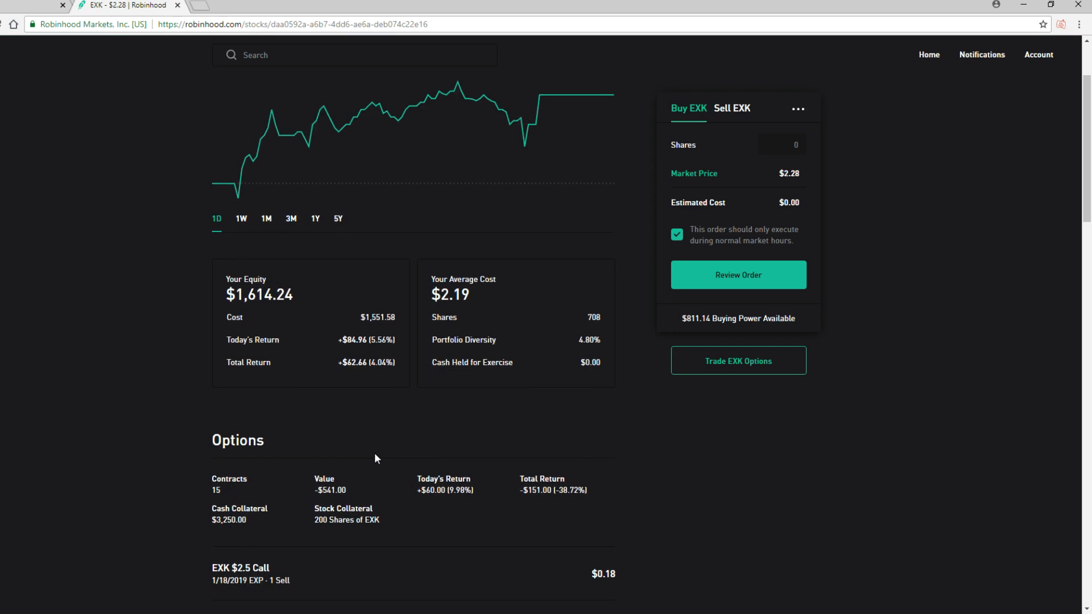
scroll("down", 3)
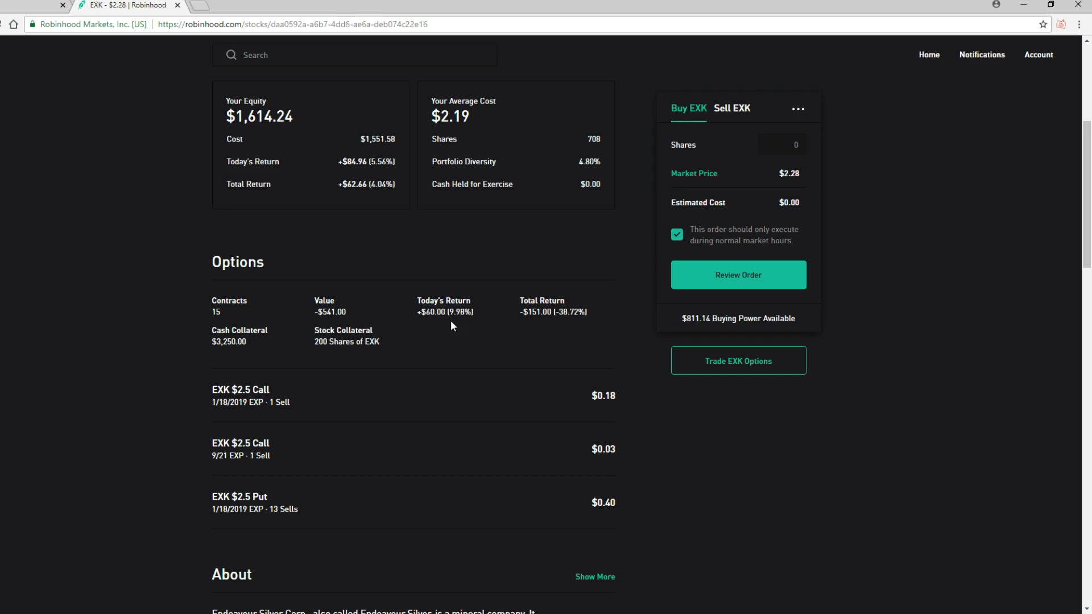
mouse_move(725, 220)
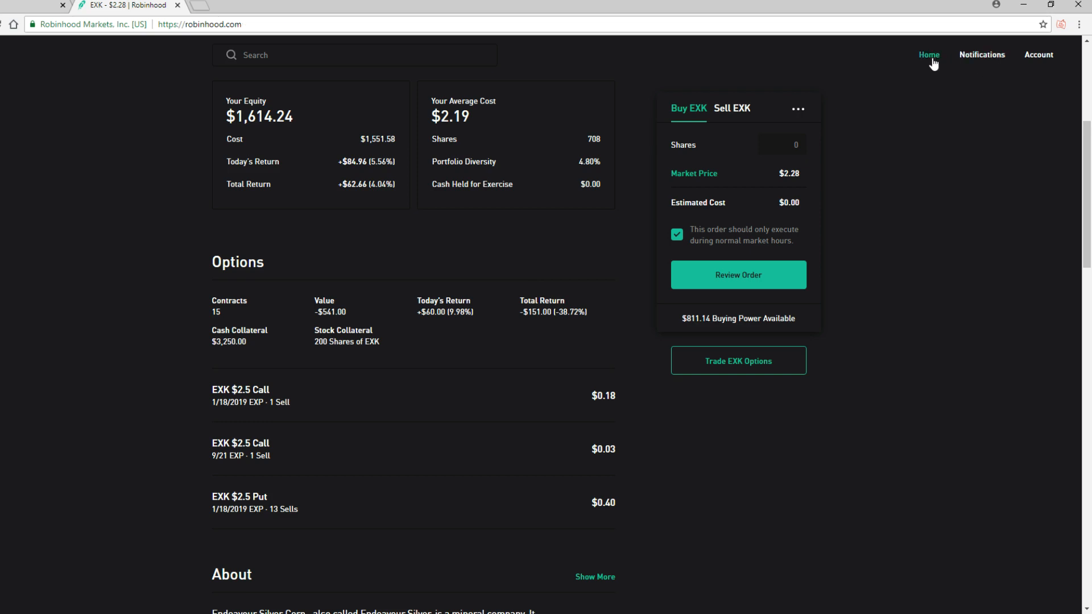
Return Home and scroll the holdings list down to positions like UUUU, URG, CCJ and URA
left_click(930, 55)
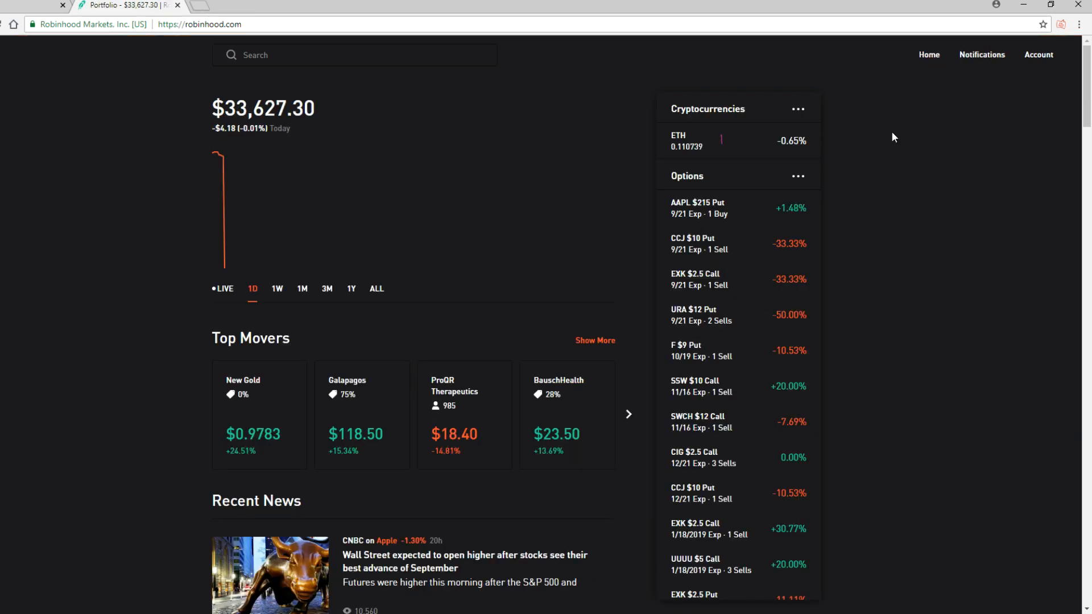
scroll("down", 3)
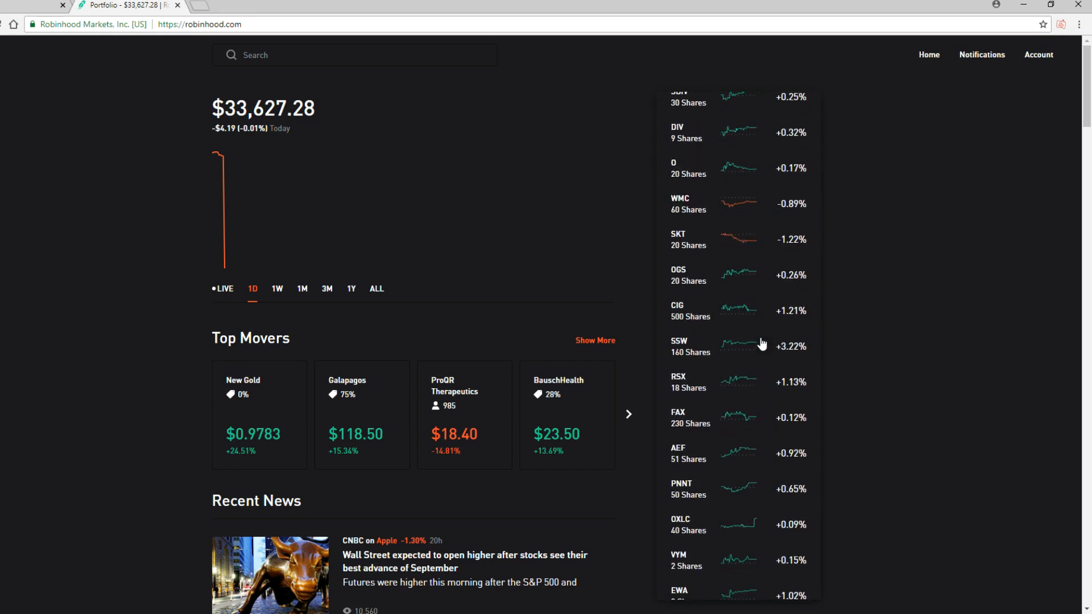
scroll("down", 3)
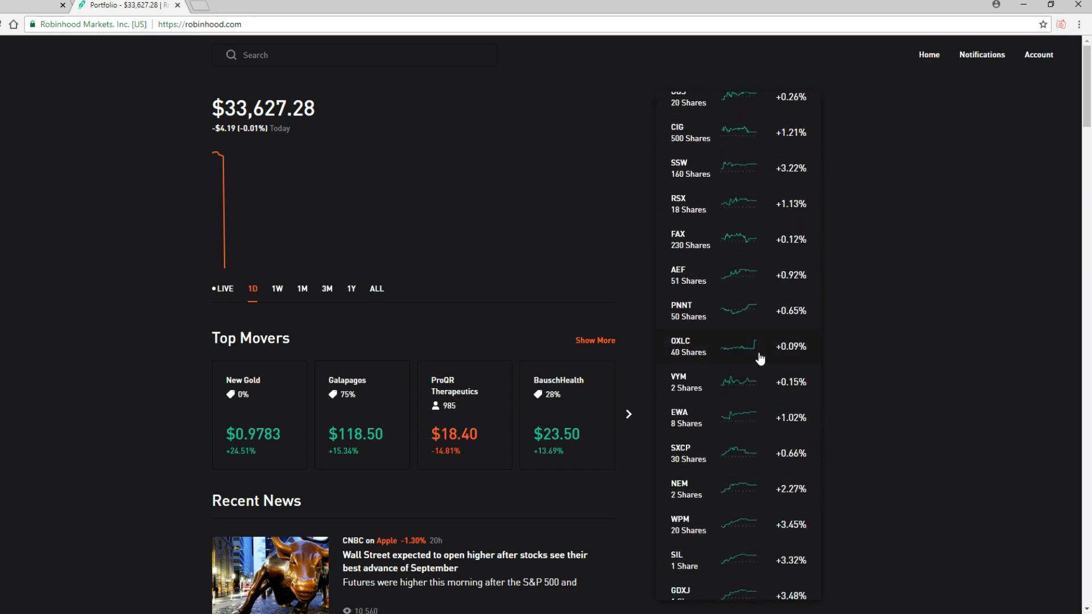
scroll("down", 3)
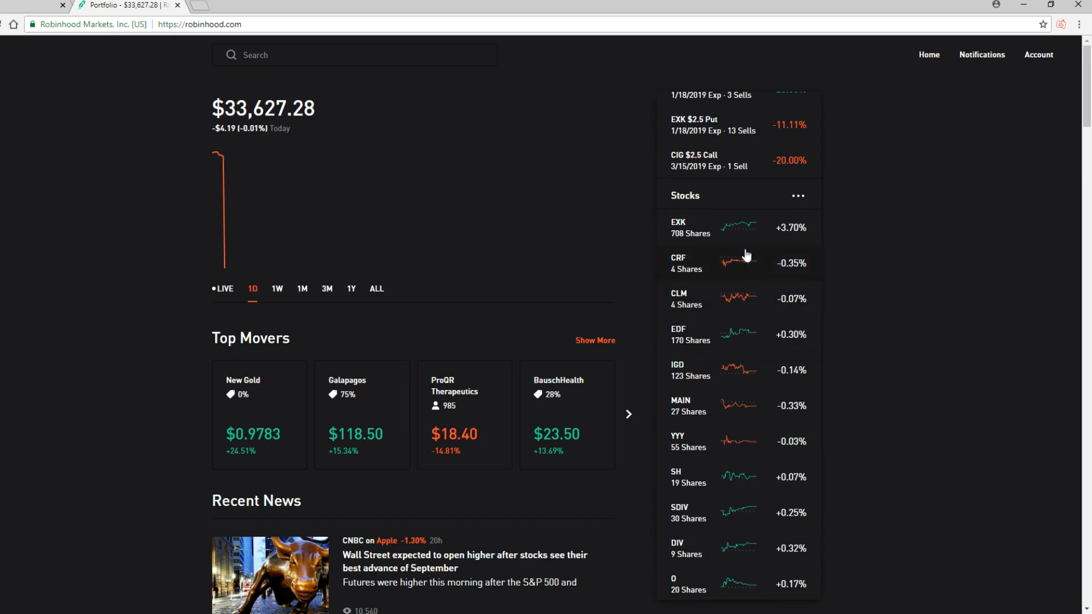
scroll("down", 3)
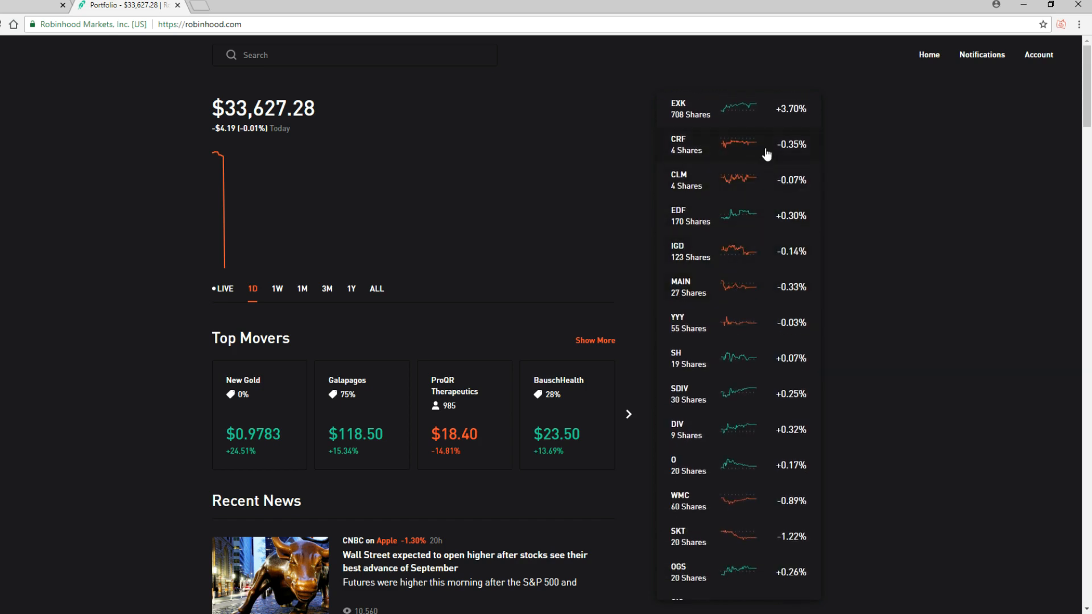
scroll("down", 3)
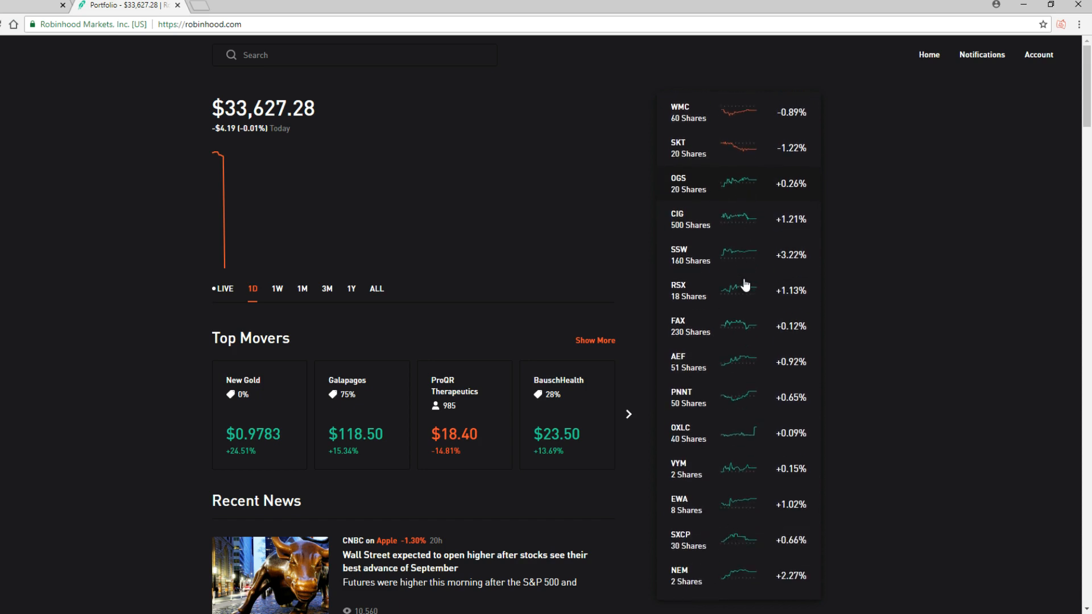
scroll("down", 3)
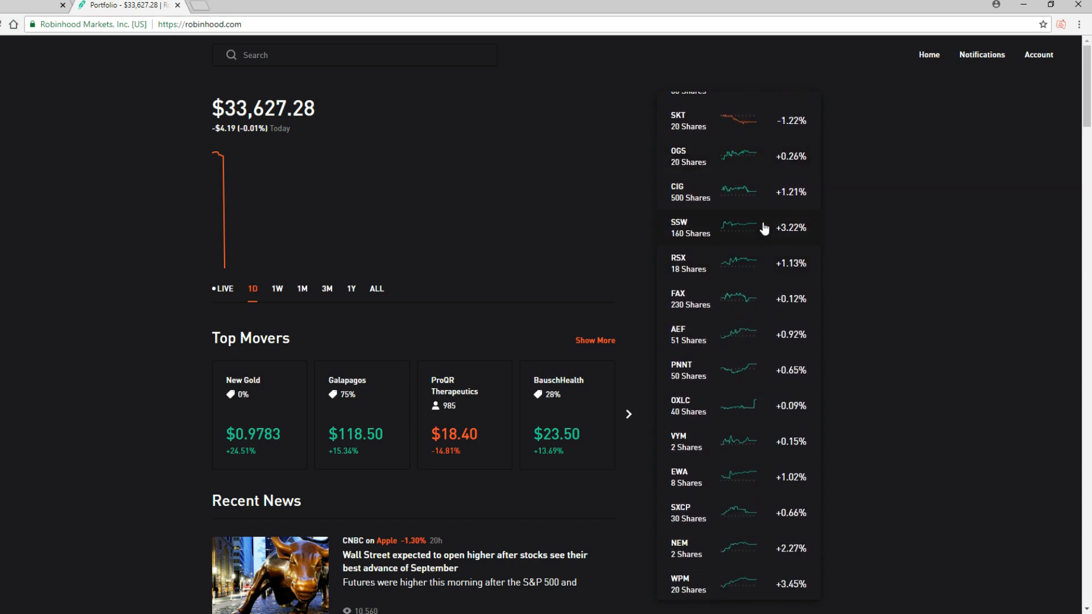
mouse_move(747, 287)
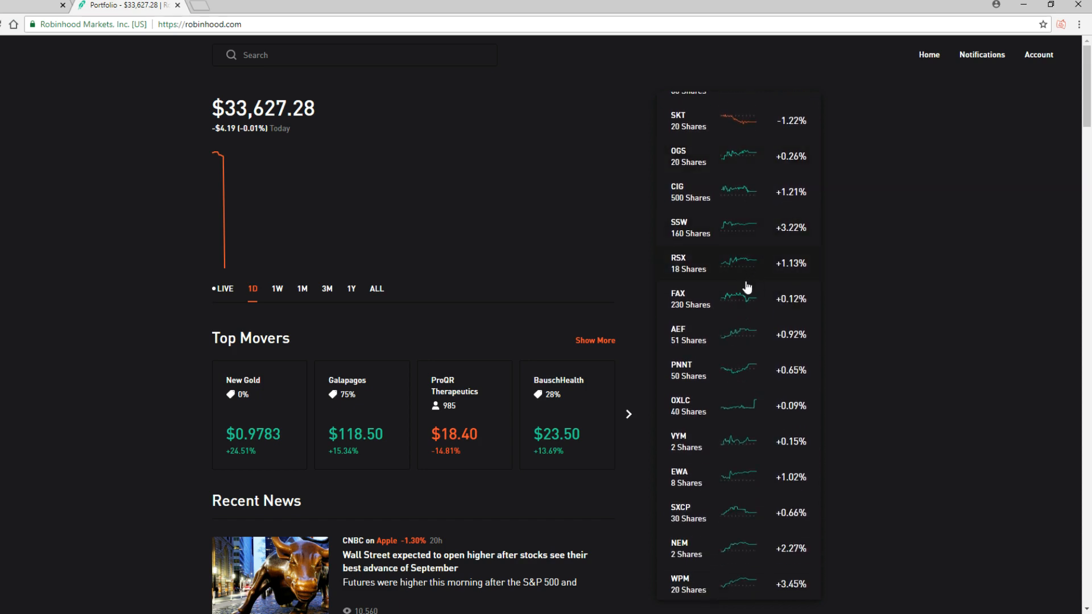
mouse_move(751, 318)
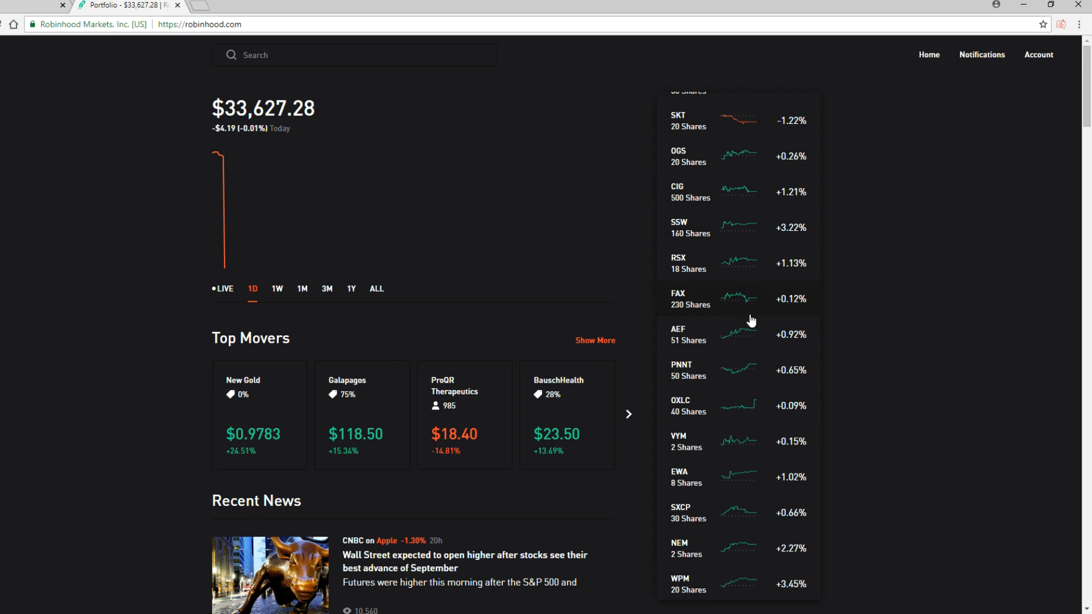
scroll("down", 3)
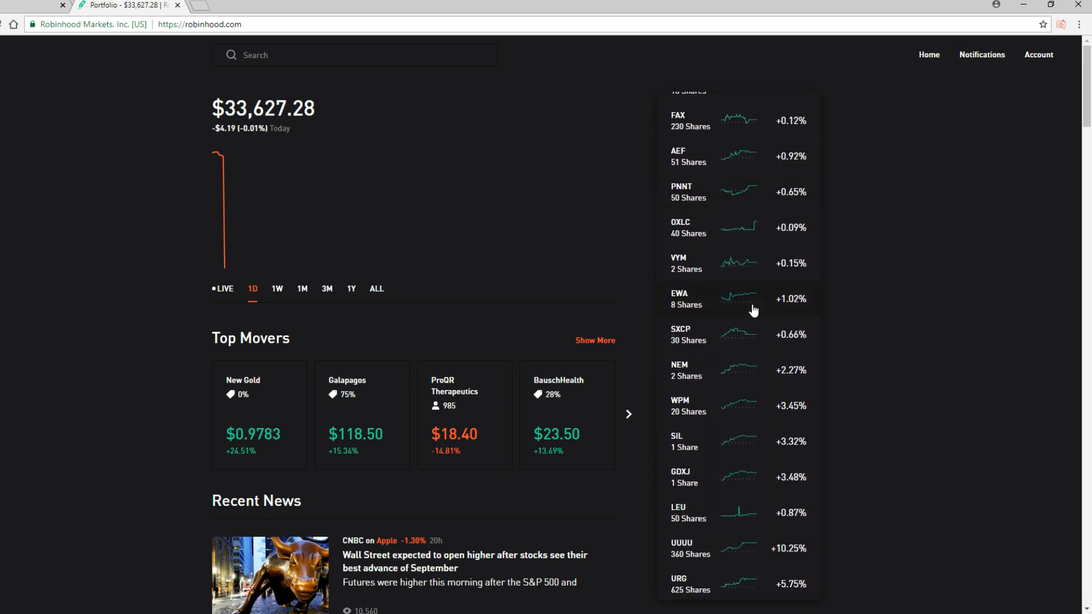
mouse_move(754, 332)
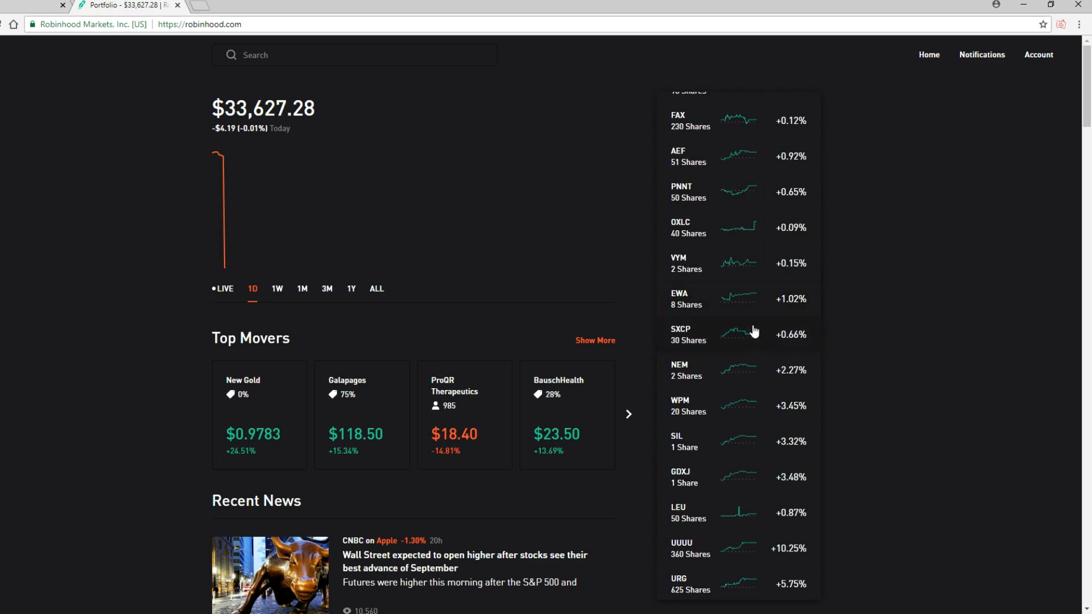
scroll("down", 3)
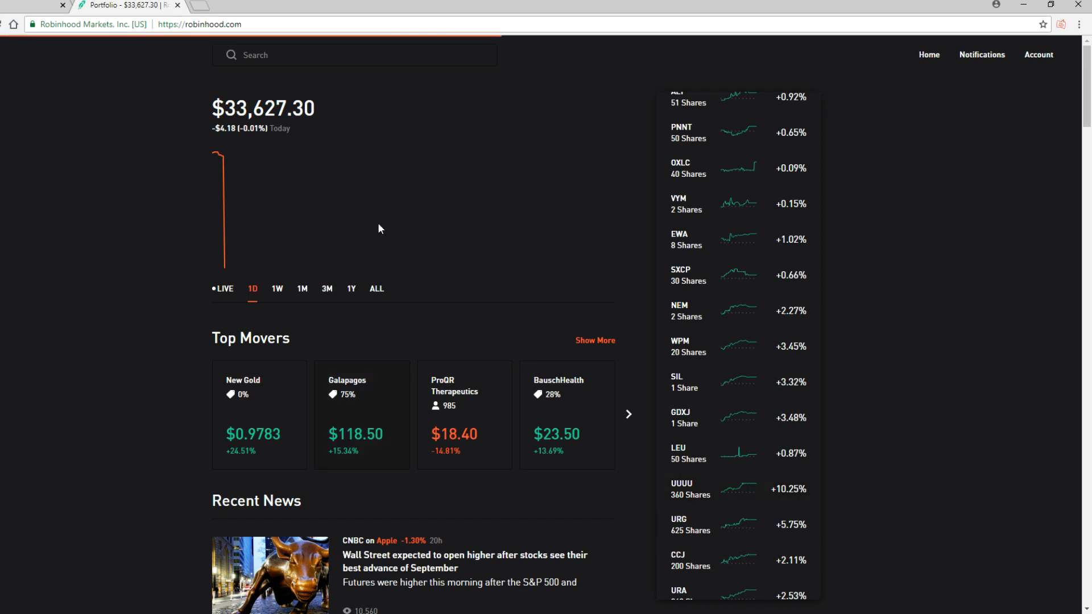
Open the UUUU holding and scroll to its $5 Call option position and About section
left_click(690, 489)
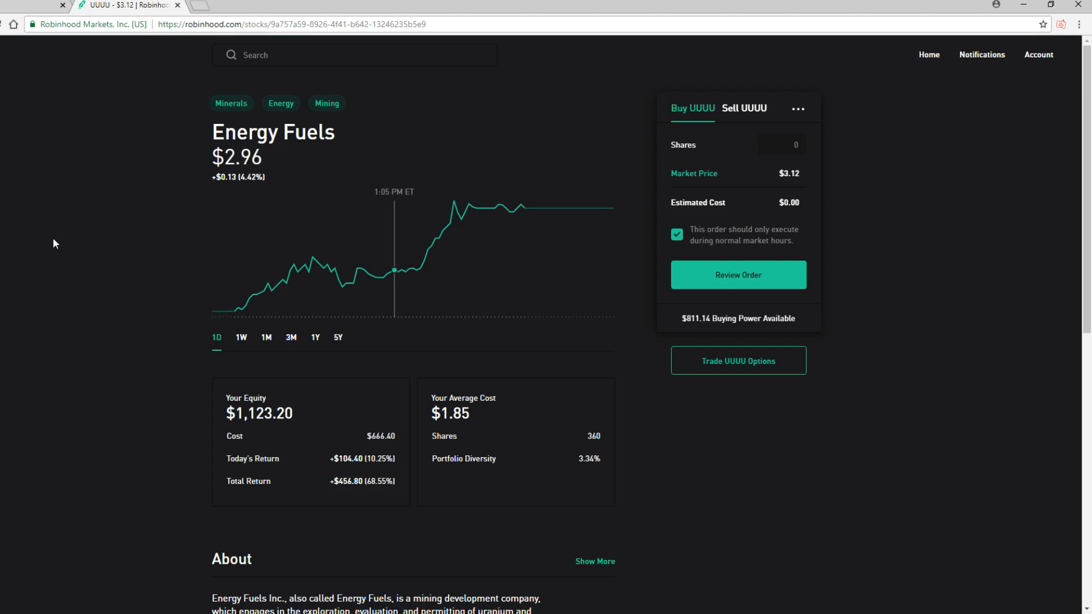
mouse_move(233, 291)
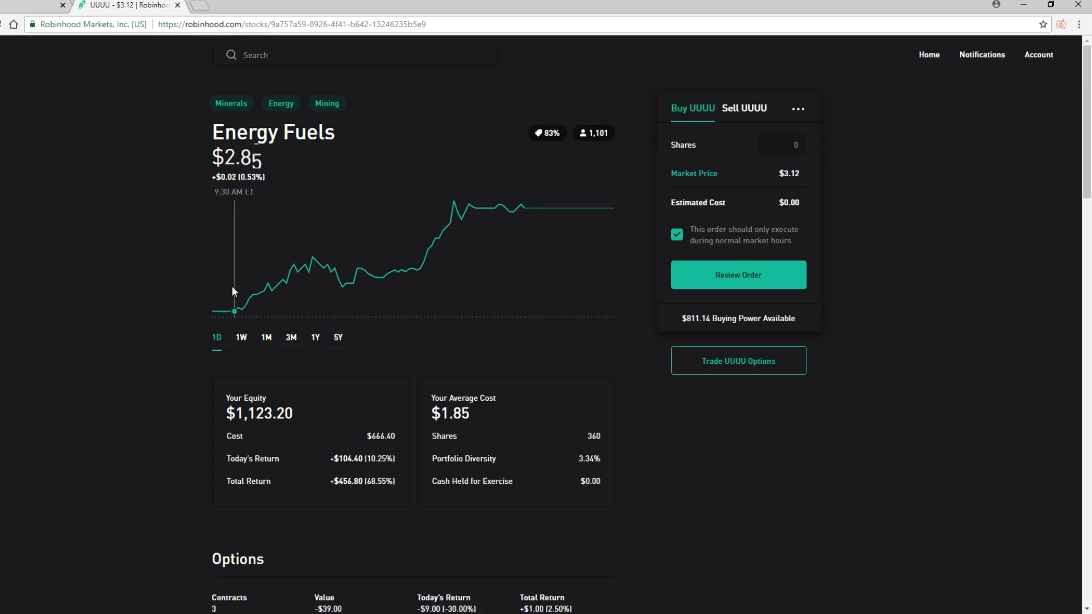
mouse_move(341, 283)
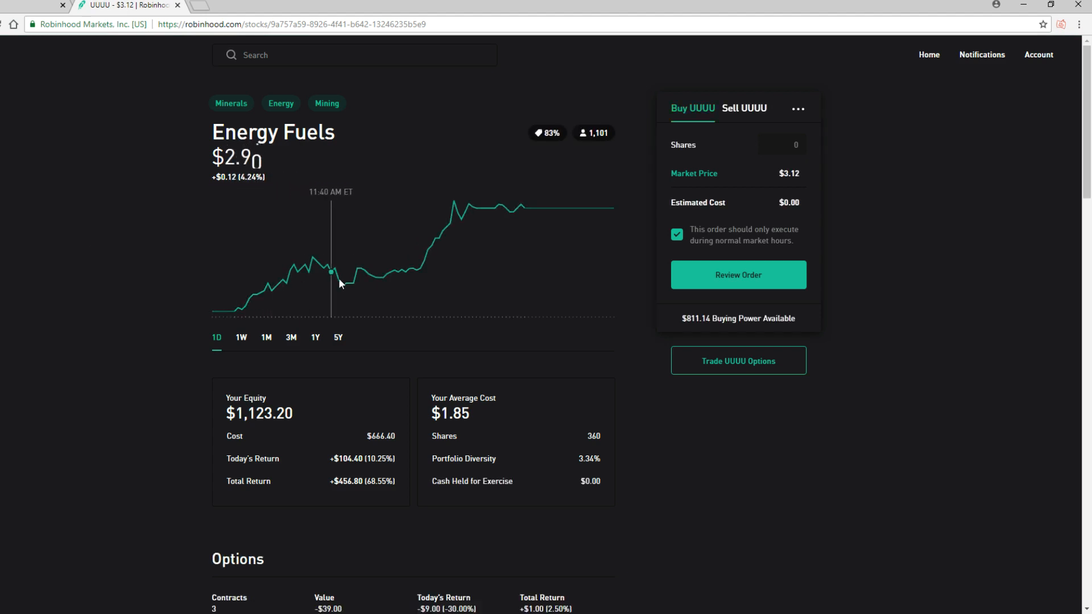
mouse_move(412, 265)
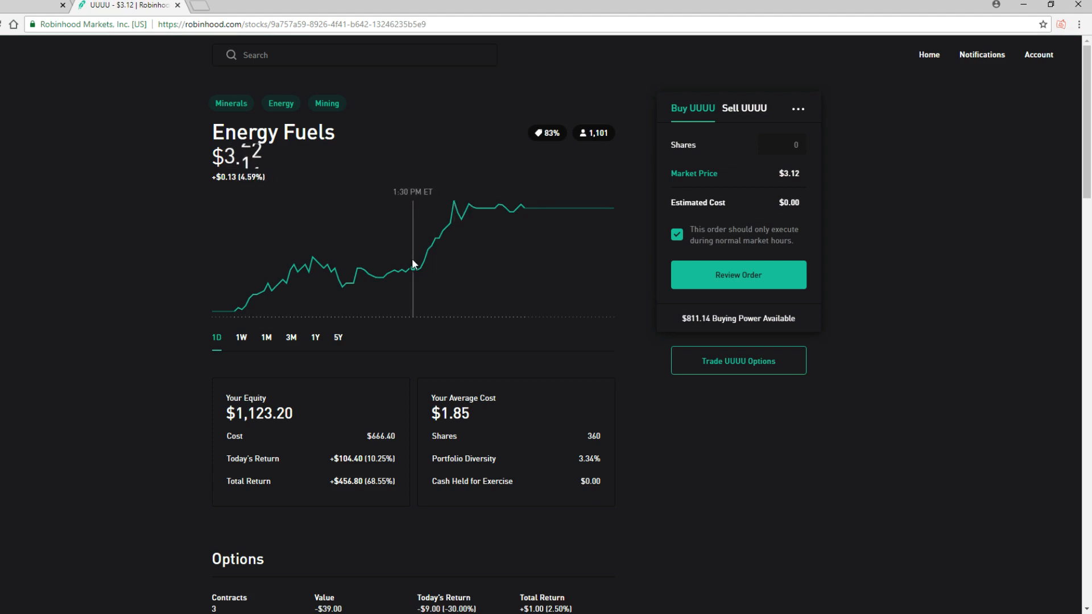
mouse_move(470, 244)
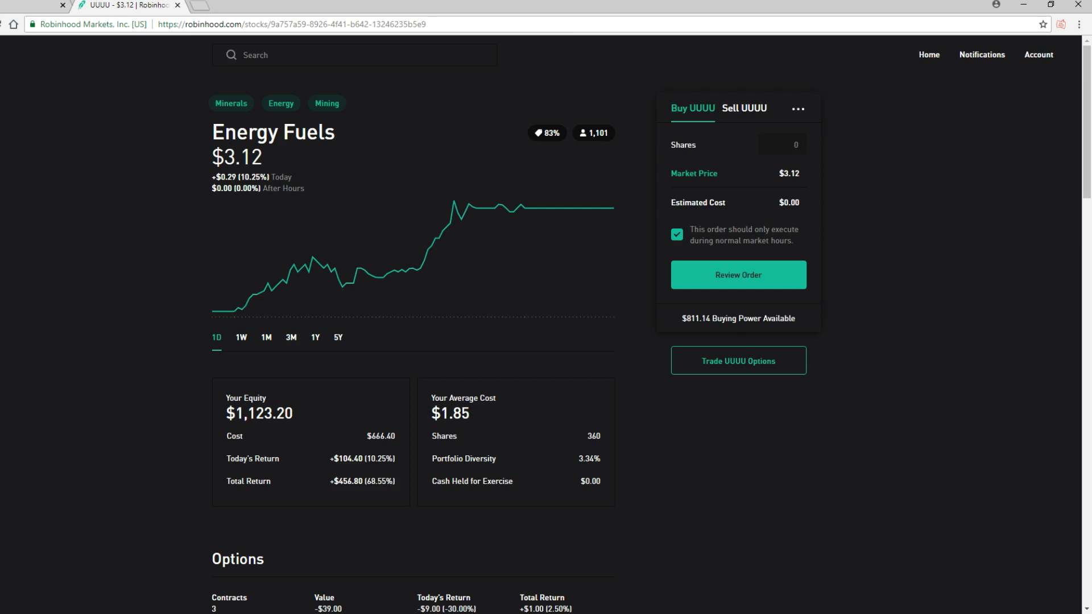
mouse_move(114, 397)
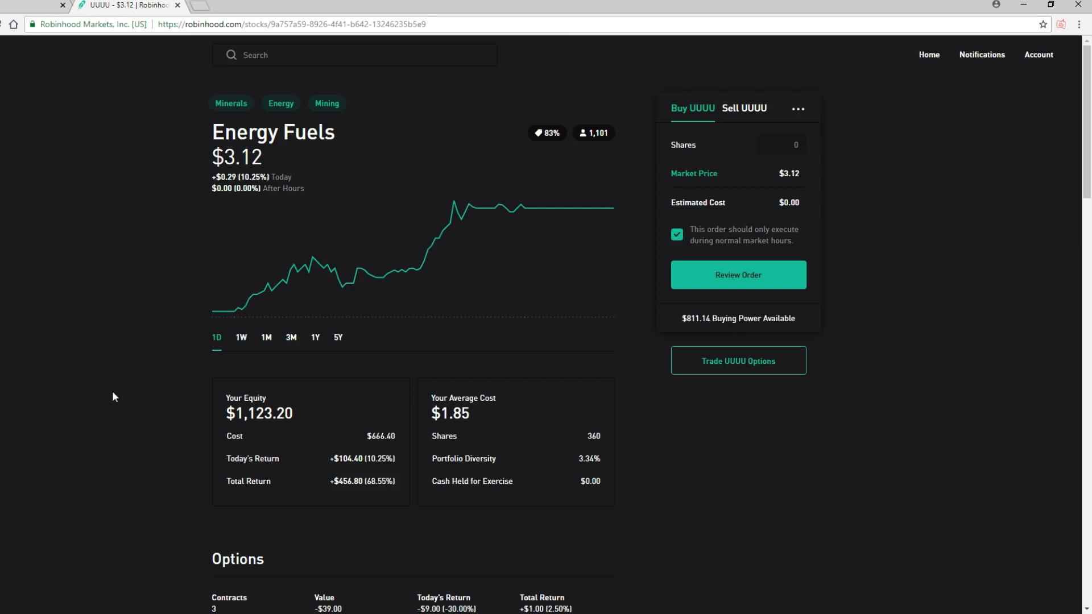
scroll("down", 3)
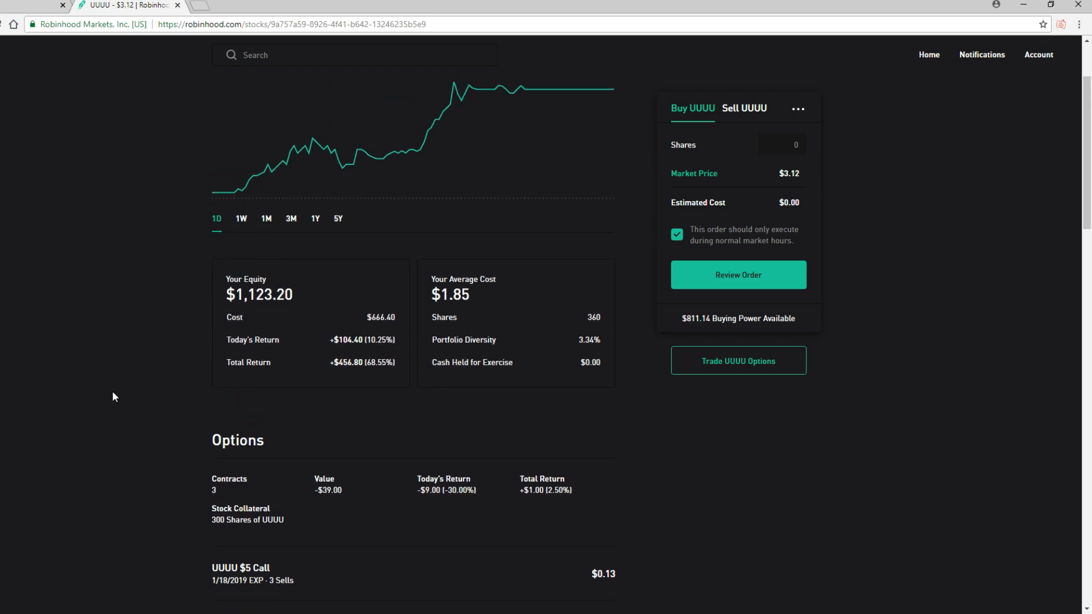
mouse_move(297, 442)
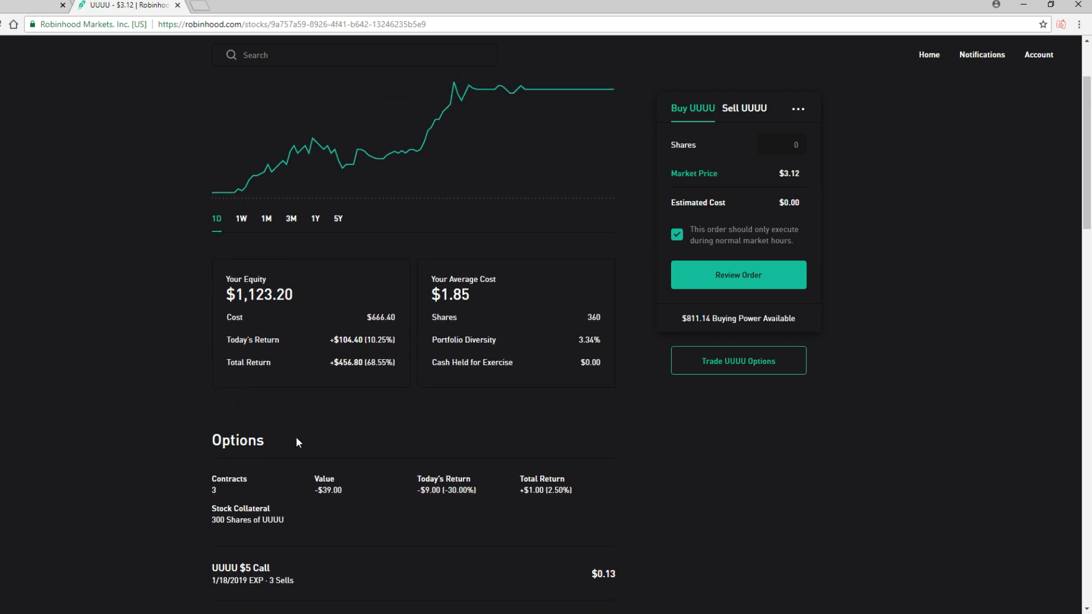
scroll("down", 3)
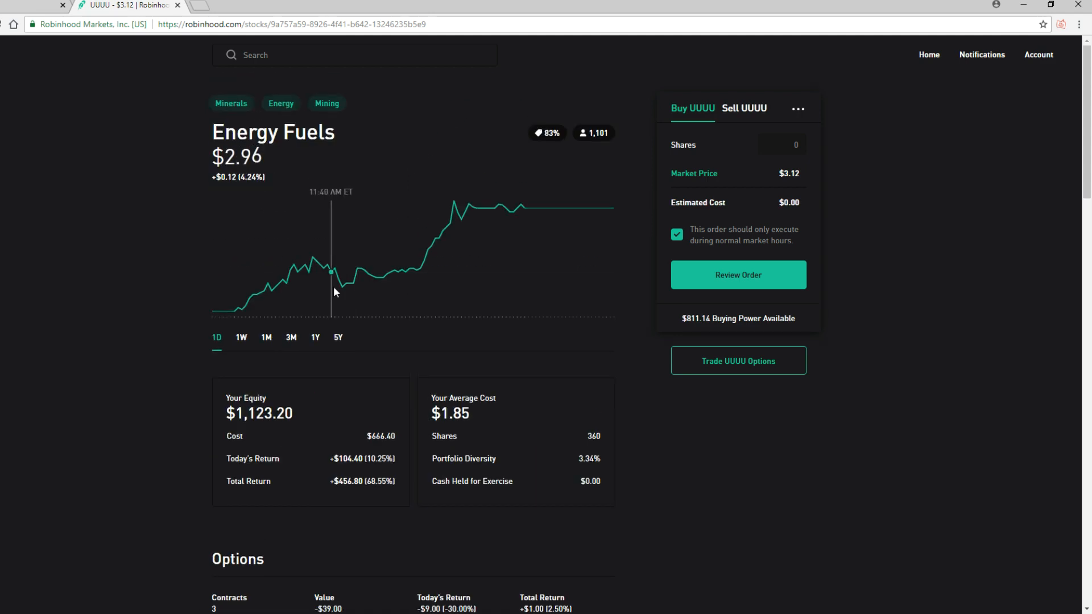
scroll("down", 3)
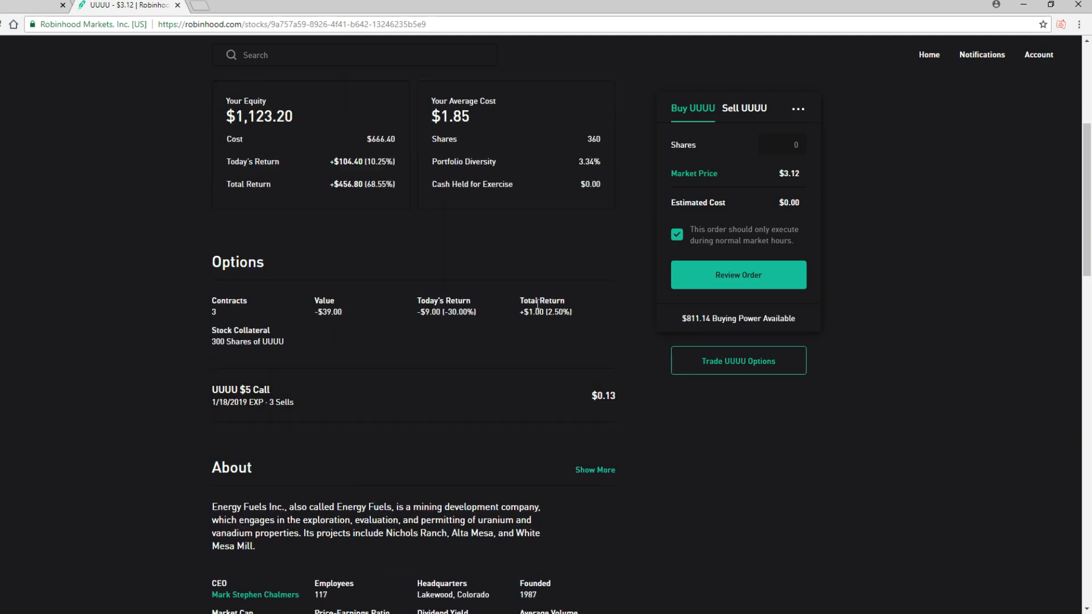
mouse_move(414, 335)
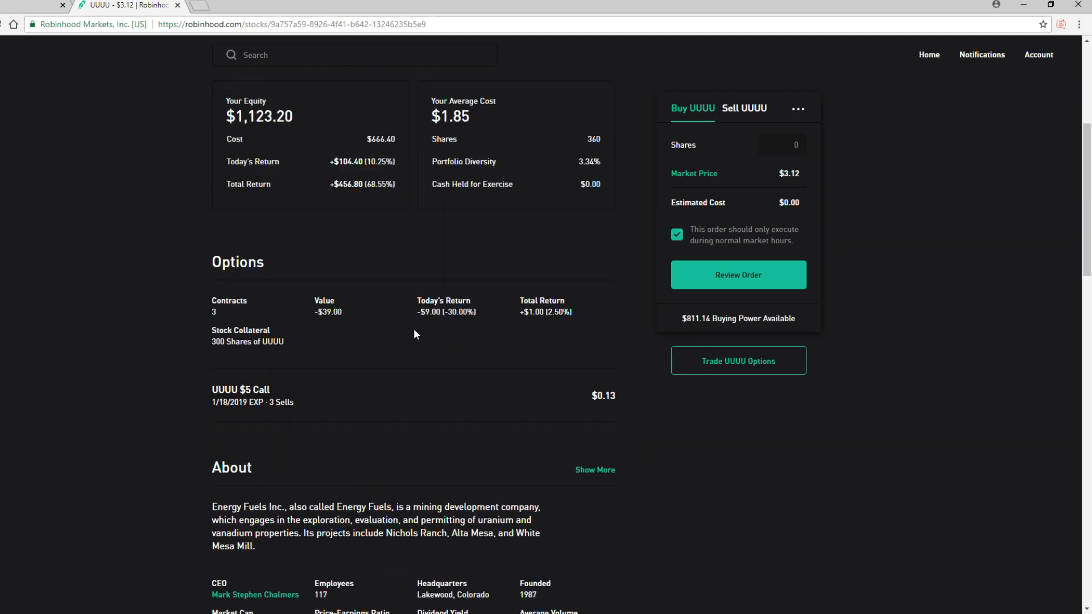
mouse_move(241, 396)
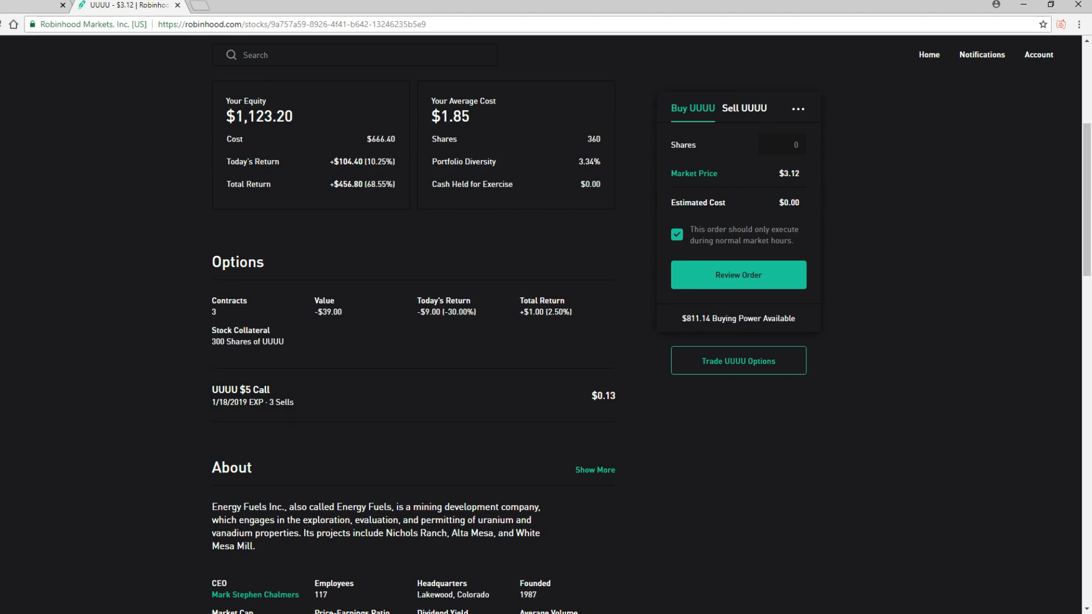
Return Home, scroll the stock list and open the AAPL holding
left_click(928, 54)
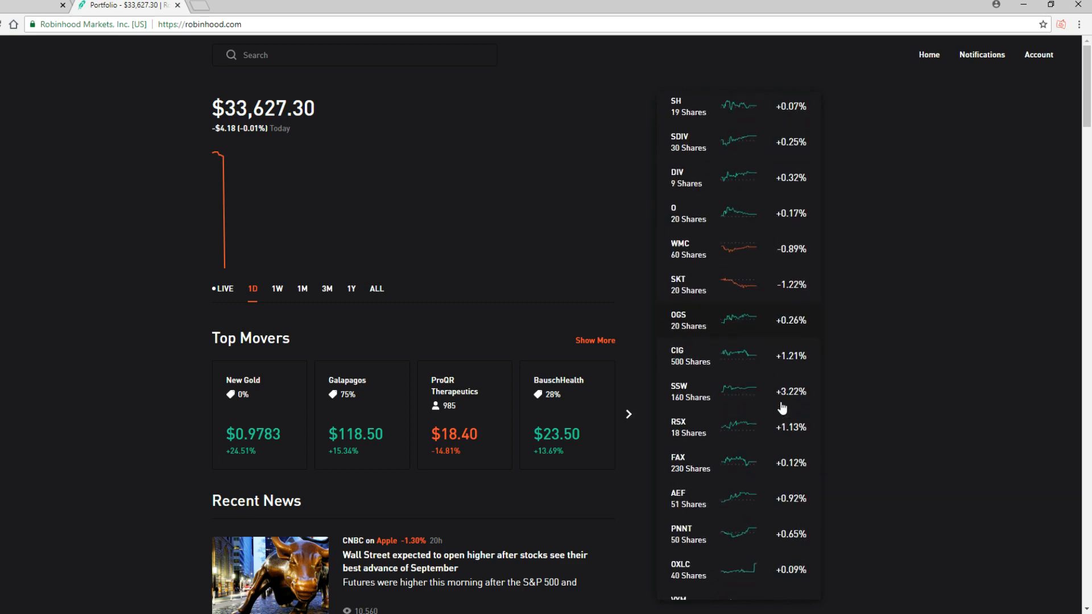
scroll("down", 3)
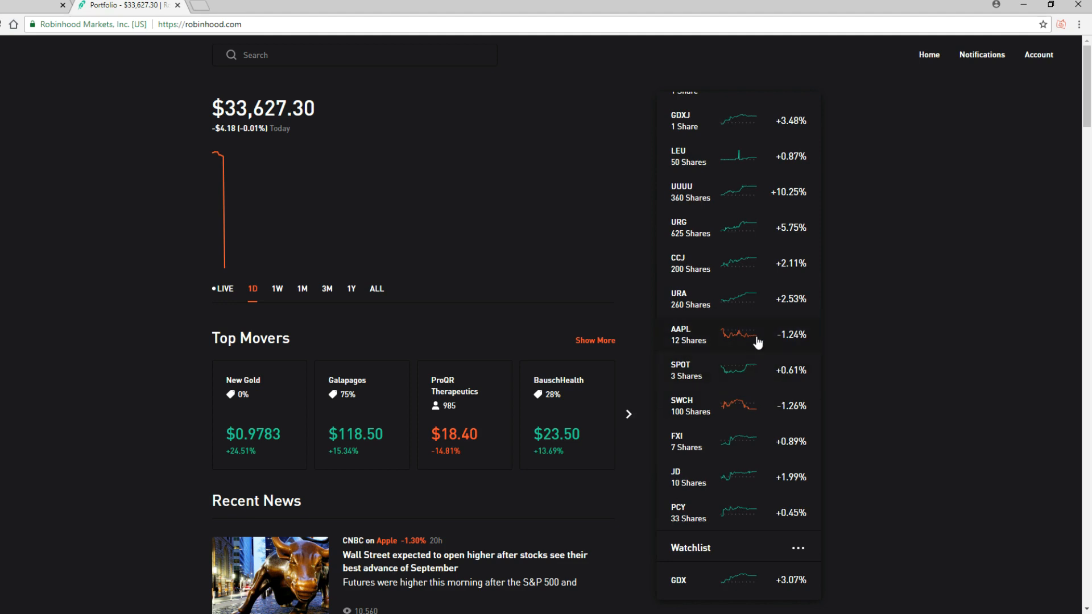
left_click(731, 335)
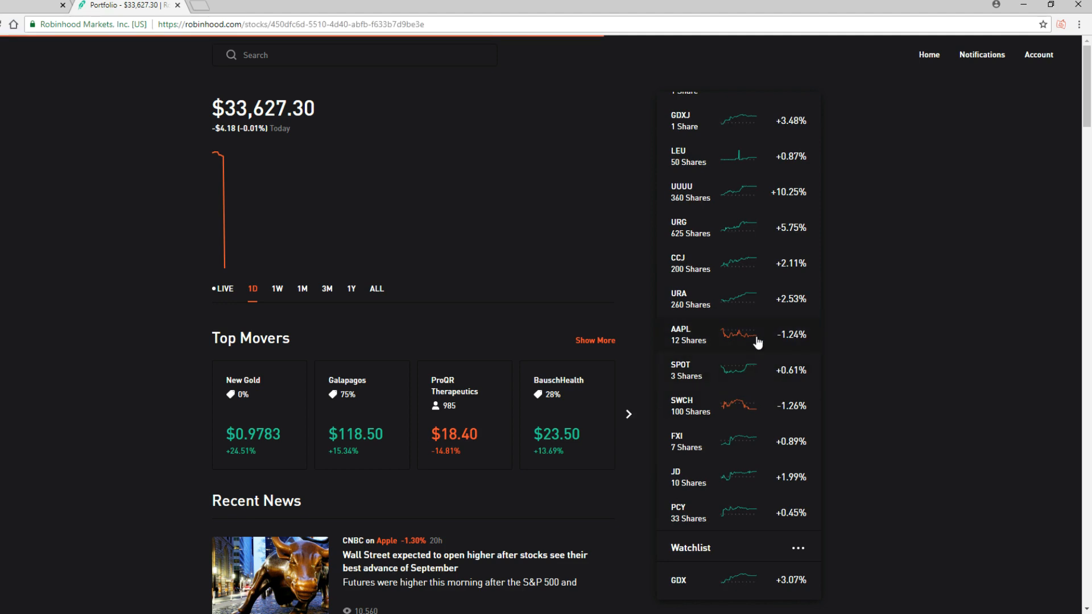
Switch Apple's price chart to the 1W range
left_click(681, 335)
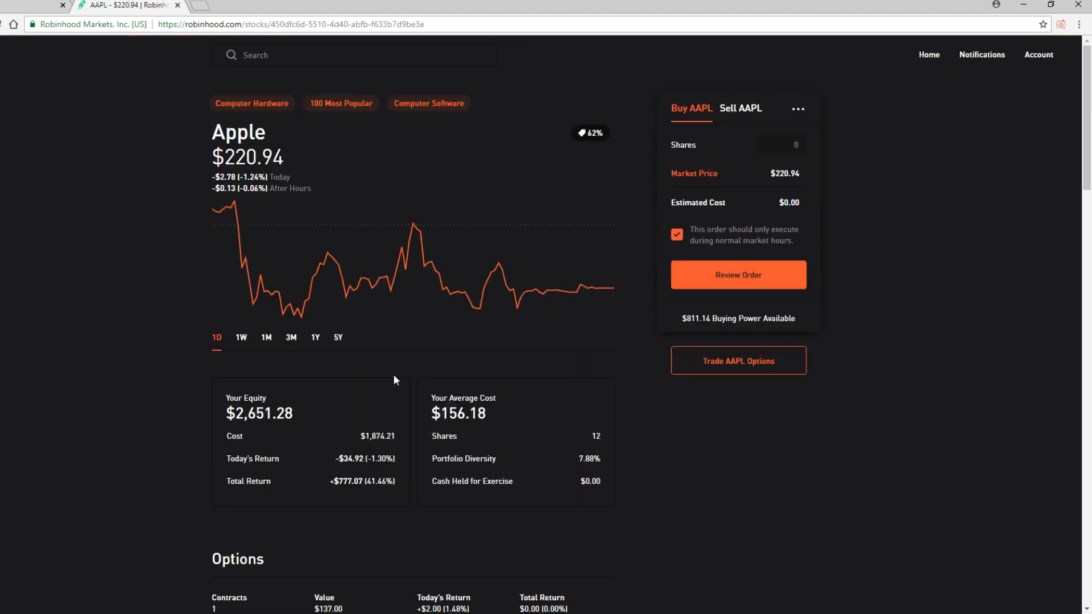
left_click(242, 338)
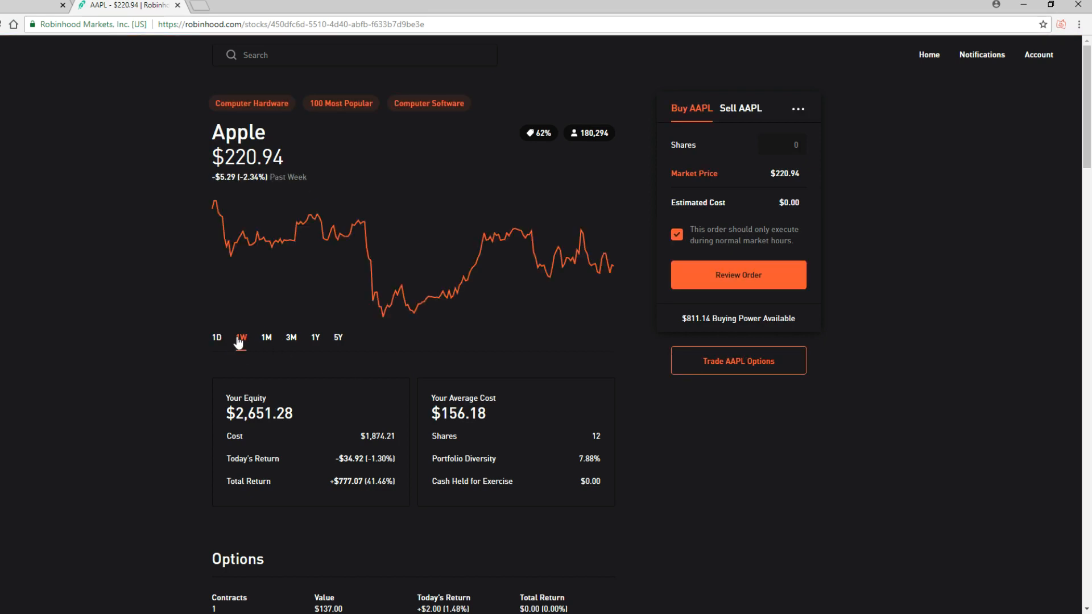
left_click(241, 338)
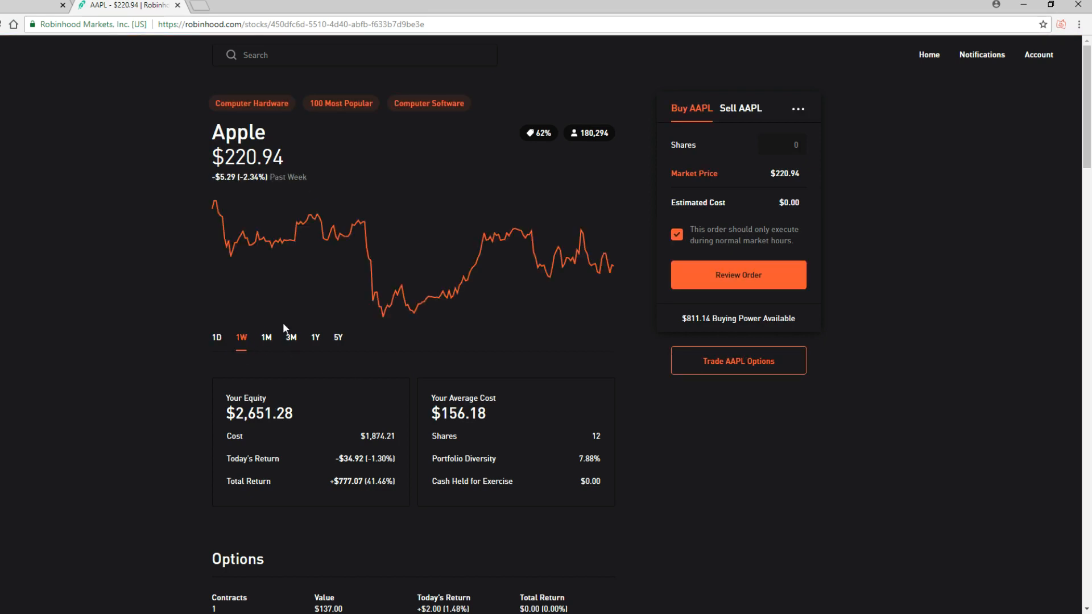
mouse_move(215, 203)
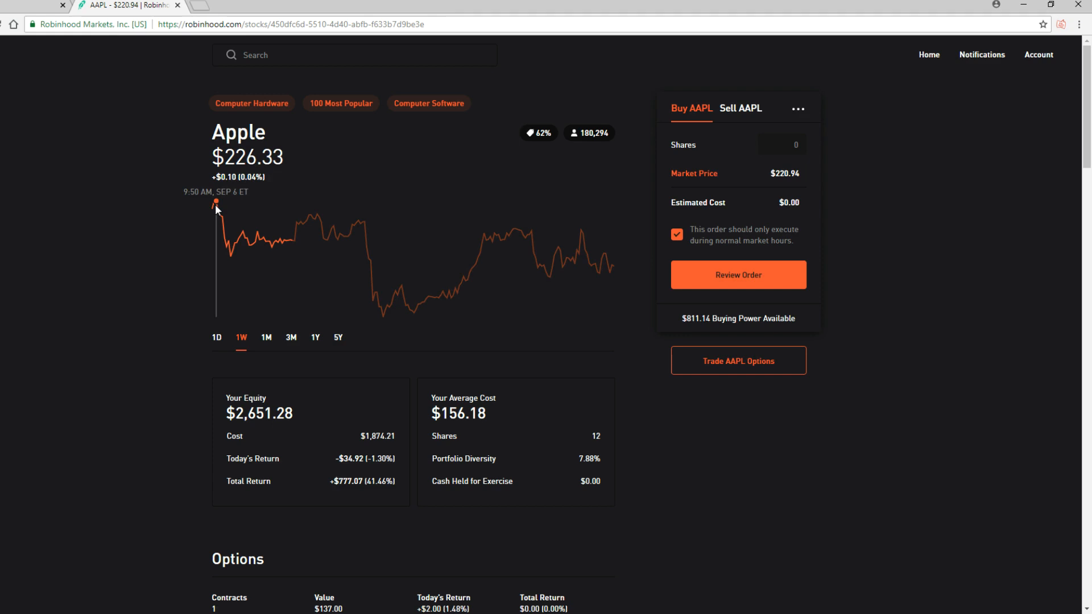
mouse_move(413, 309)
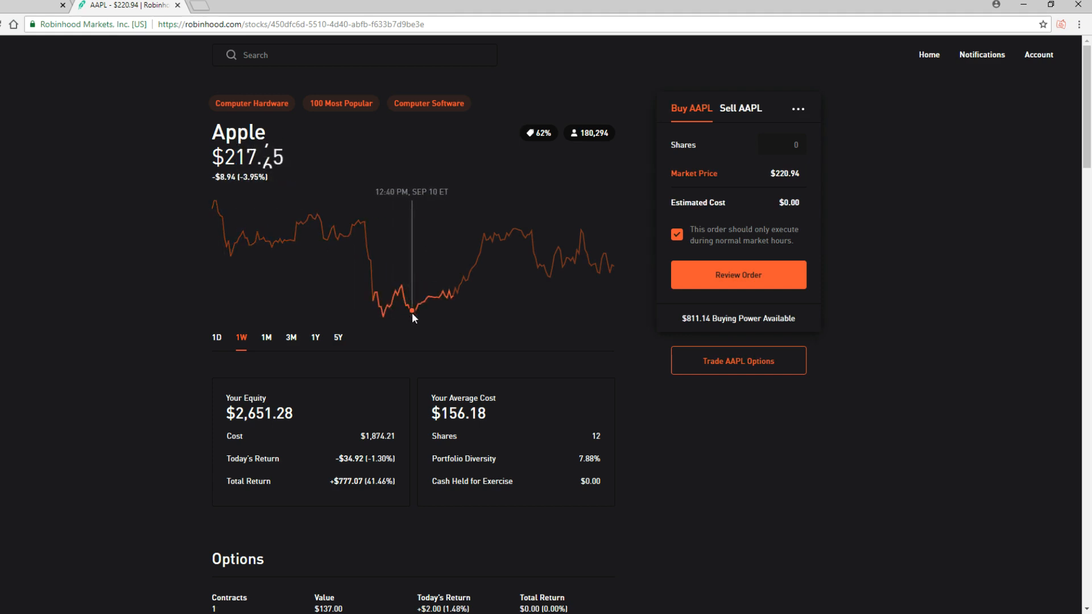
mouse_move(415, 312)
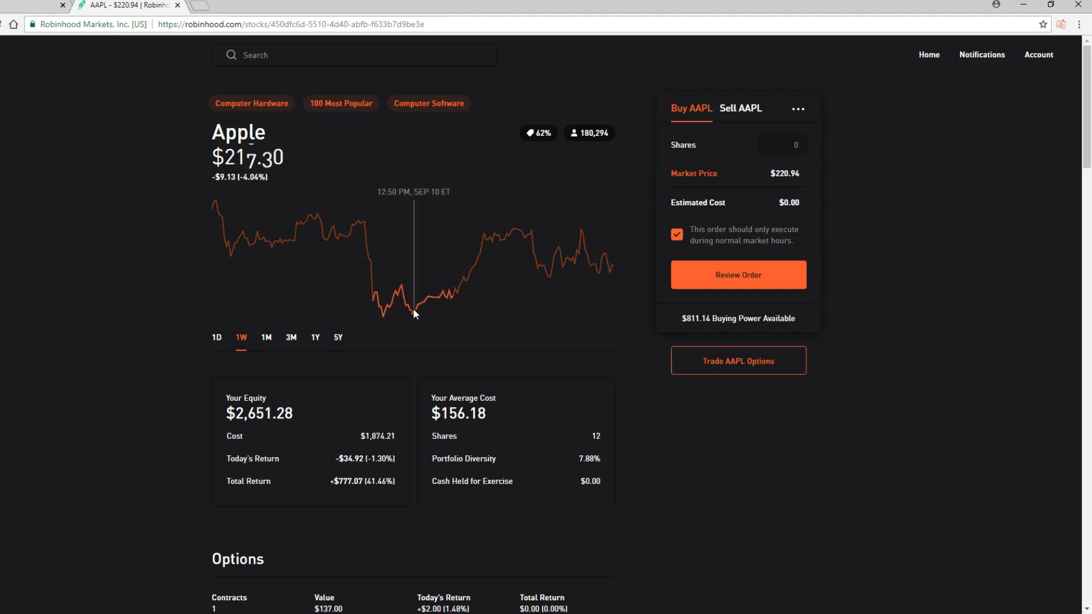
mouse_move(416, 336)
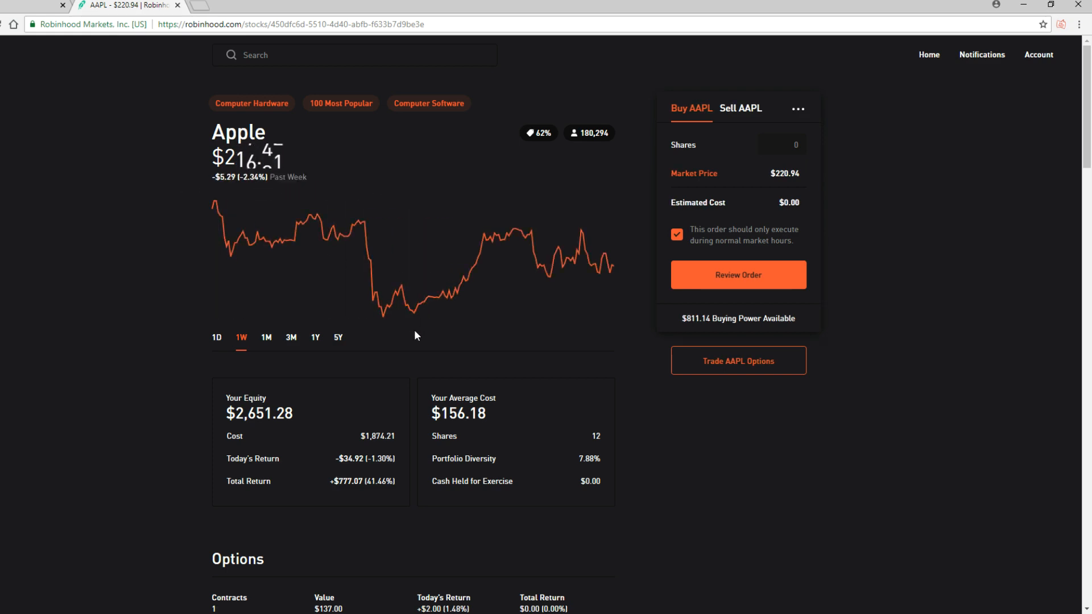
mouse_move(415, 311)
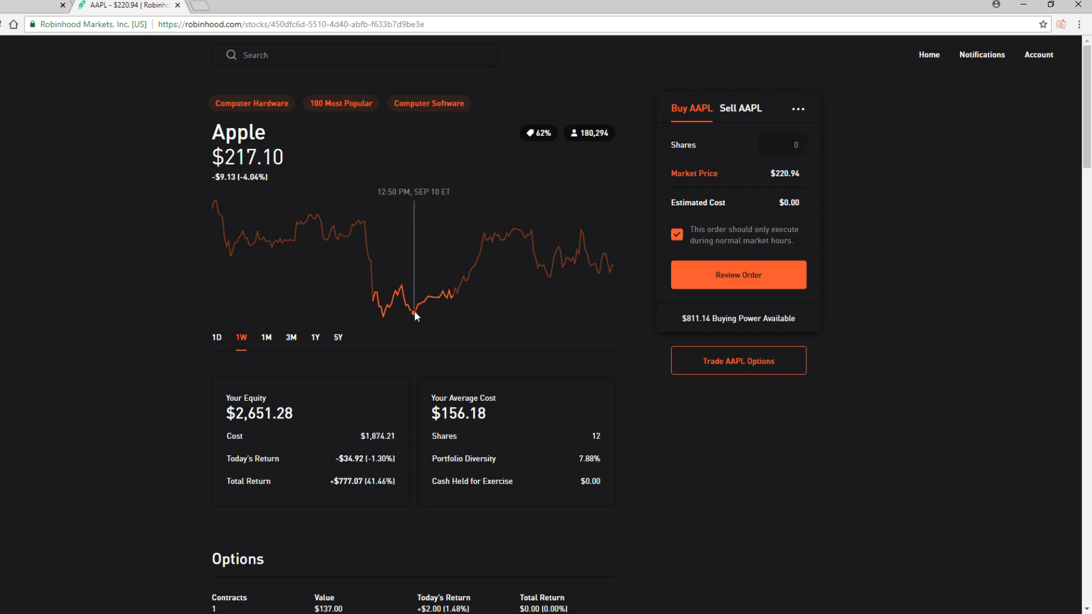
mouse_move(445, 308)
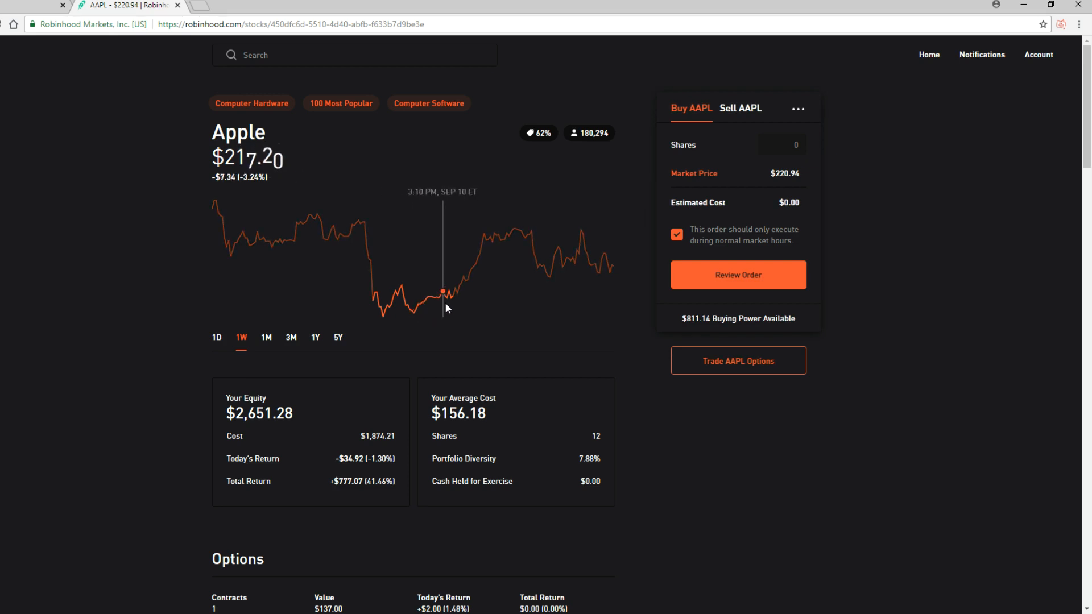
mouse_move(521, 266)
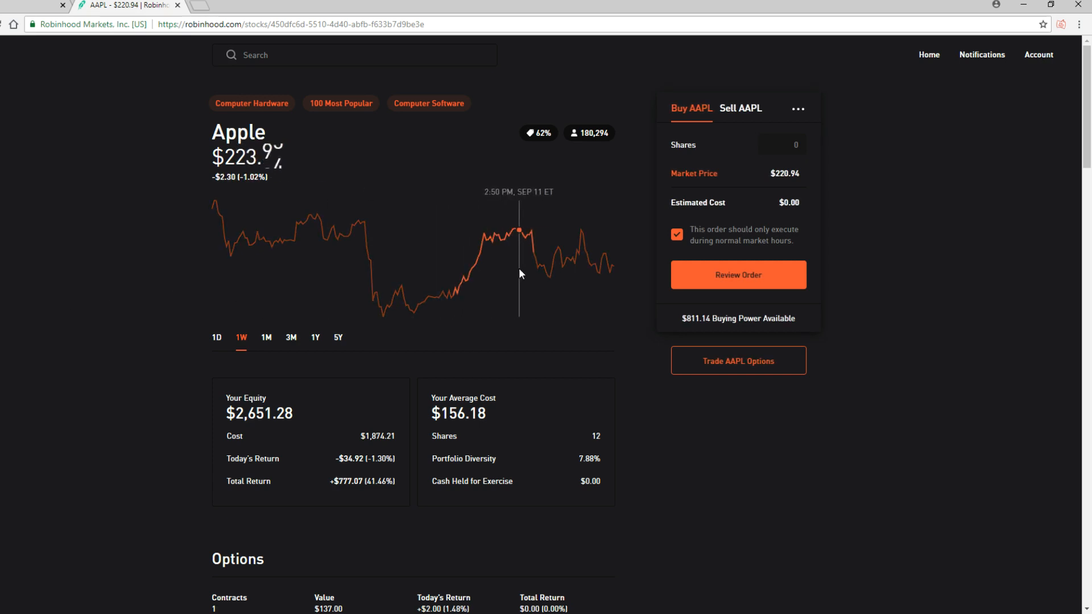
mouse_move(508, 276)
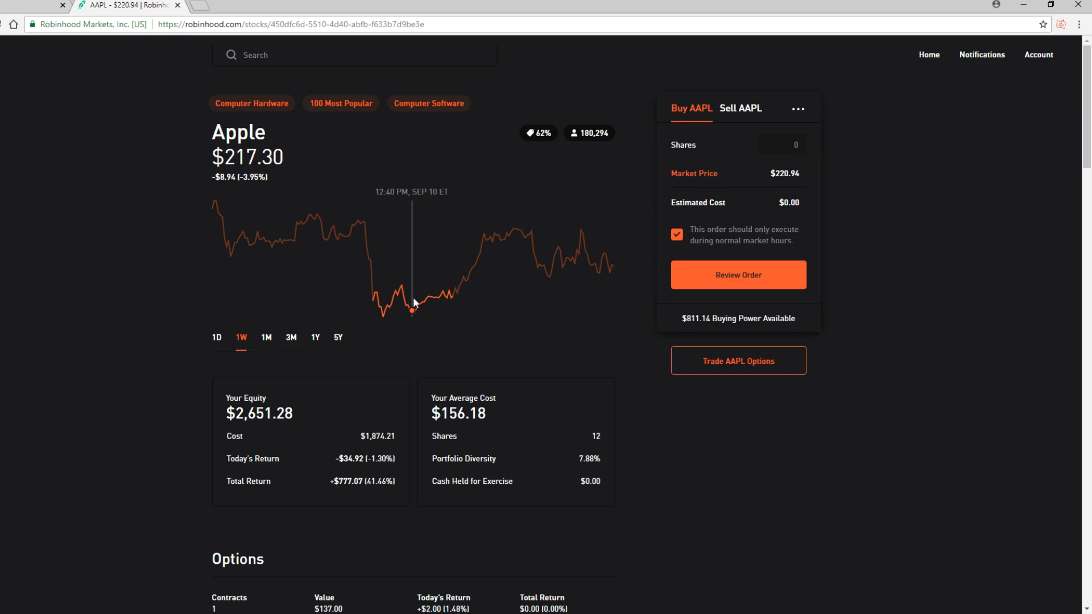
mouse_move(524, 275)
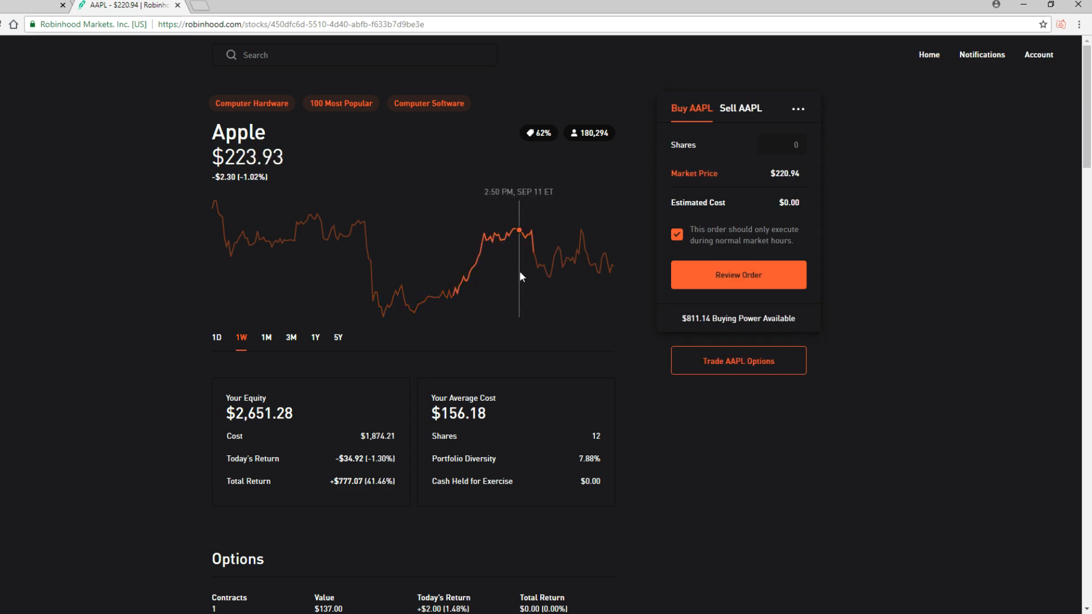
Scroll the AAPL page to its equity, average cost and the AAPL $215 Put contract
scroll("down", 3)
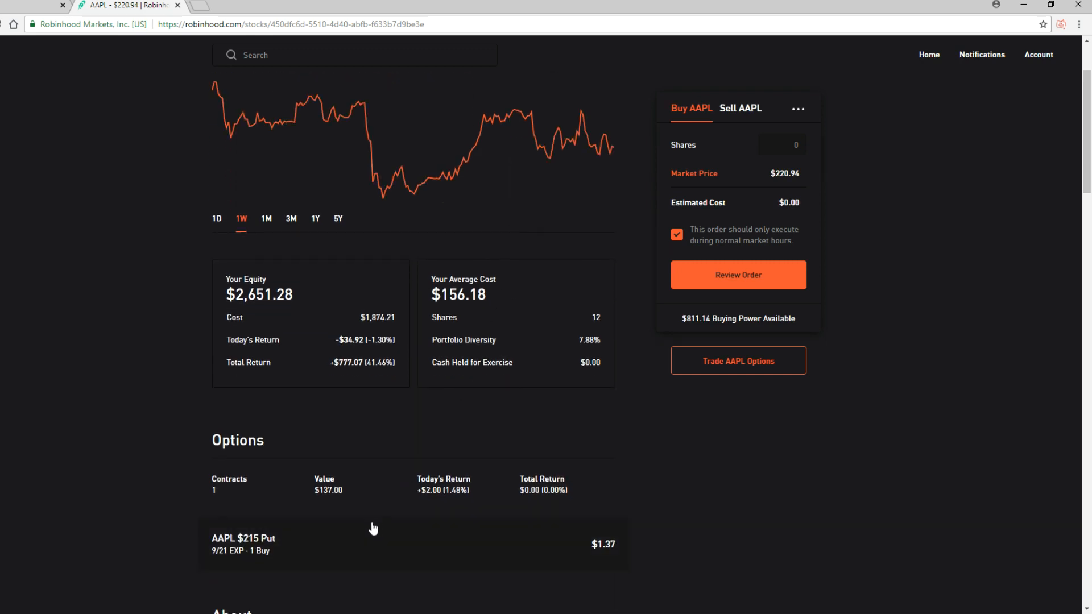
mouse_move(349, 498)
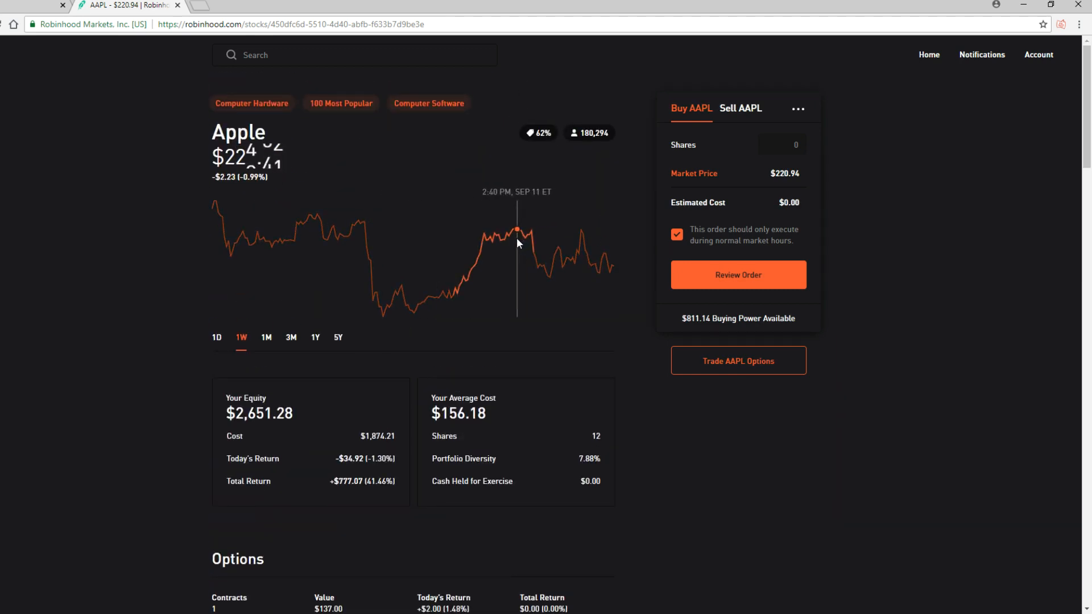
mouse_move(20, 278)
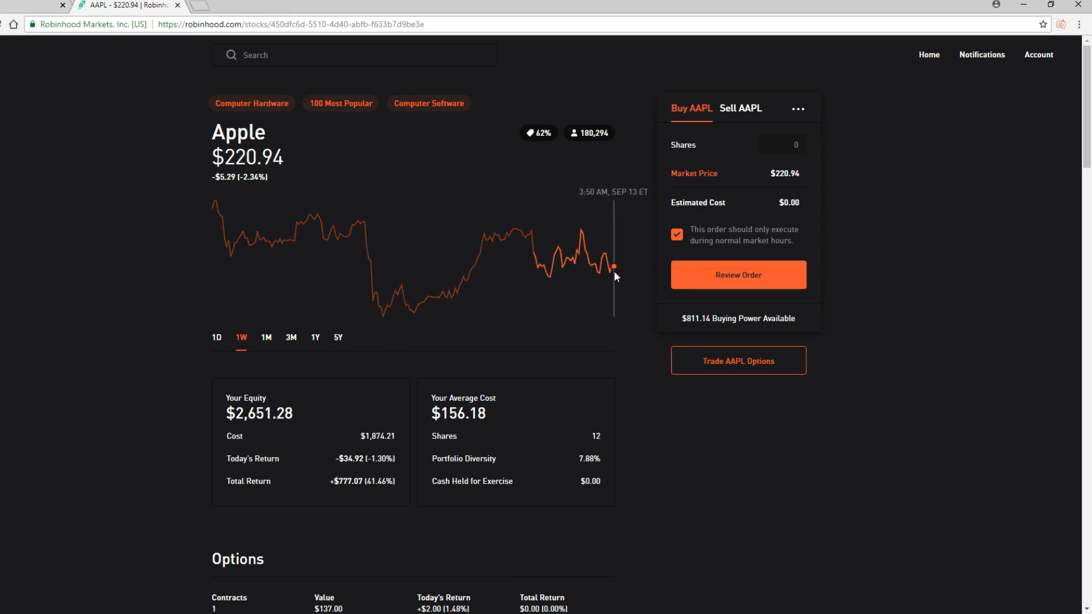
scroll("down", 3)
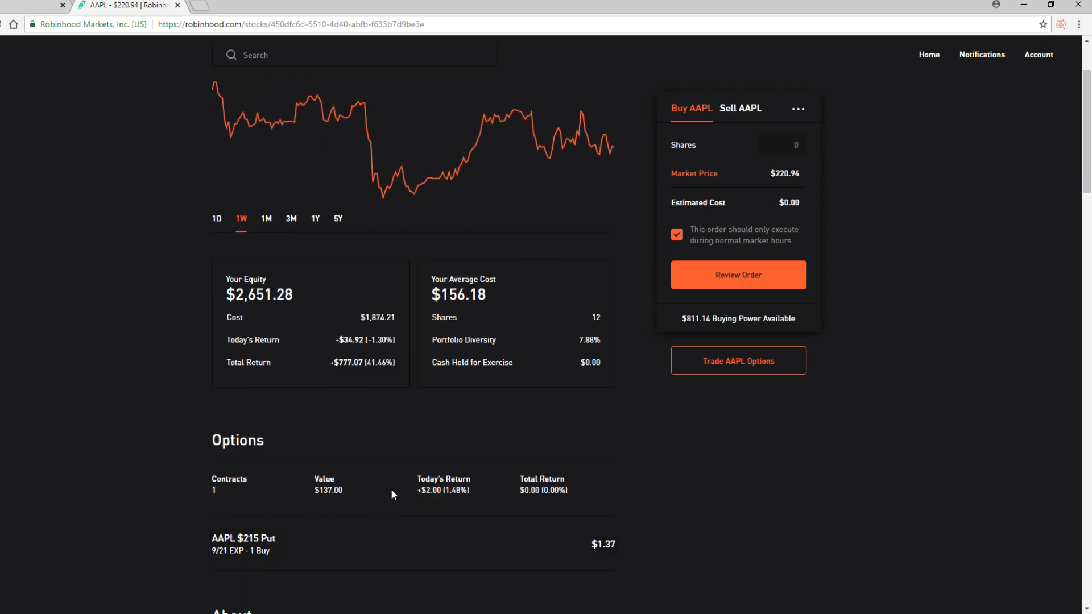
scroll("up", 3)
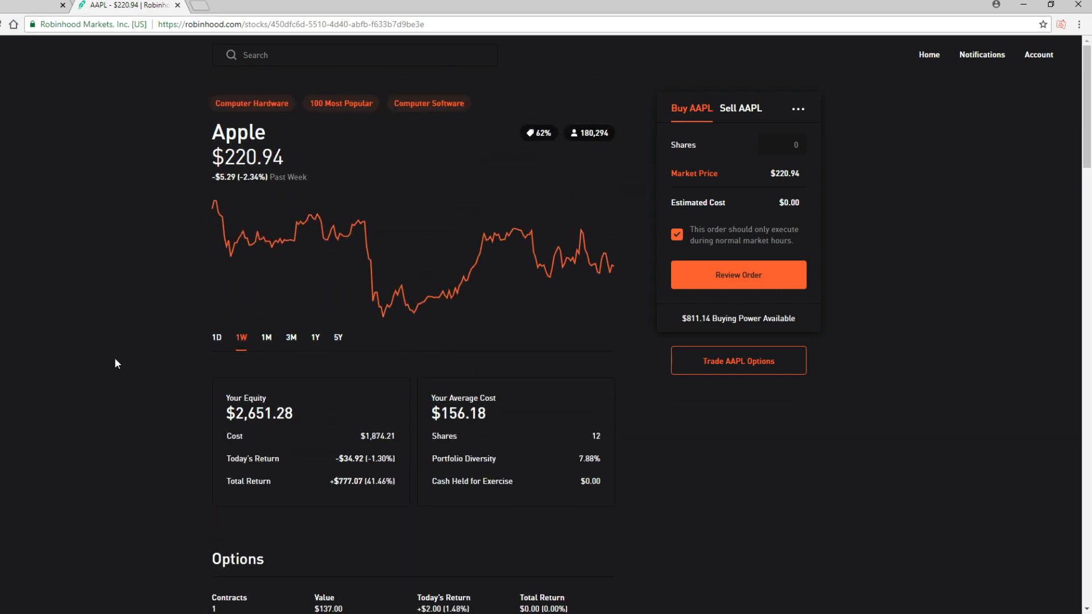
mouse_move(302, 348)
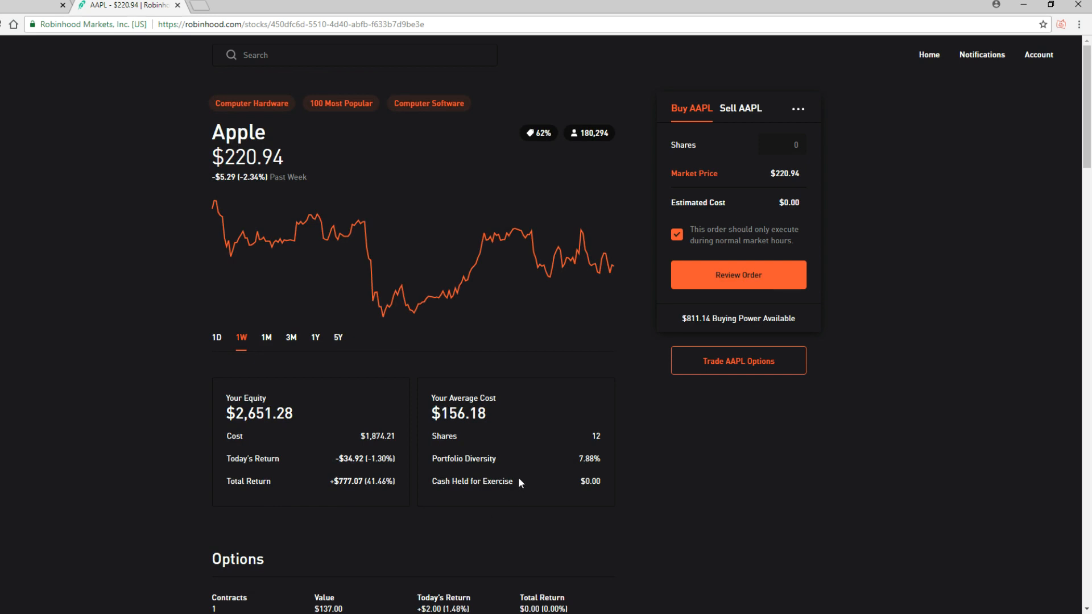
scroll("down", 3)
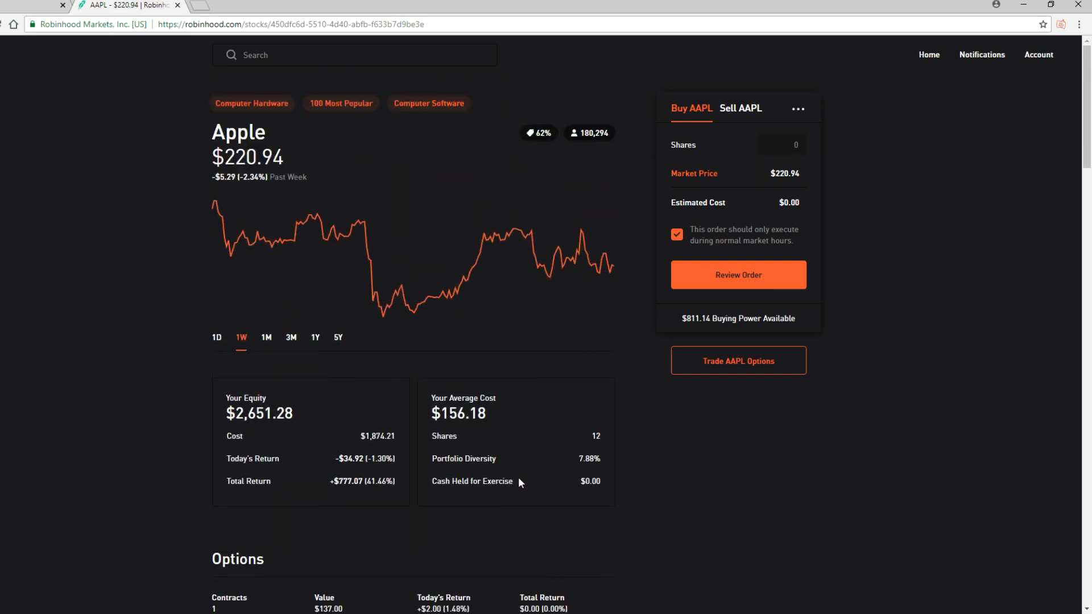
scroll("down", 3)
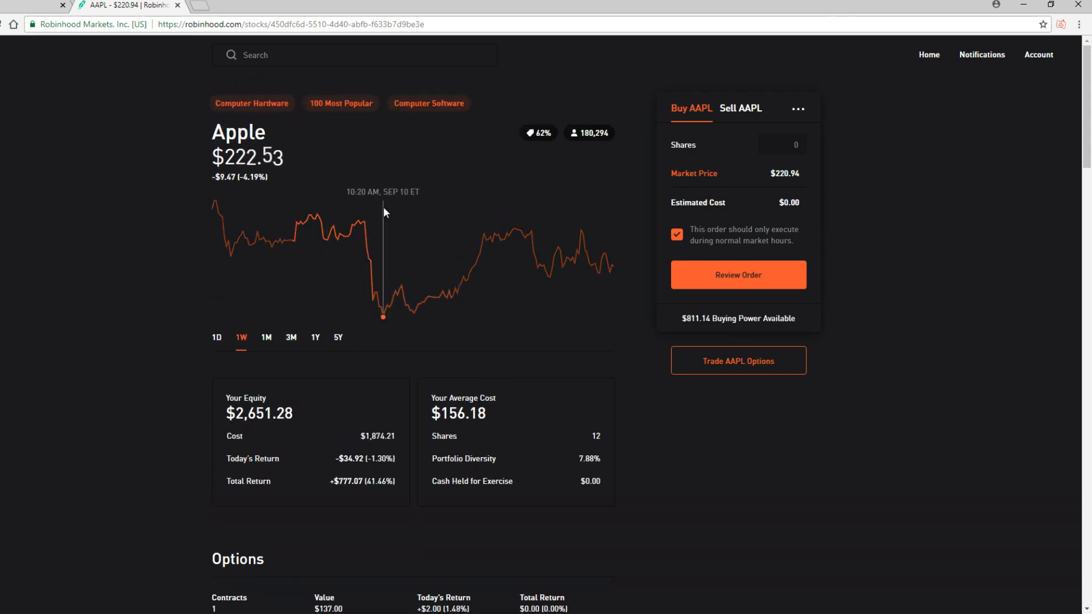
mouse_move(414, 299)
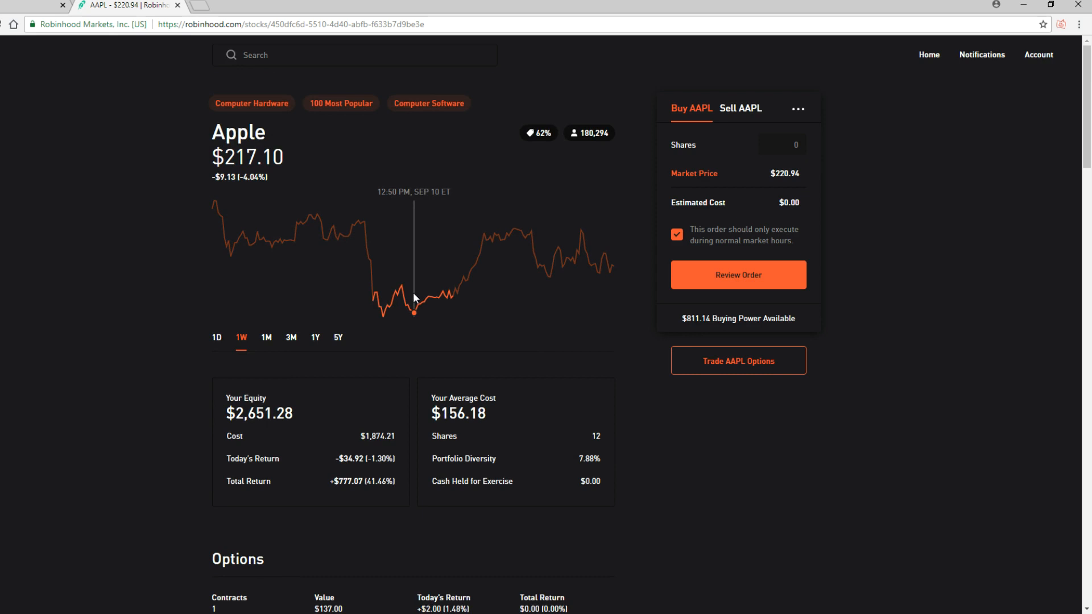
scroll("down", 3)
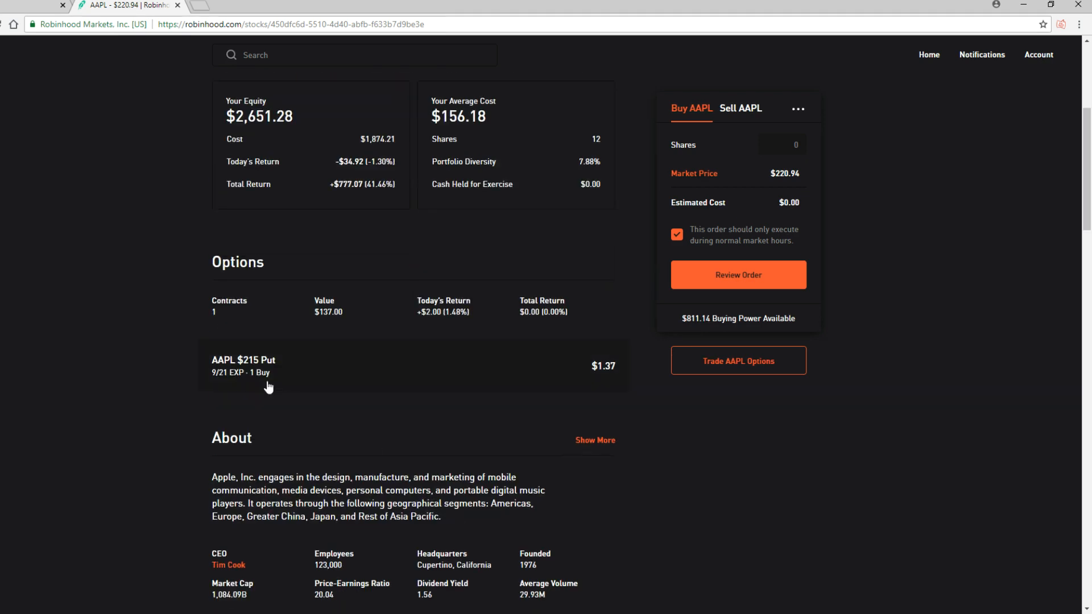
mouse_move(220, 387)
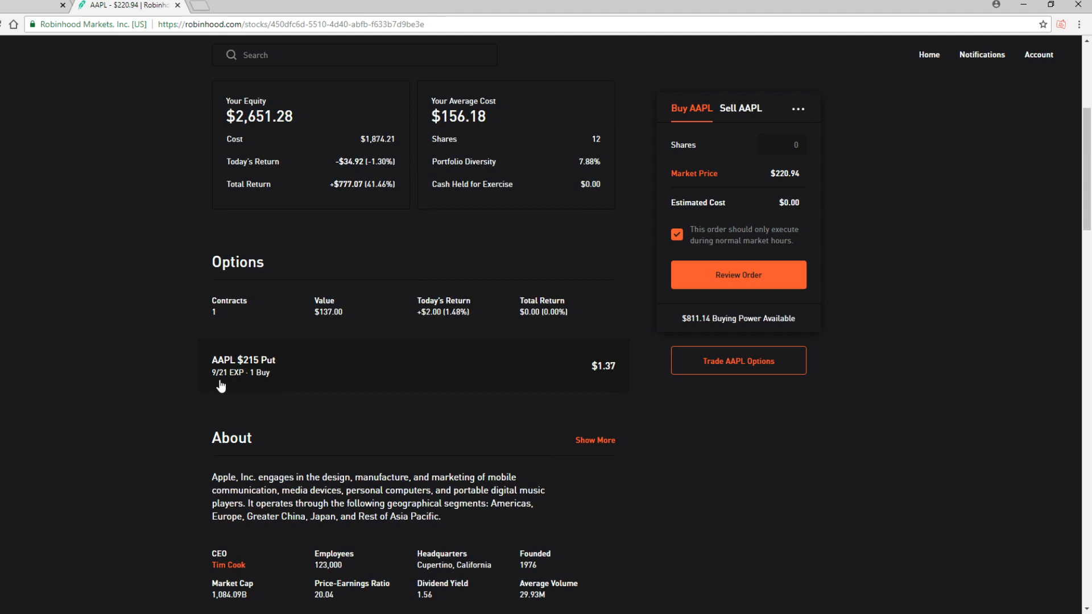
mouse_move(253, 401)
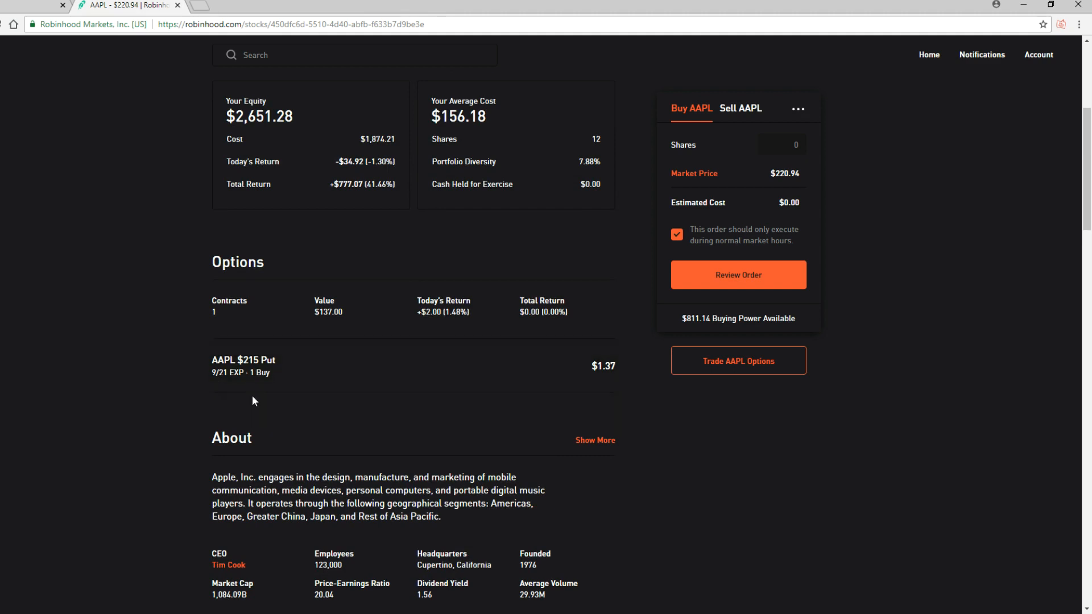
mouse_move(385, 322)
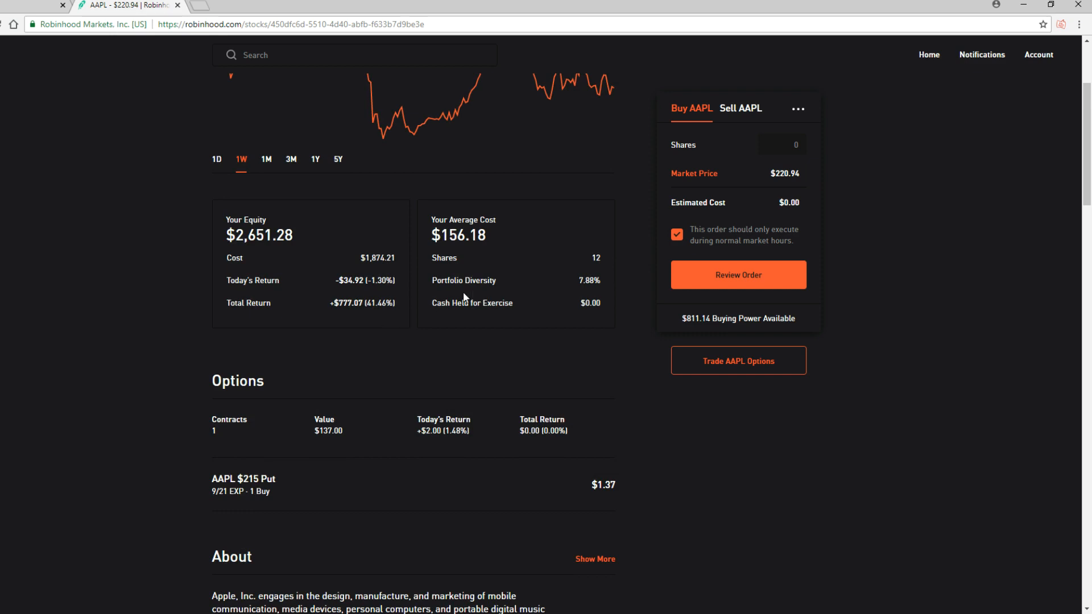
mouse_move(486, 295)
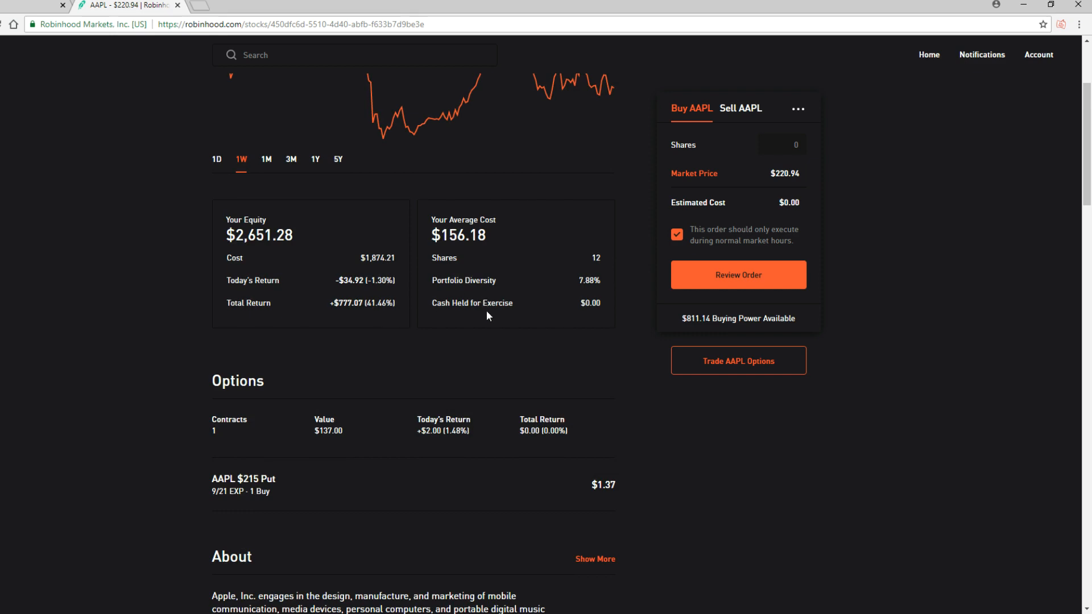
mouse_move(467, 344)
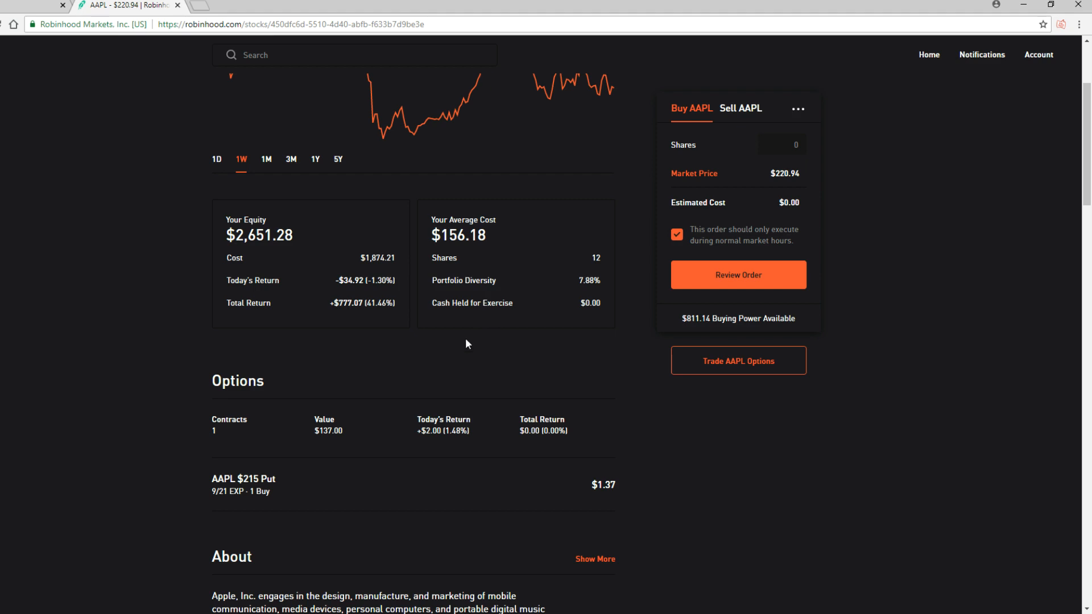
scroll("down", 3)
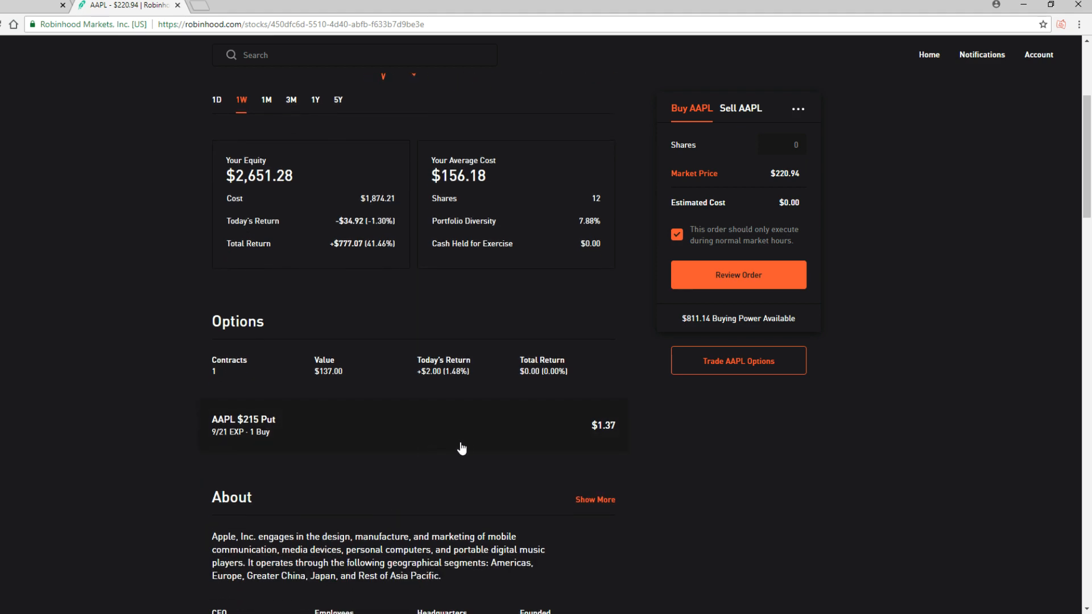
scroll("down", 3)
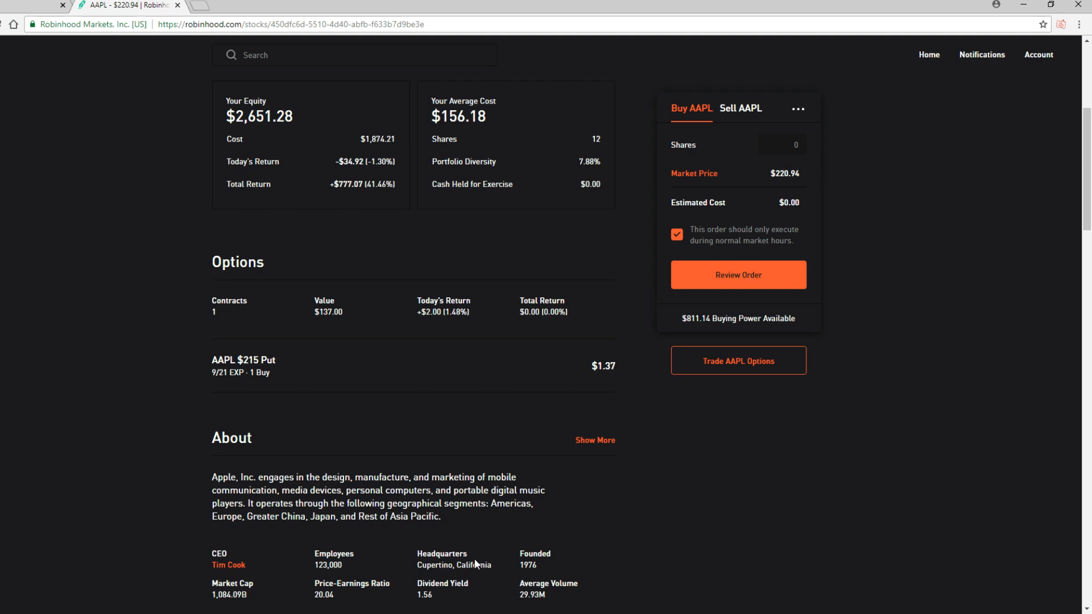
mouse_move(492, 578)
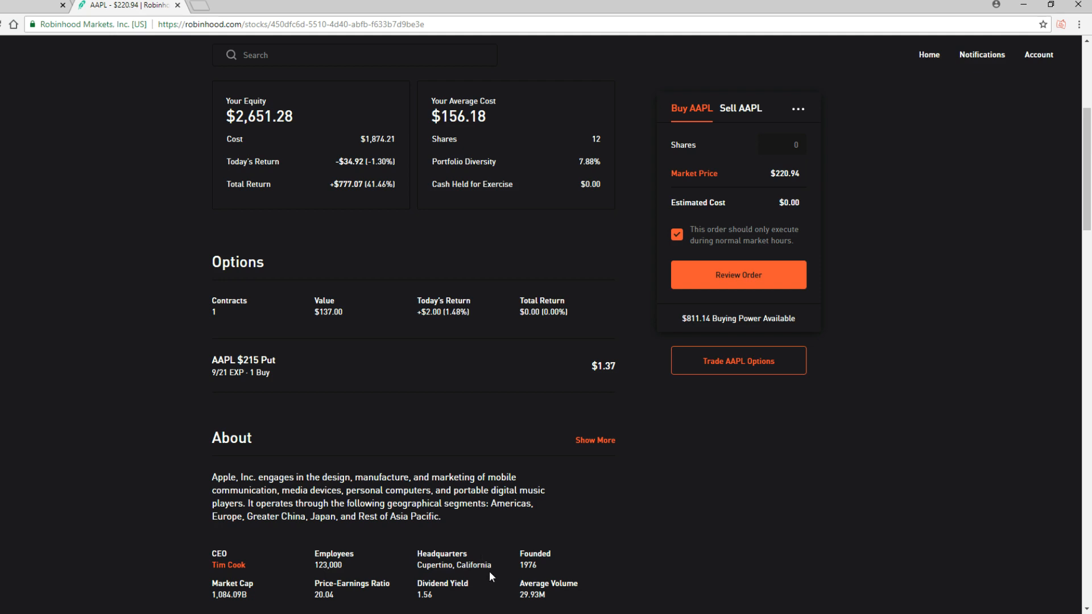
mouse_move(434, 577)
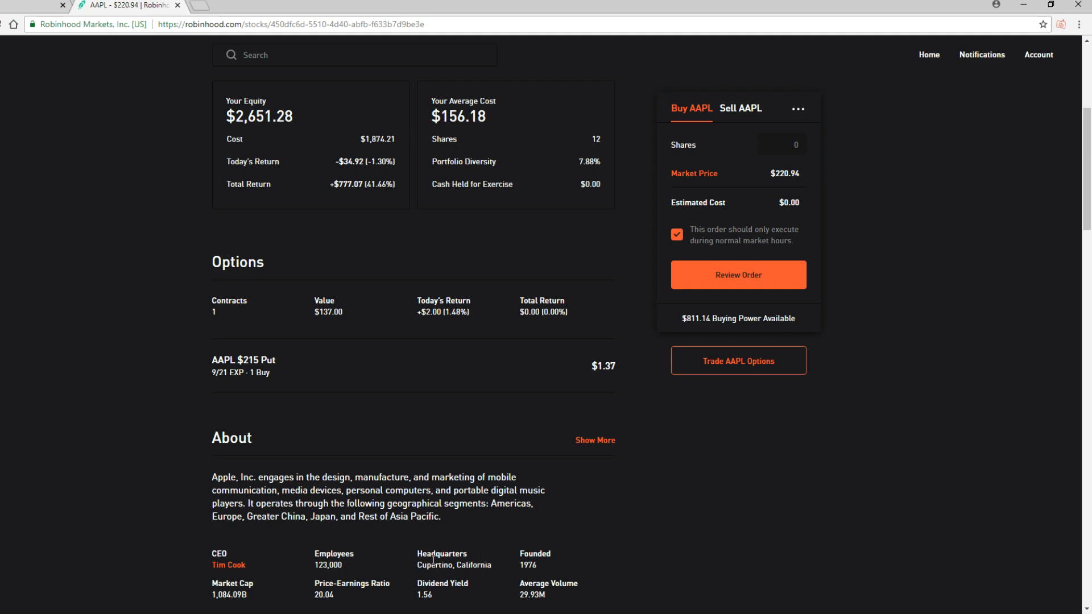
mouse_move(506, 566)
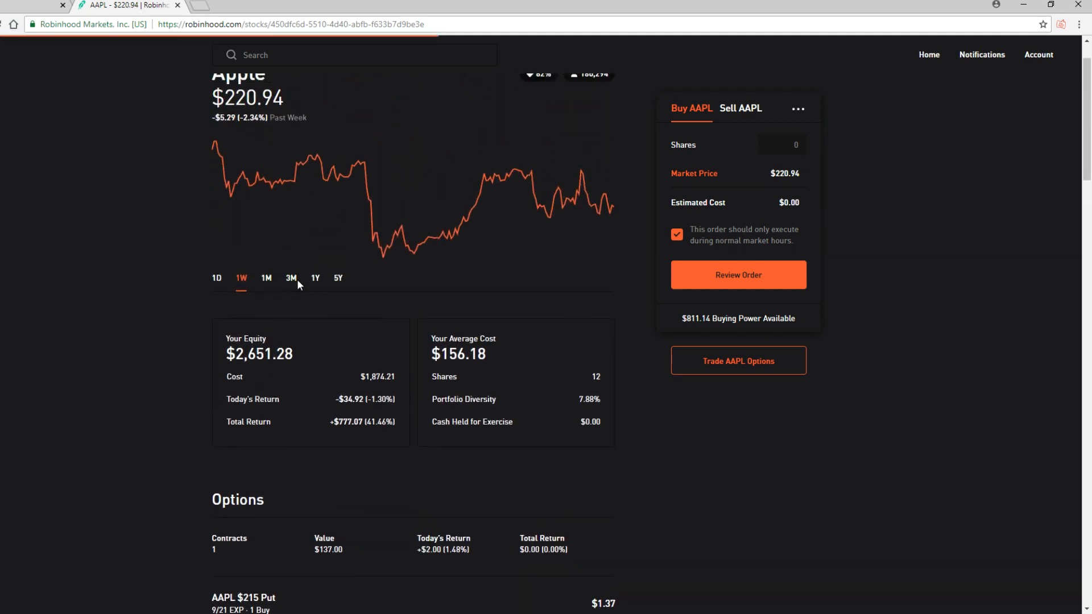
Switch Apple's chart to 1M, then to the 3M range
left_click(266, 277)
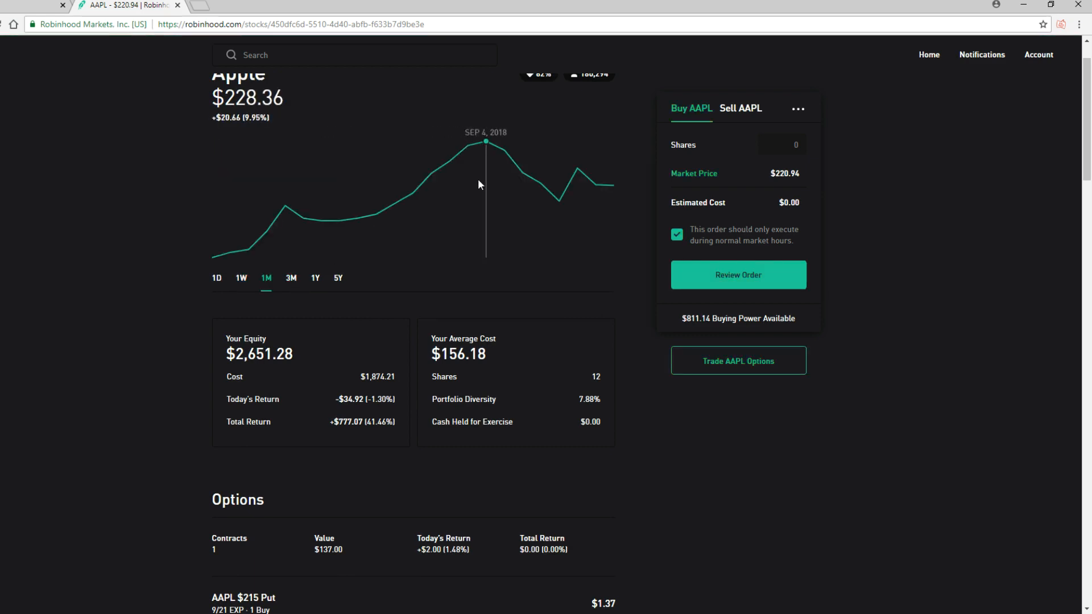
left_click(290, 277)
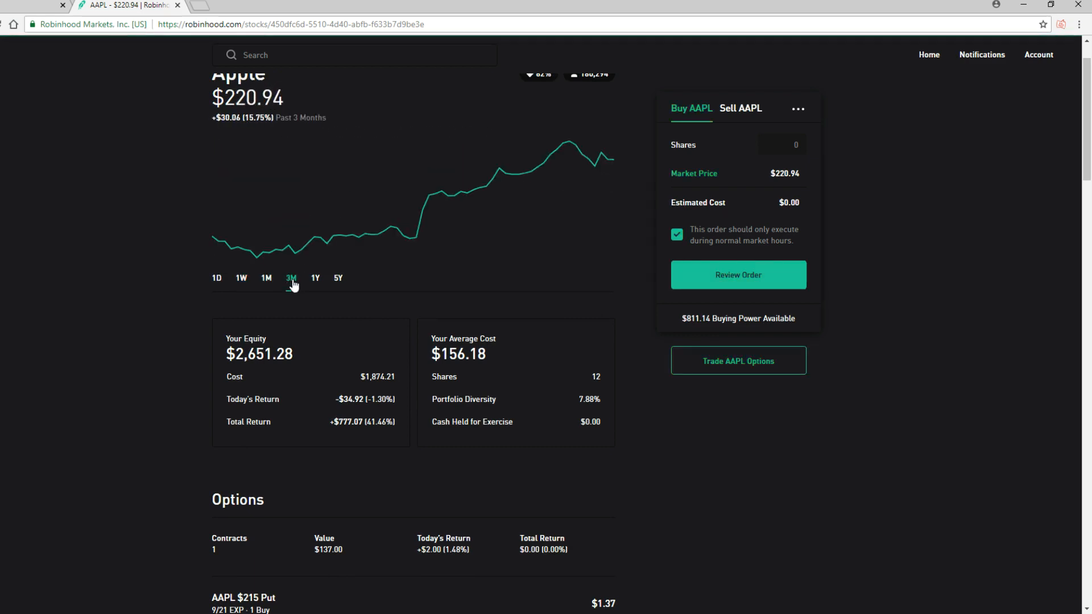
mouse_move(417, 238)
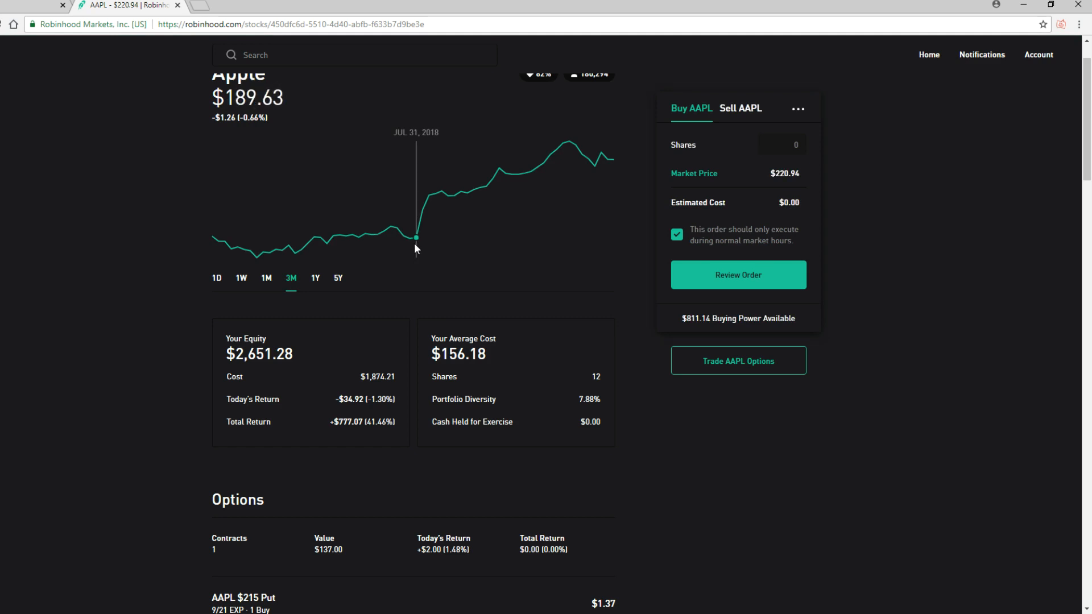
mouse_move(568, 179)
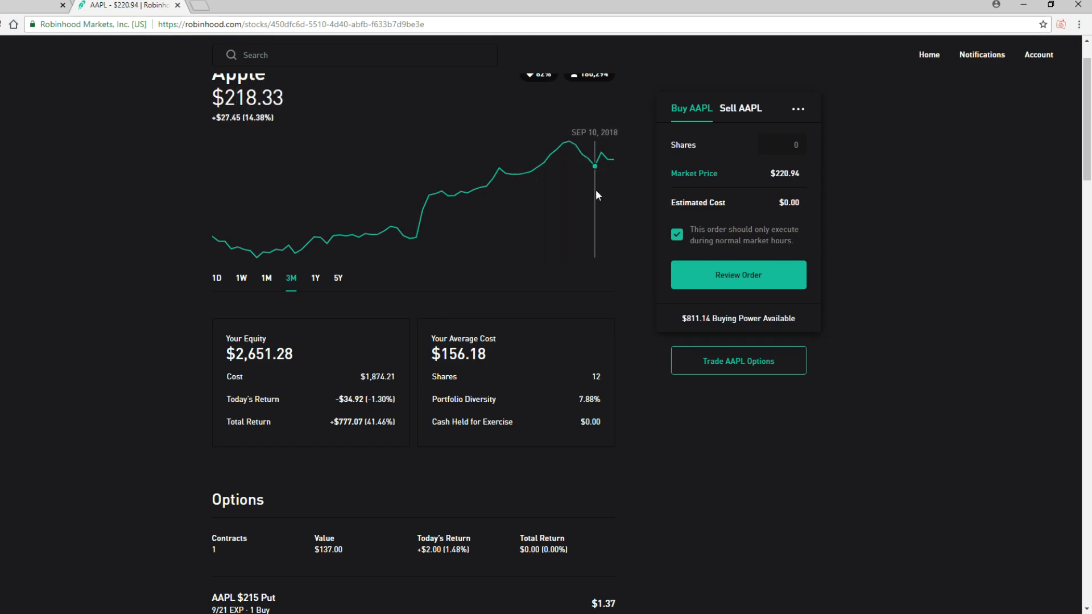
mouse_move(411, 247)
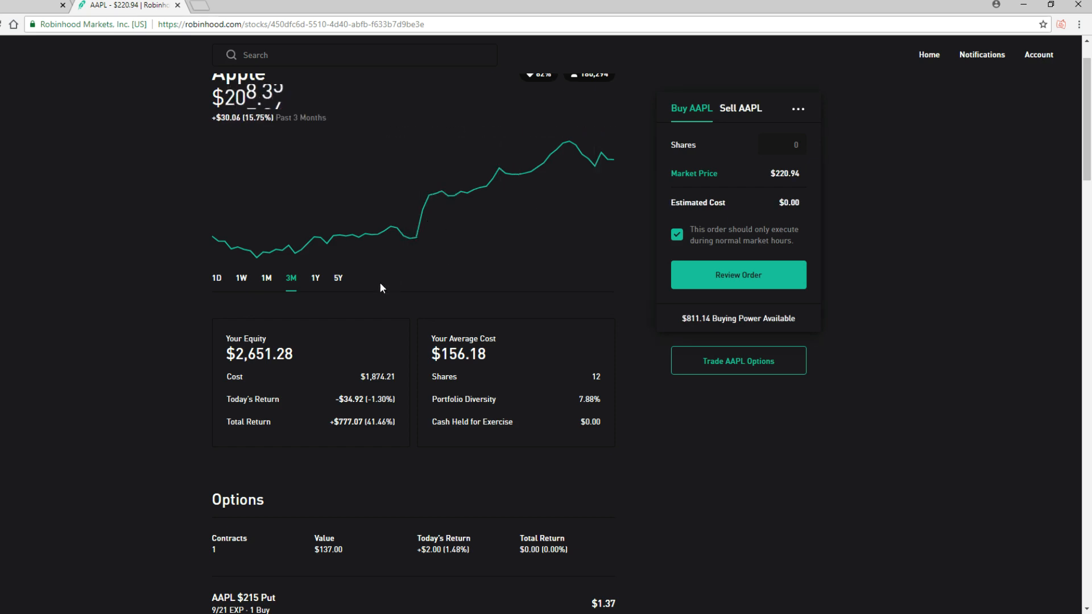
mouse_move(416, 246)
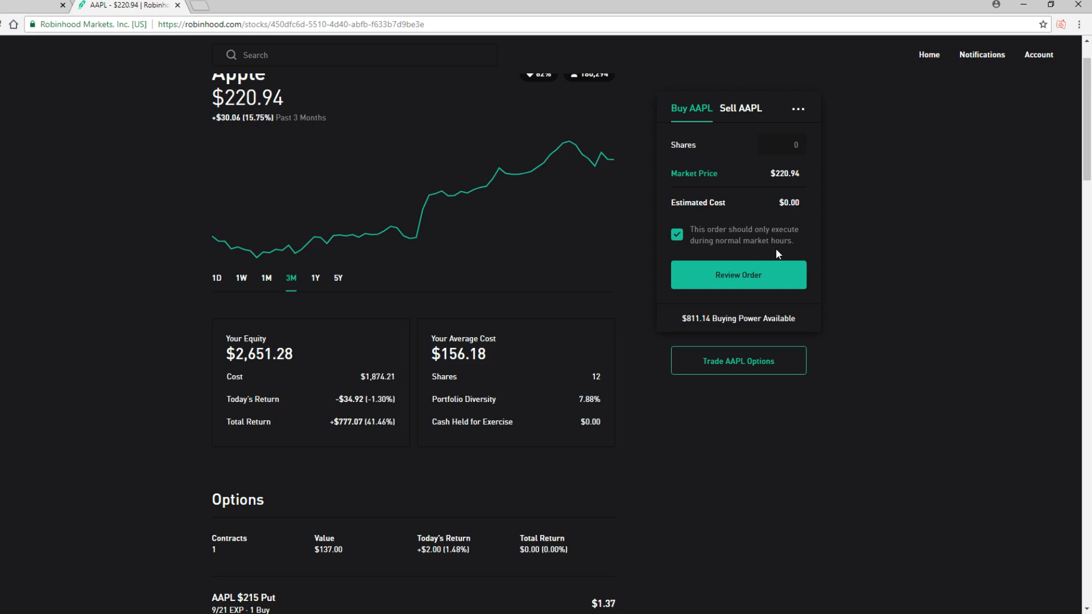
mouse_move(255, 259)
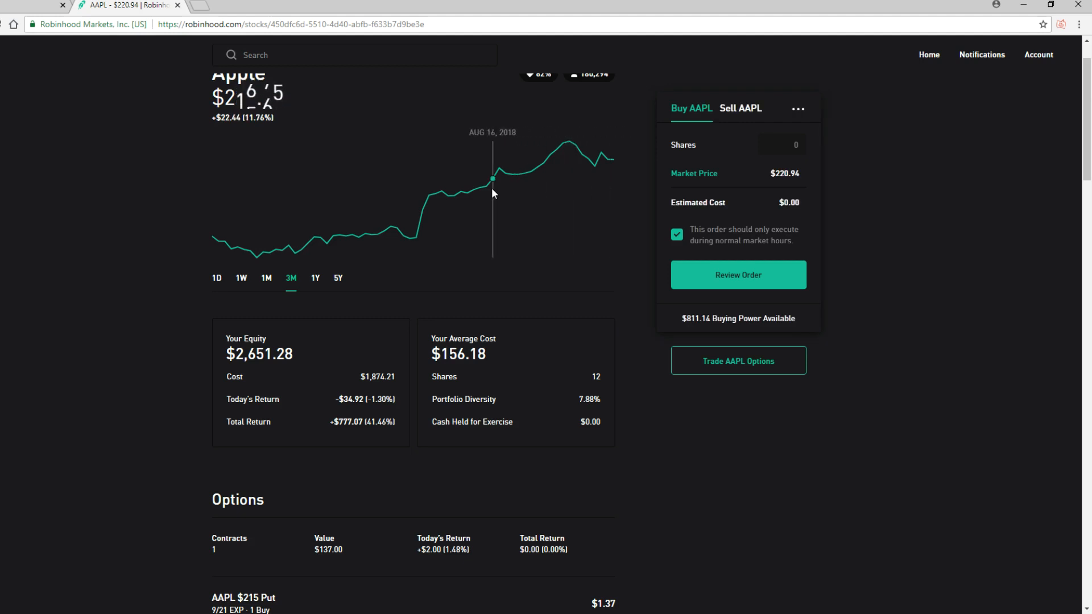
mouse_move(519, 191)
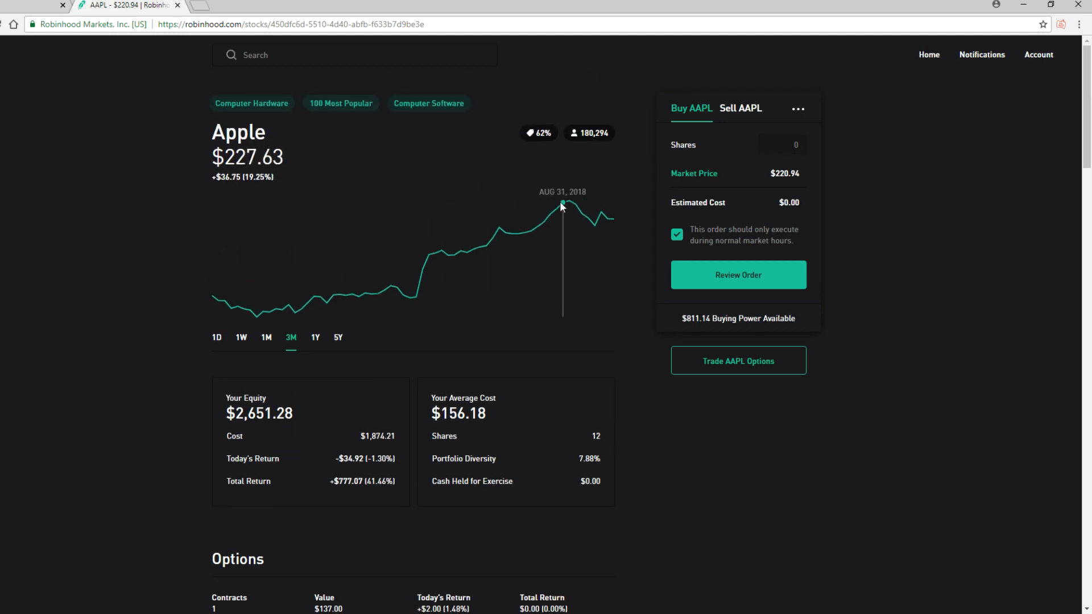
mouse_move(589, 132)
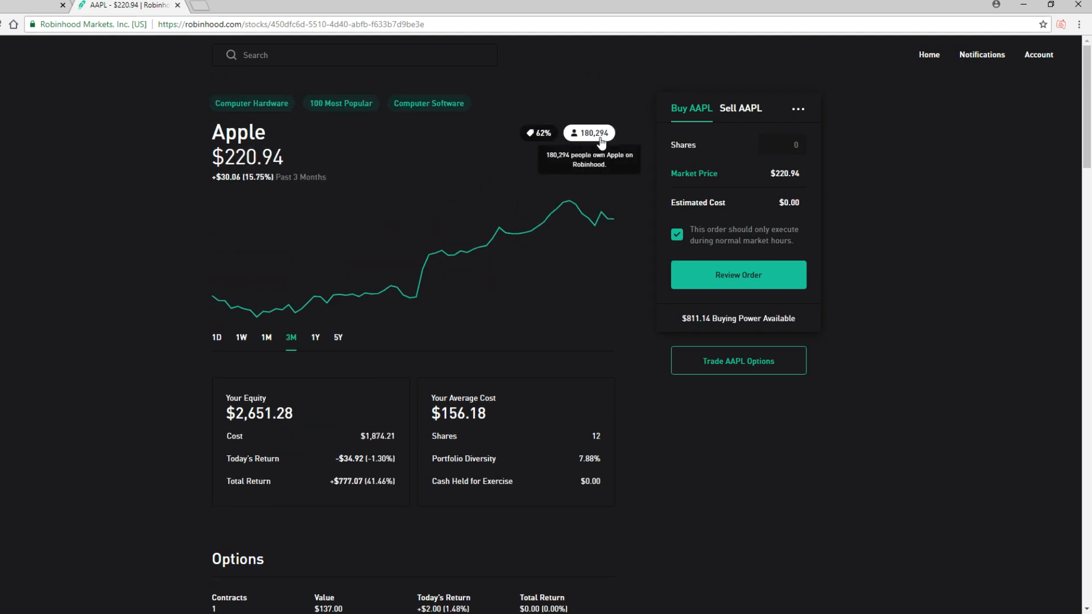
mouse_move(929, 54)
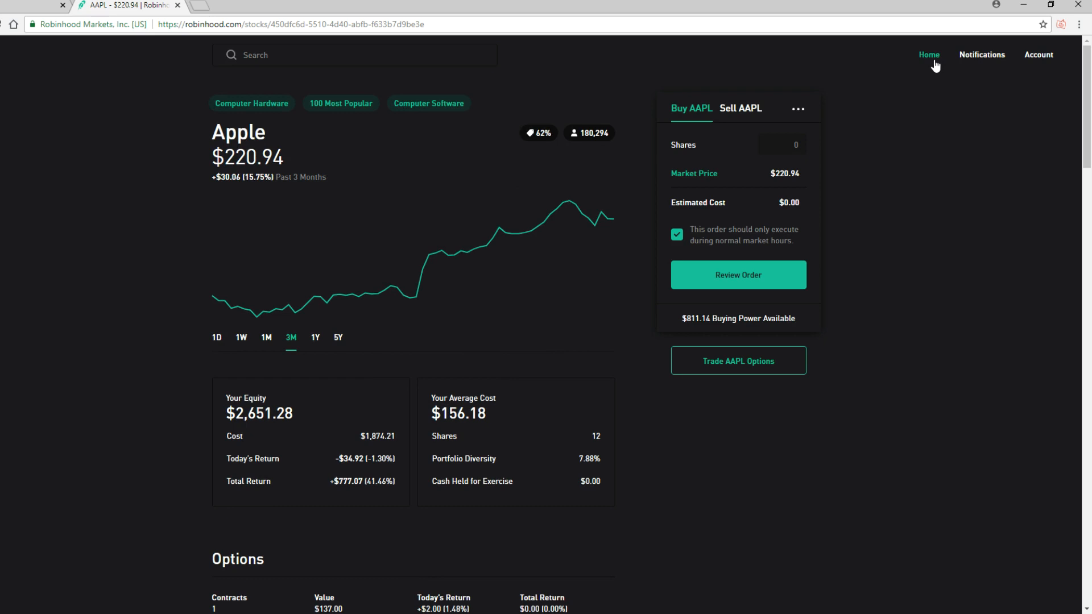
Scroll the AAPL page, then switch its chart back to the 1W range
scroll("down", 3)
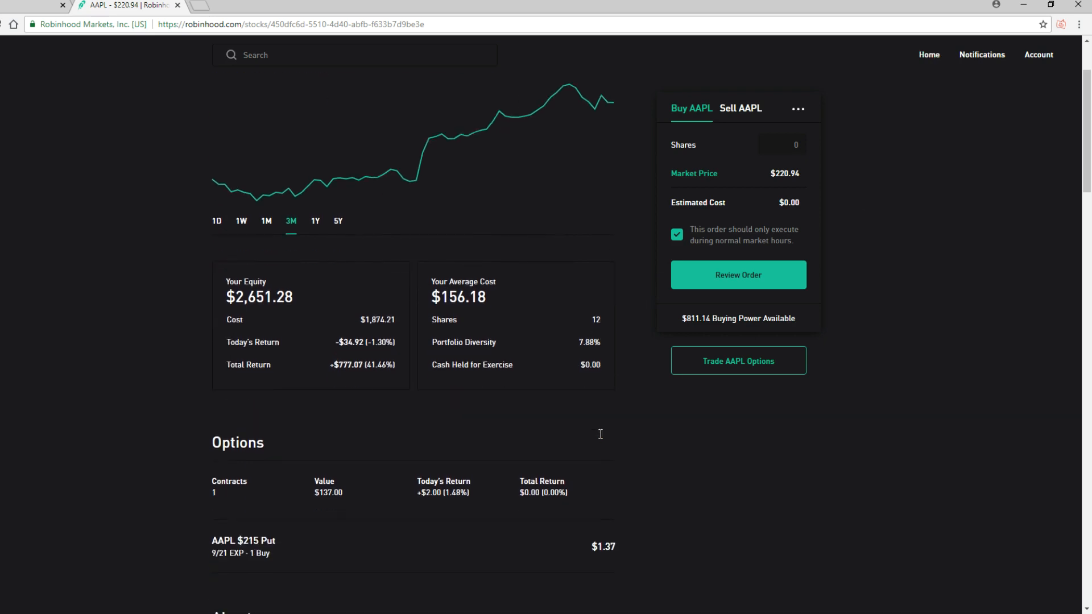
scroll("down", 3)
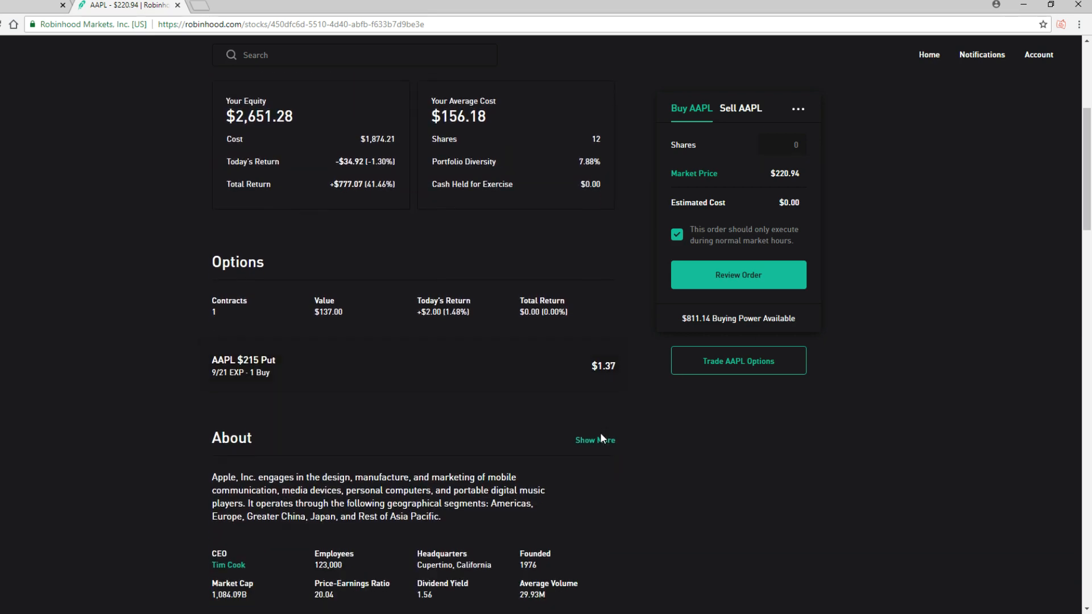
scroll("down", 3)
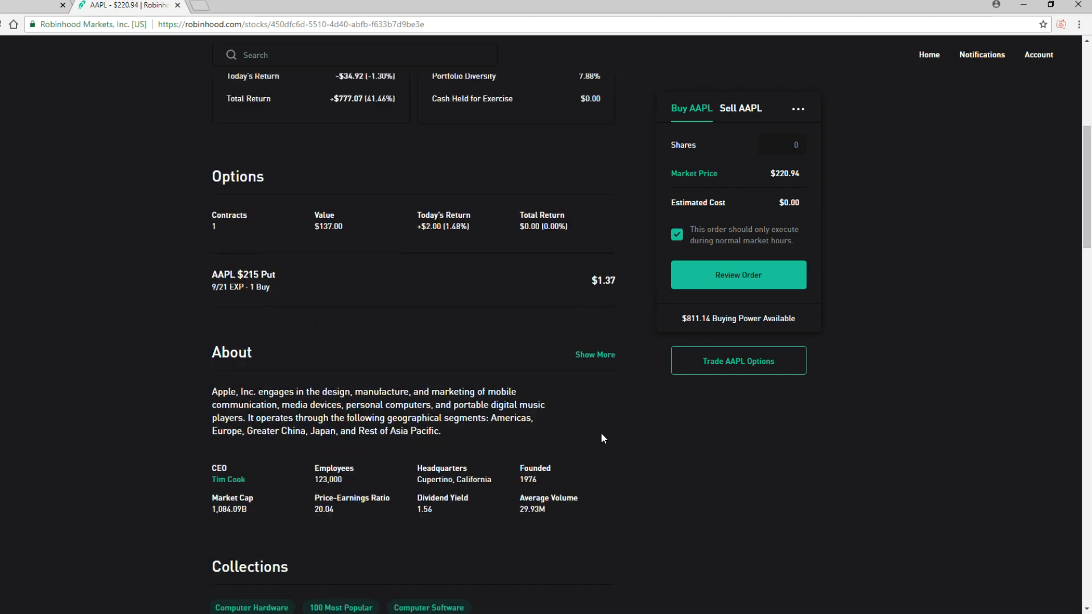
scroll("up", 3)
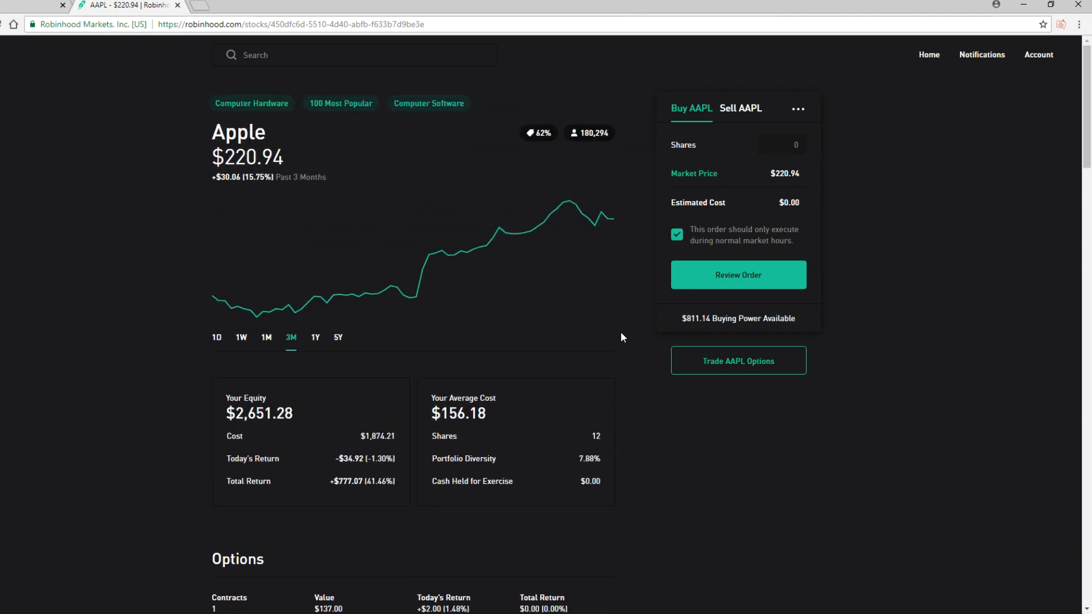
mouse_move(601, 342)
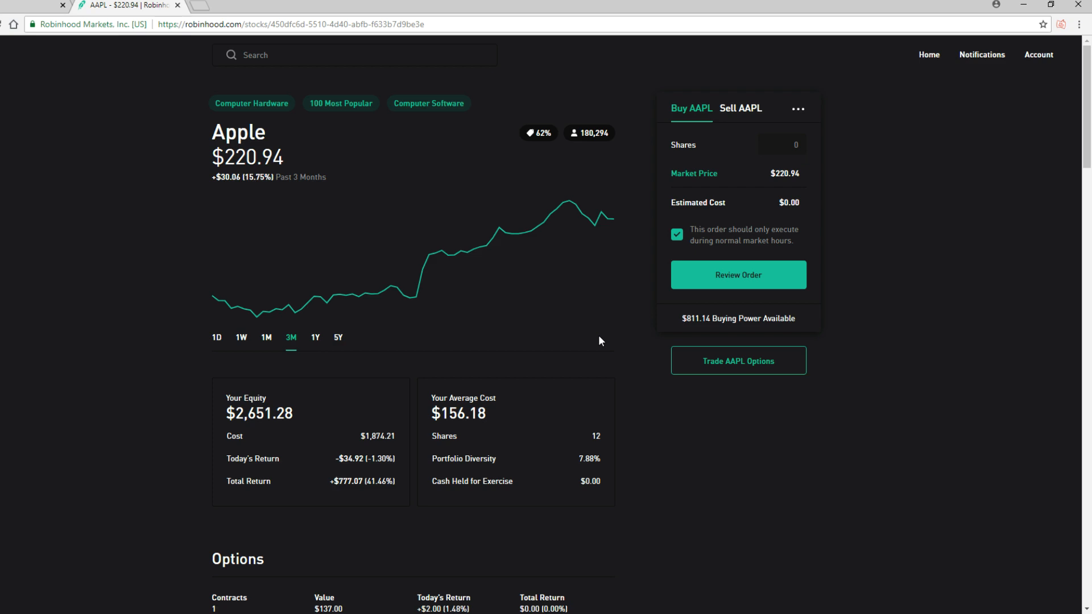
mouse_move(642, 333)
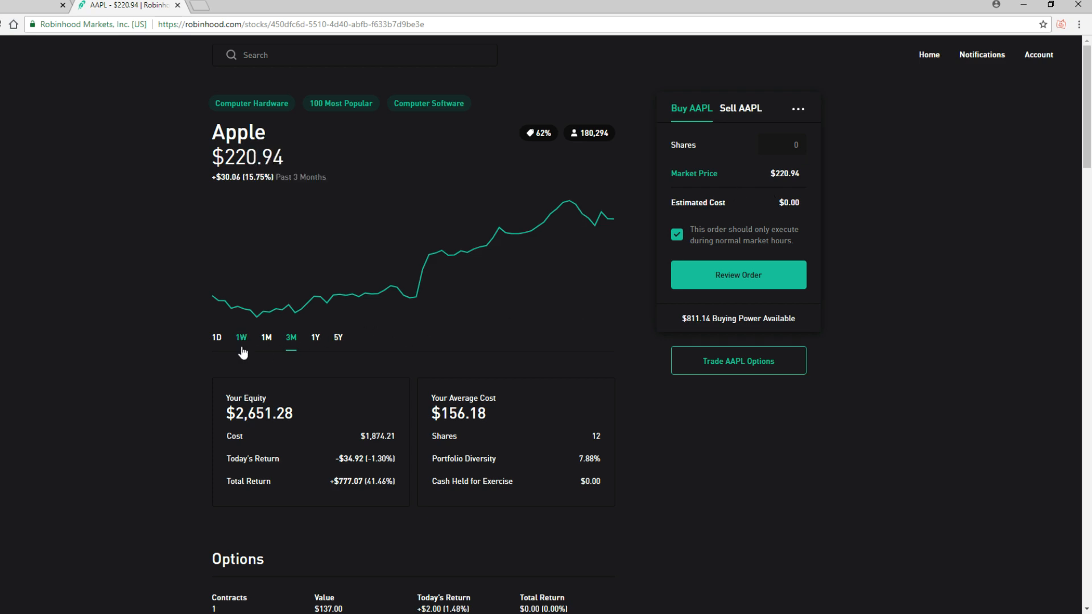
left_click(241, 338)
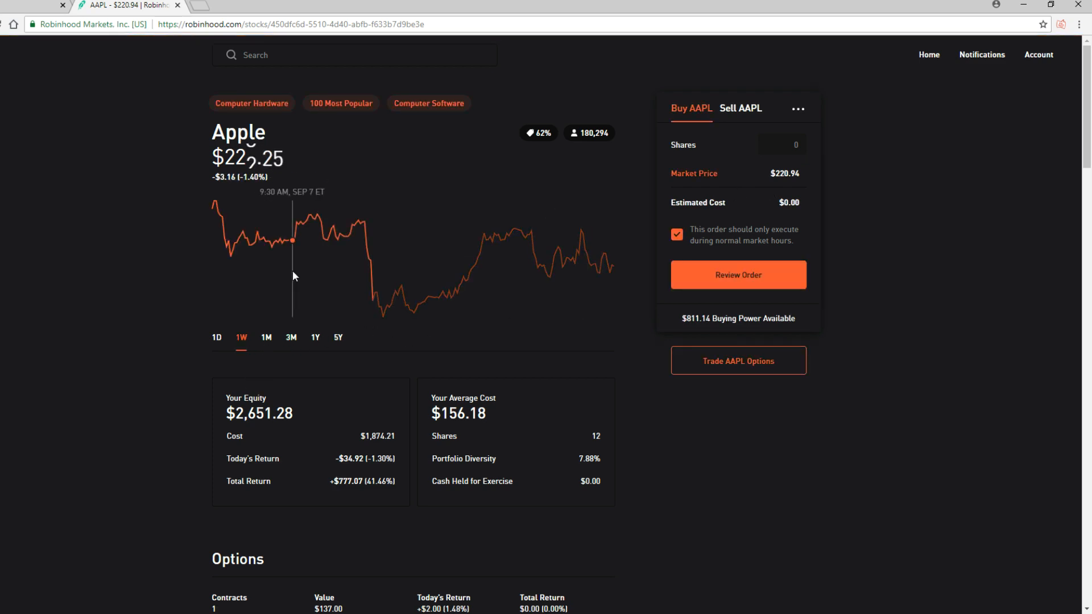
mouse_move(385, 283)
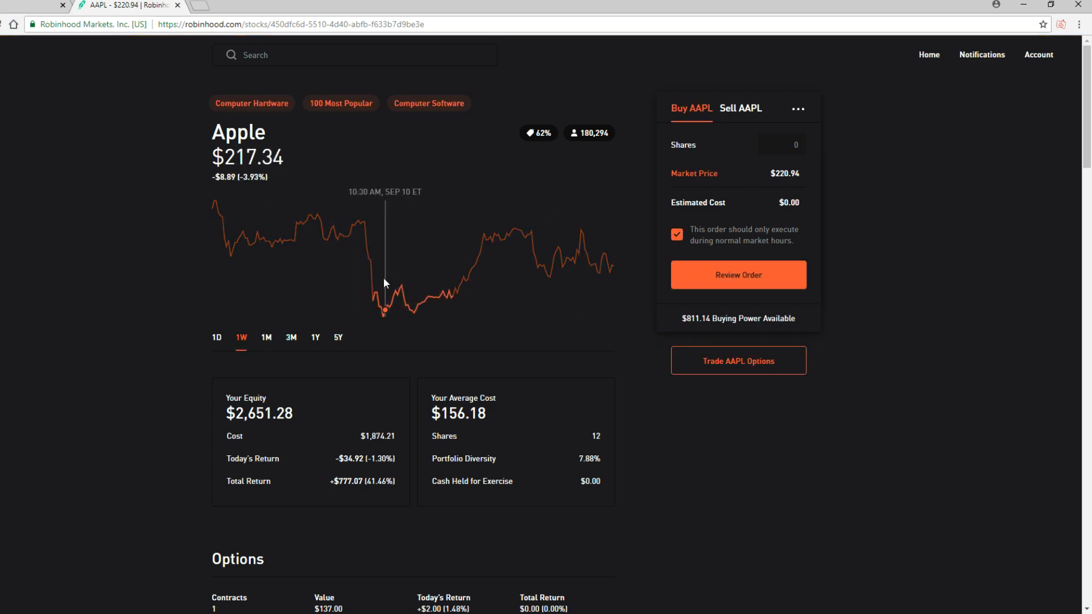
mouse_move(702, 226)
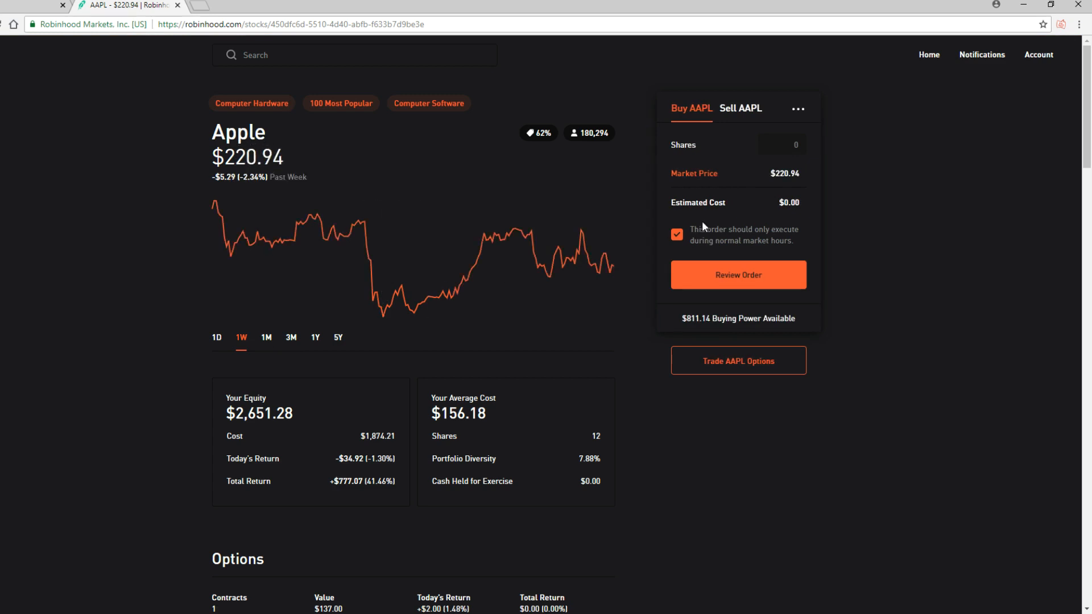
Return Home and switch the portfolio chart to the 1W range
left_click(929, 54)
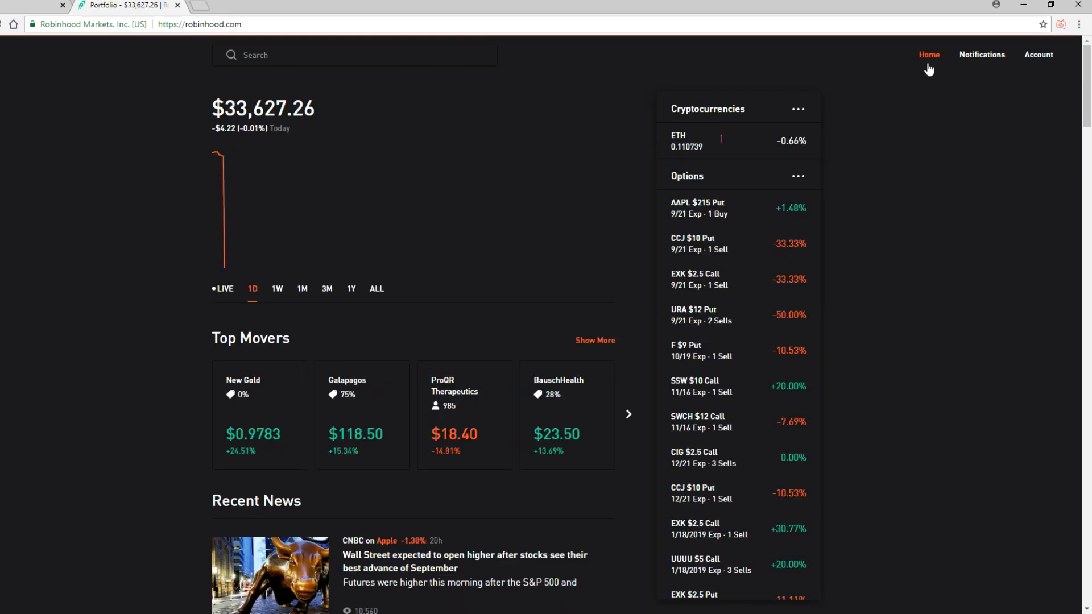
left_click(276, 288)
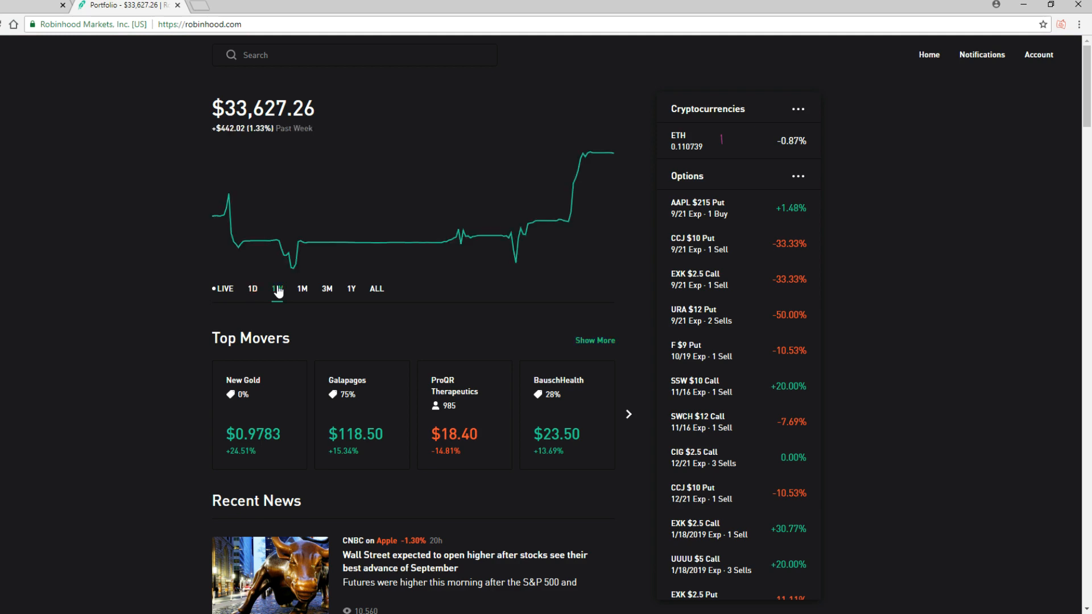
left_click(276, 288)
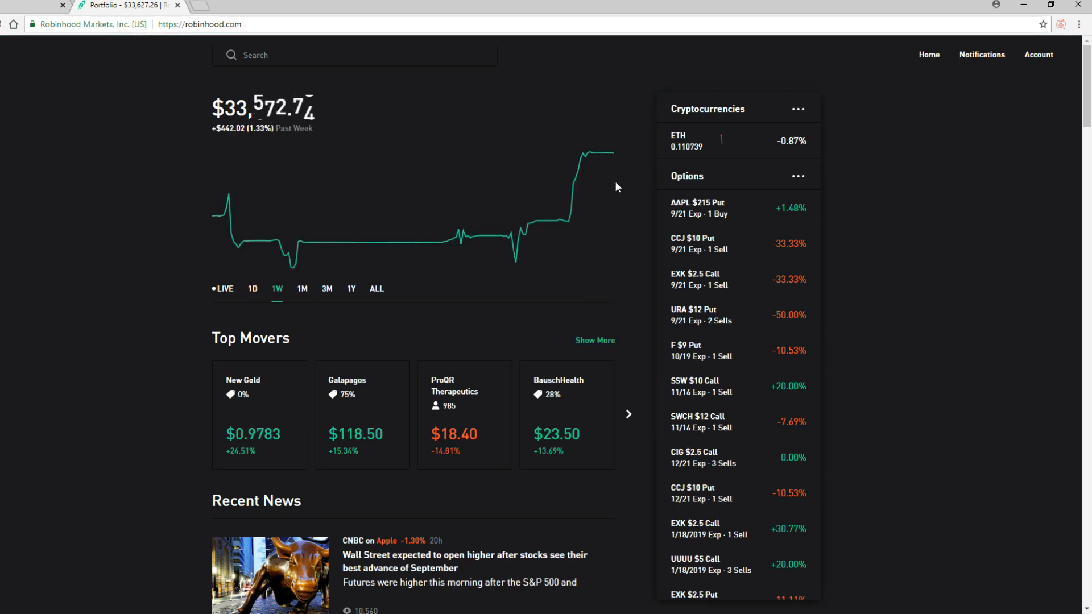
mouse_move(556, 207)
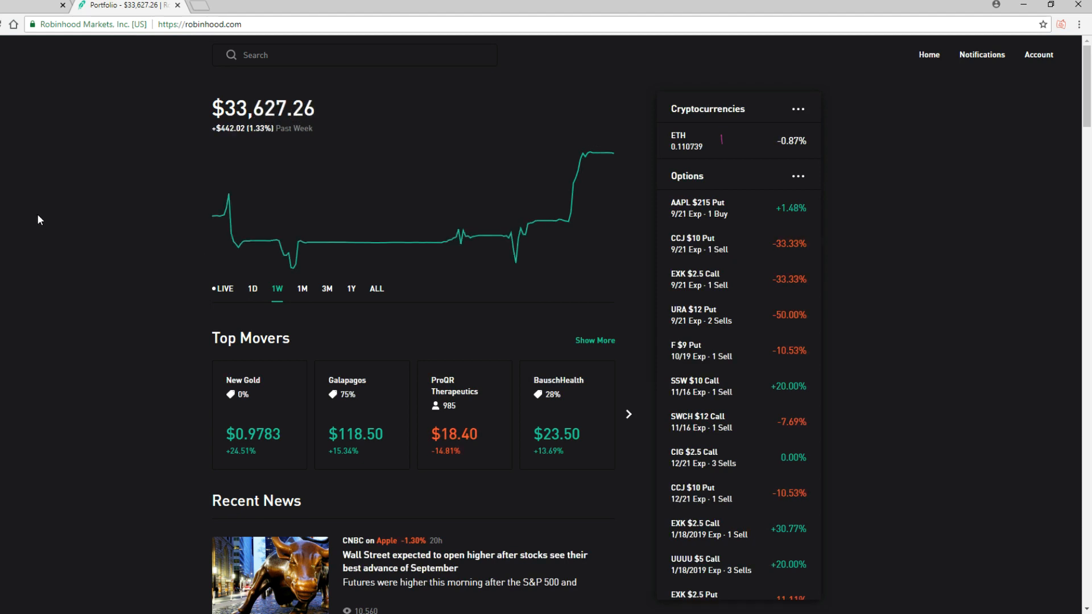
mouse_move(533, 232)
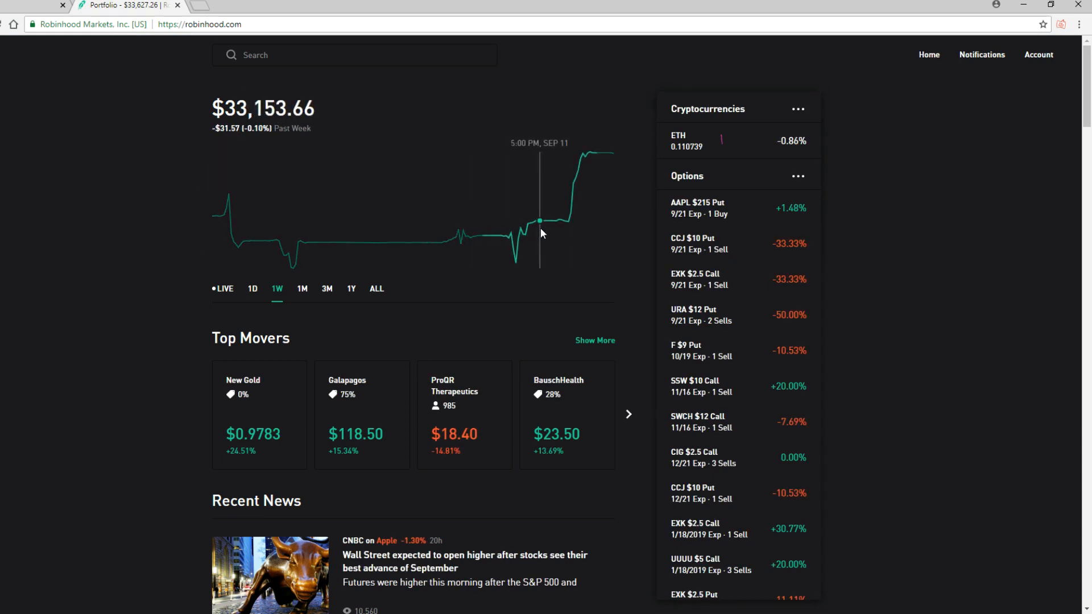
mouse_move(545, 235)
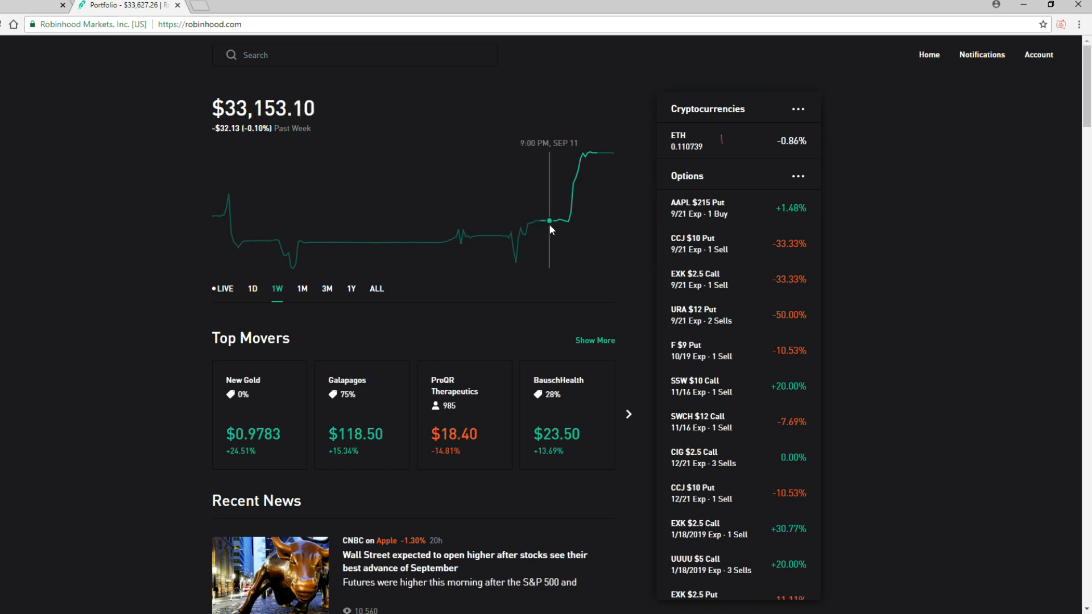
mouse_move(80, 244)
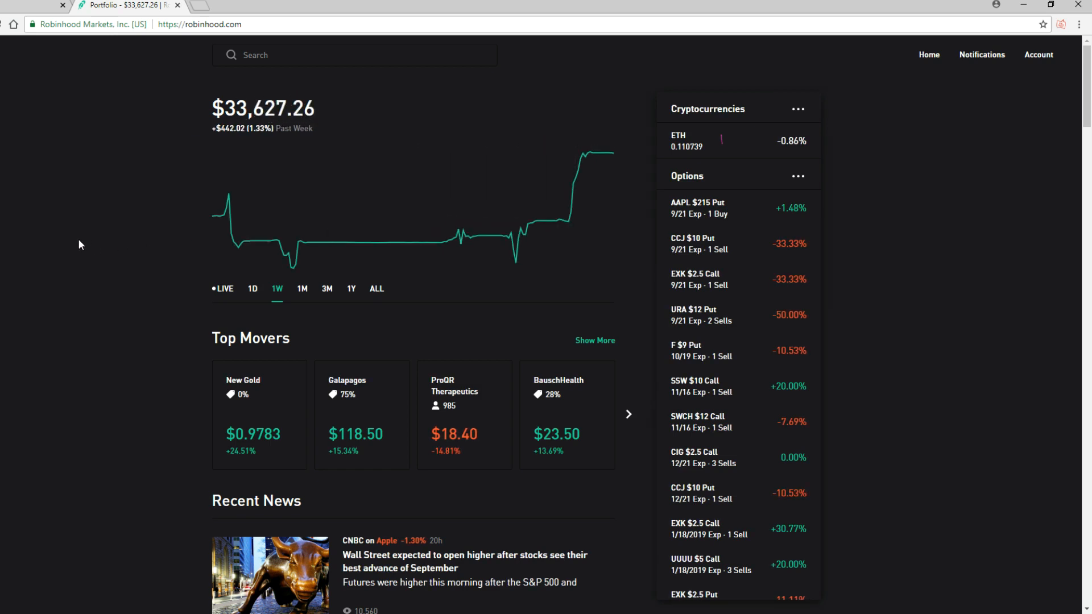
mouse_move(127, 220)
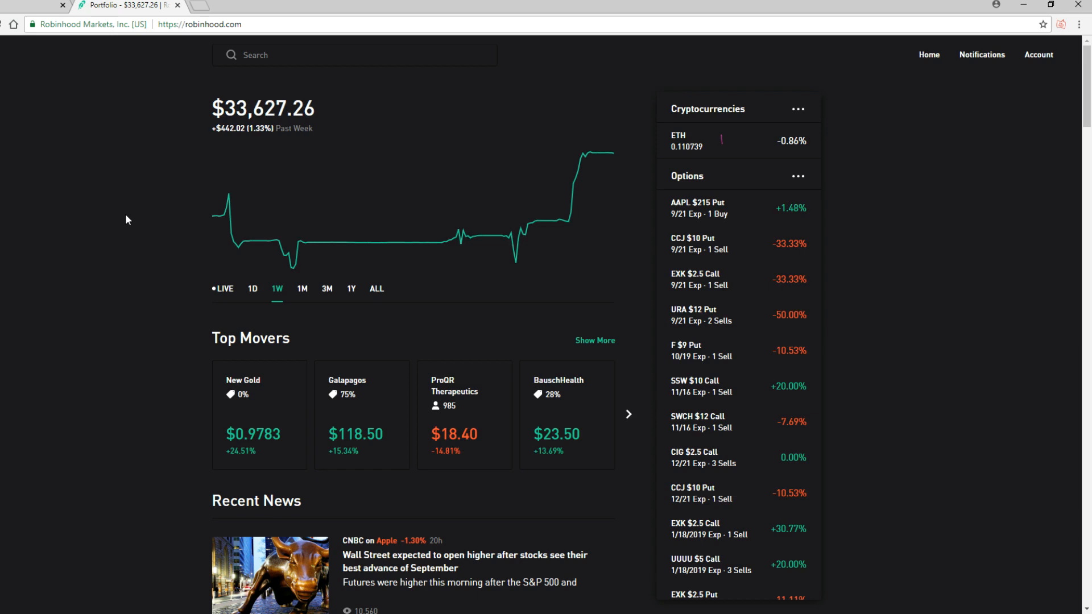
mouse_move(166, 233)
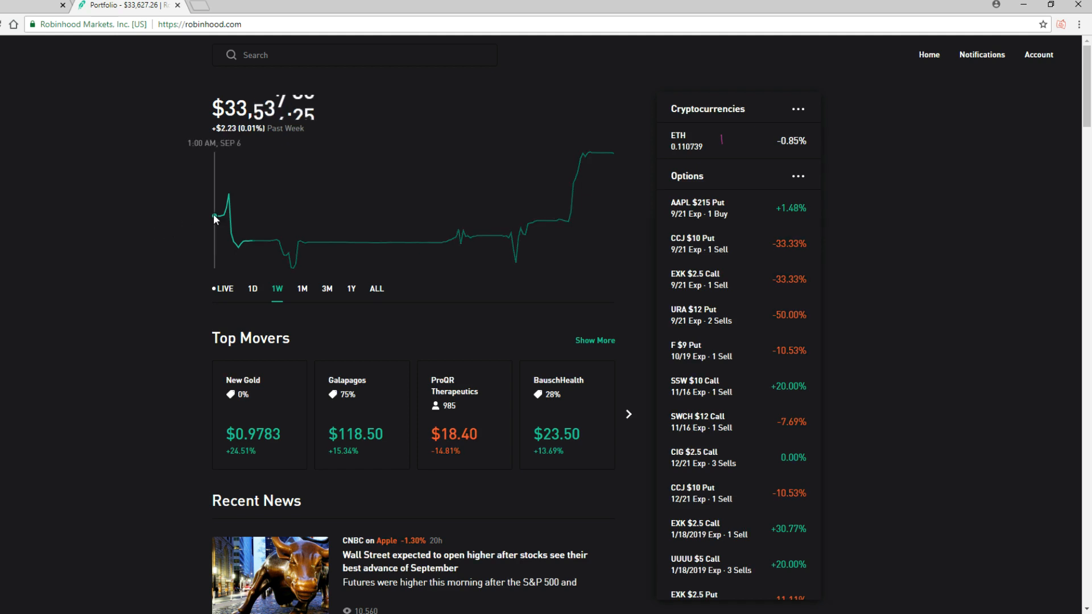
mouse_move(725, 325)
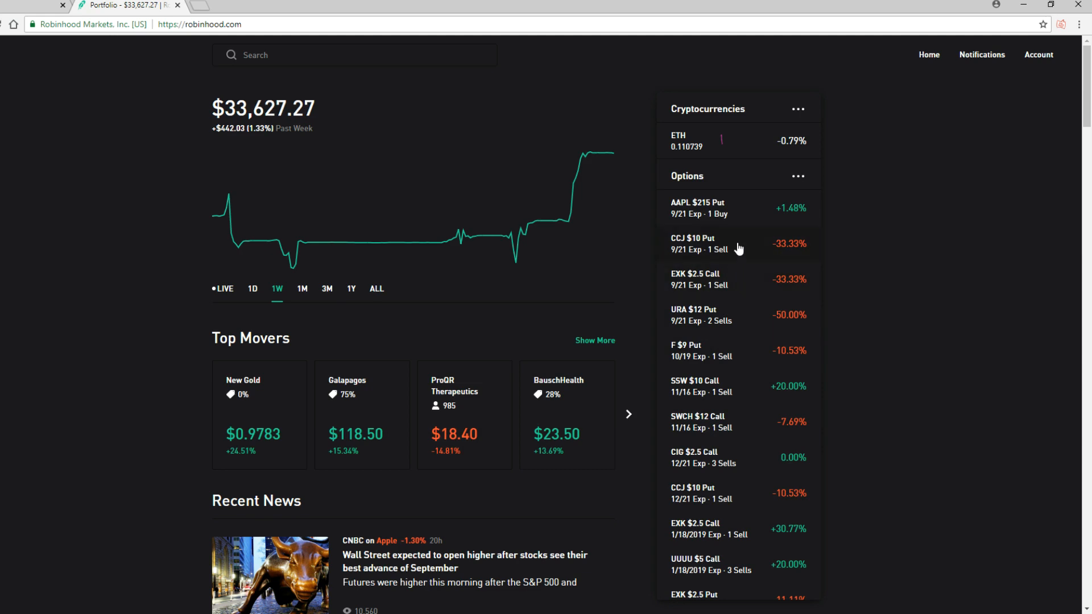
mouse_move(752, 215)
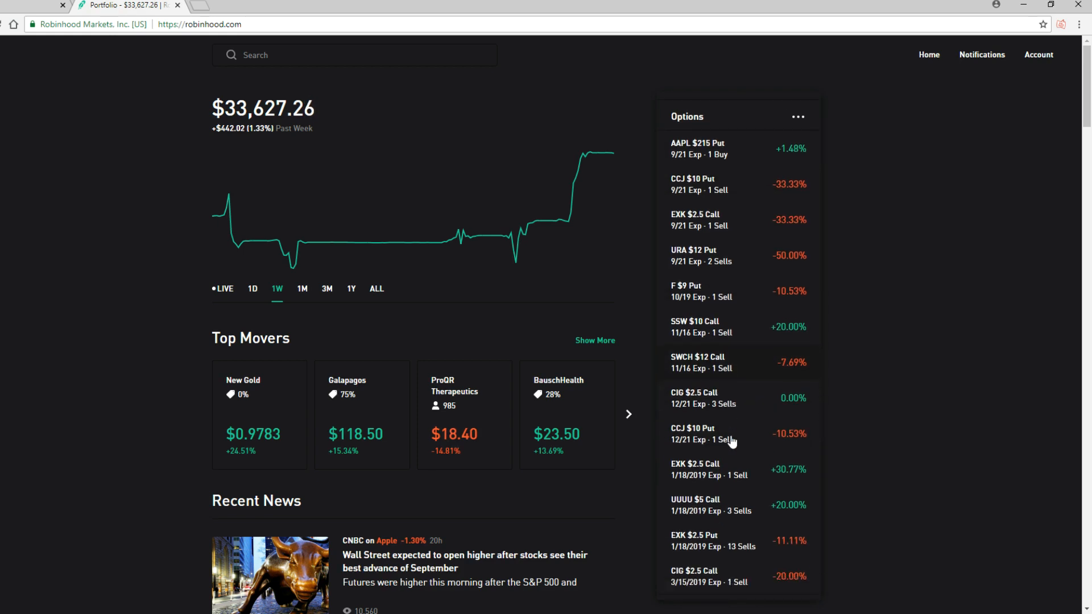
Scroll the dashboard stock list down to CCJ, URA, AAPL, SPOT and PCY
scroll("down", 3)
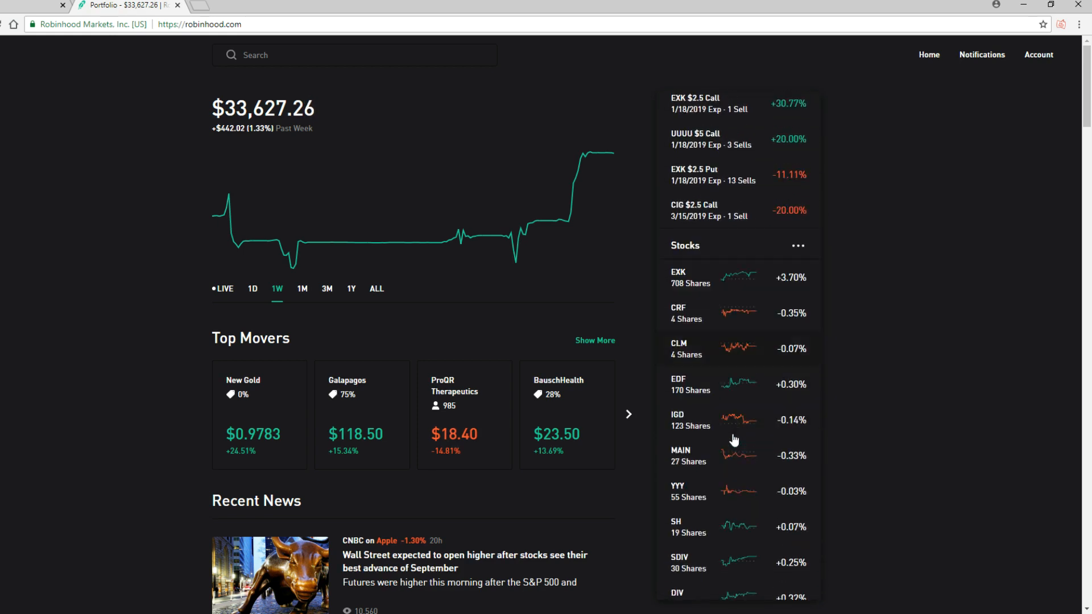
scroll("down", 3)
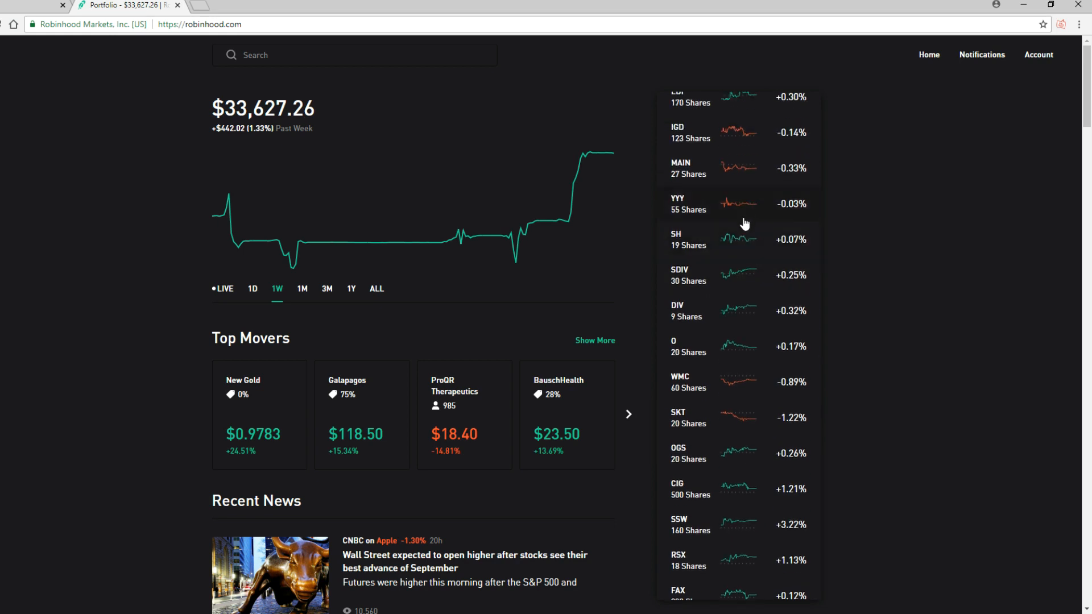
mouse_move(732, 254)
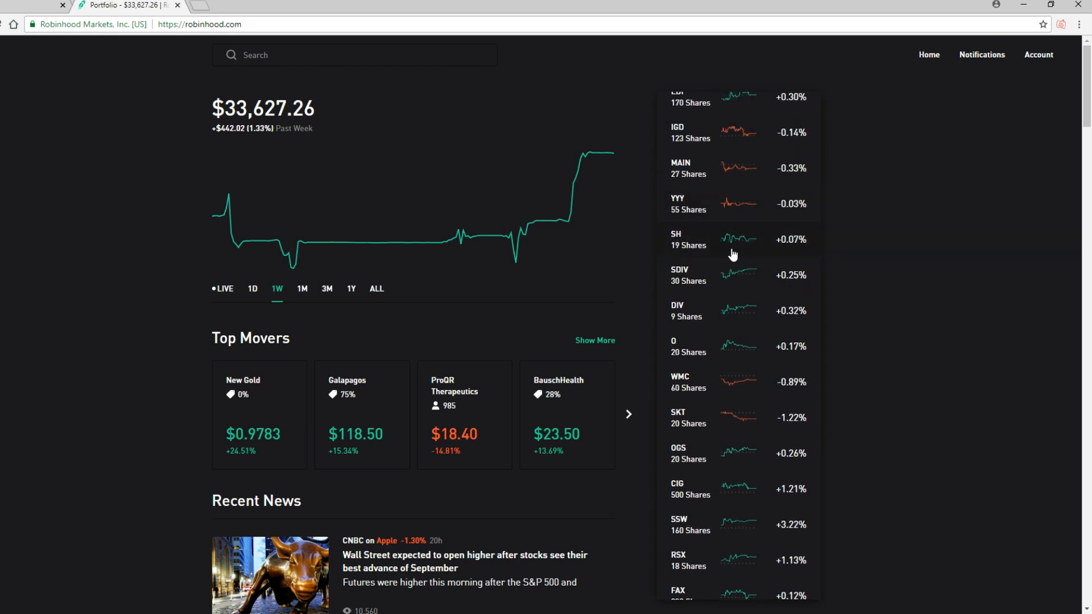
mouse_move(741, 236)
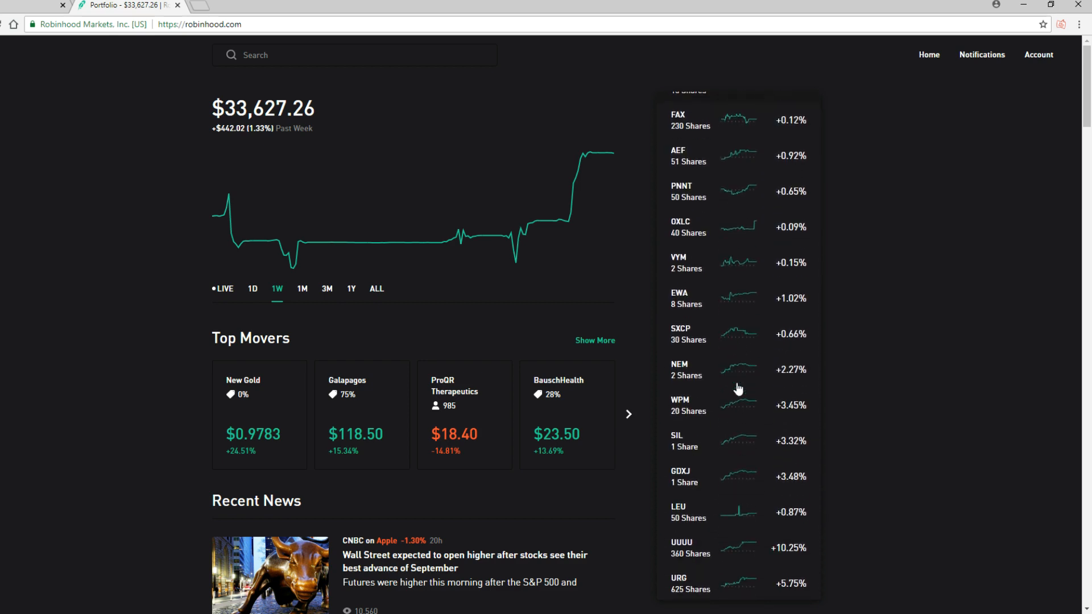
scroll("down", 3)
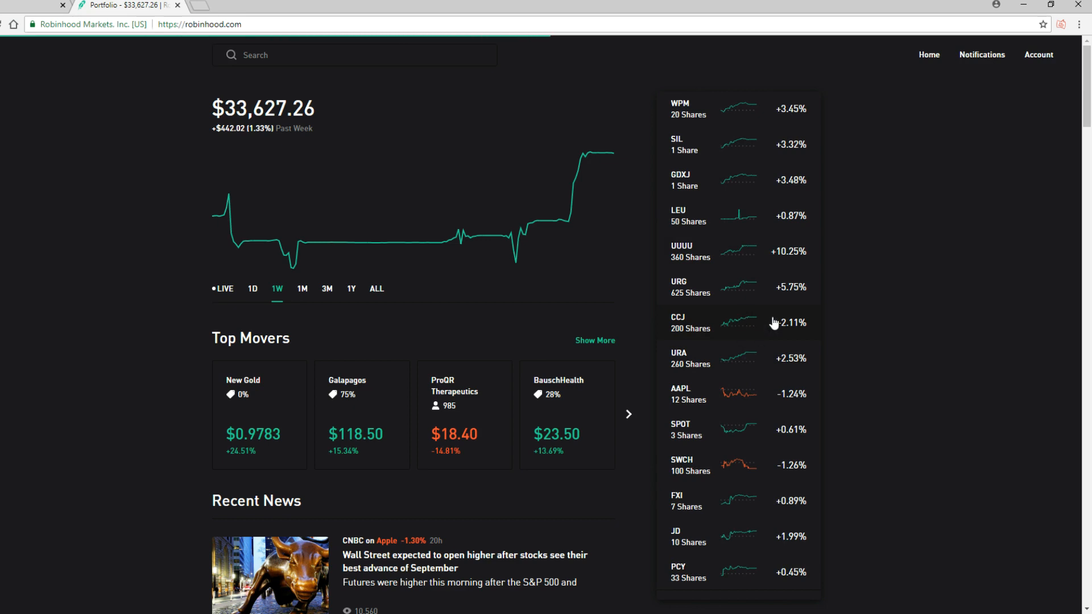
Open the Cameco (CCJ) holding from the Stocks list: $1,938.00 equity, 200 shares at $9.61 average cost
left_click(676, 322)
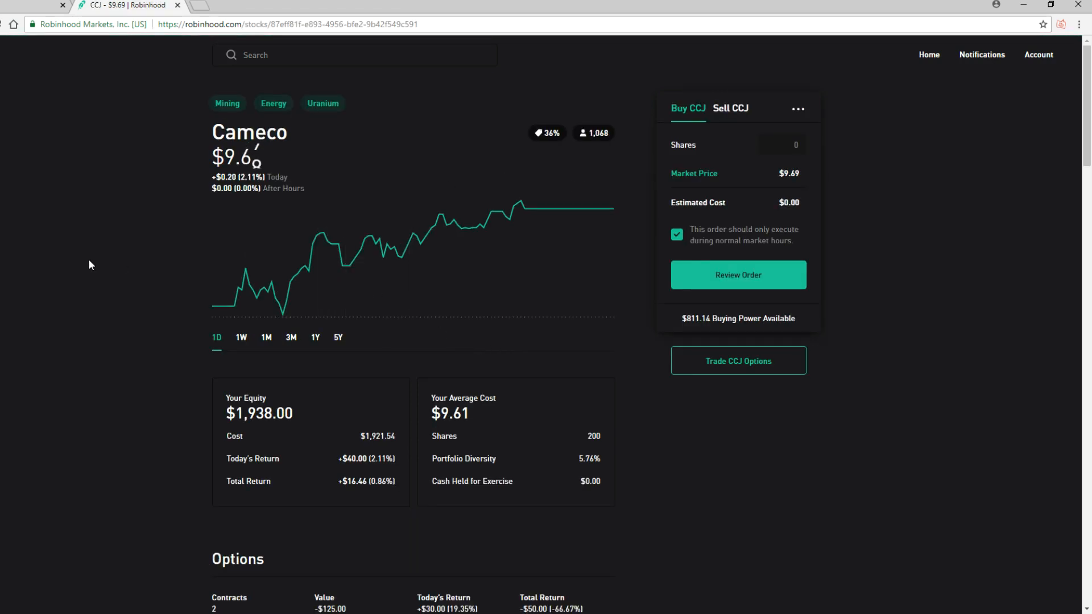
mouse_move(518, 242)
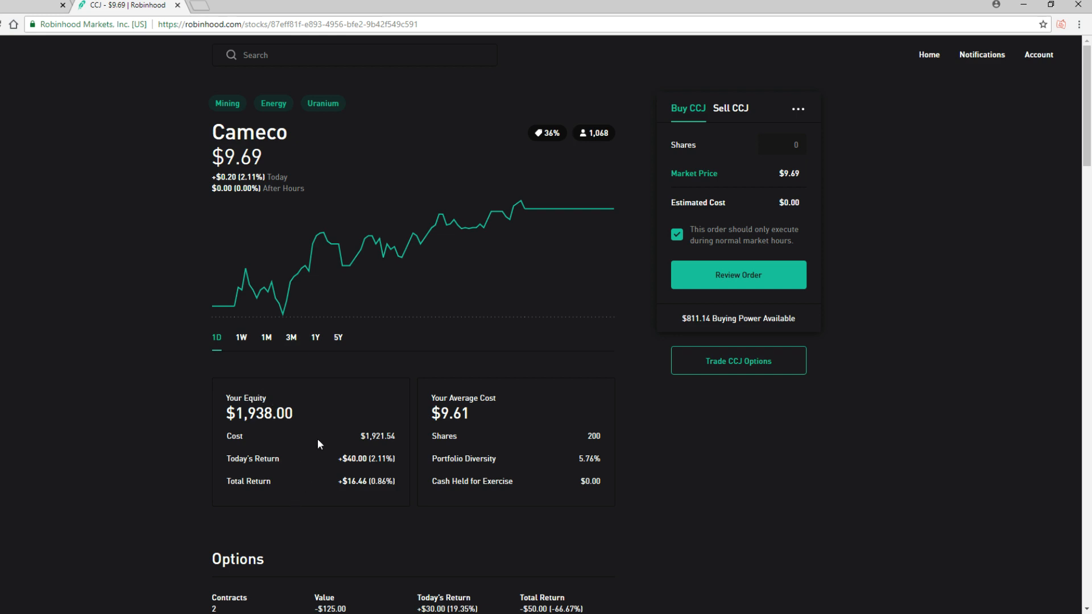
scroll("down", 3)
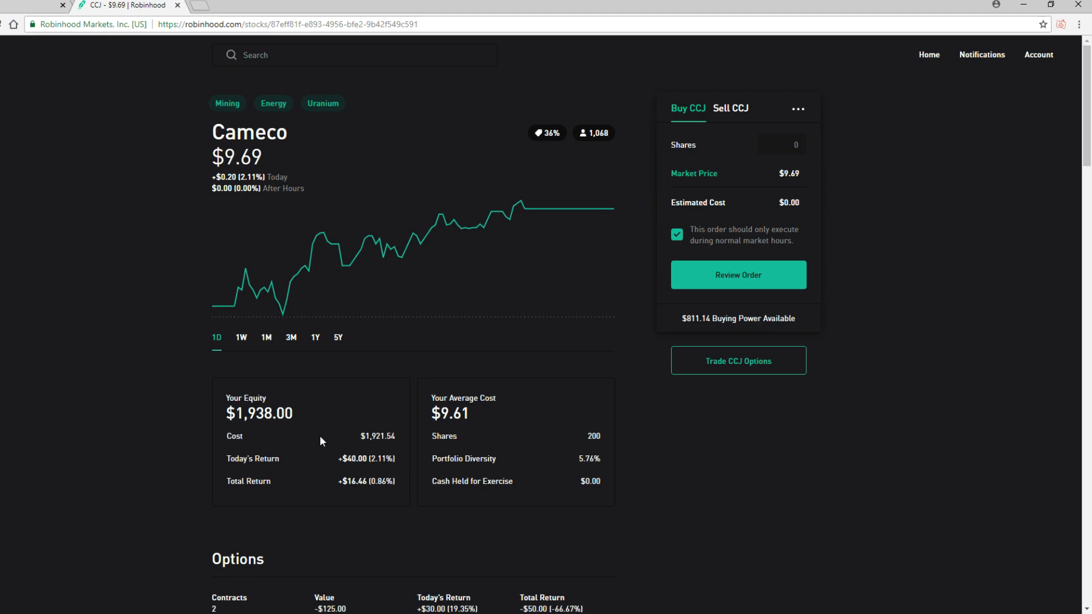
mouse_move(399, 349)
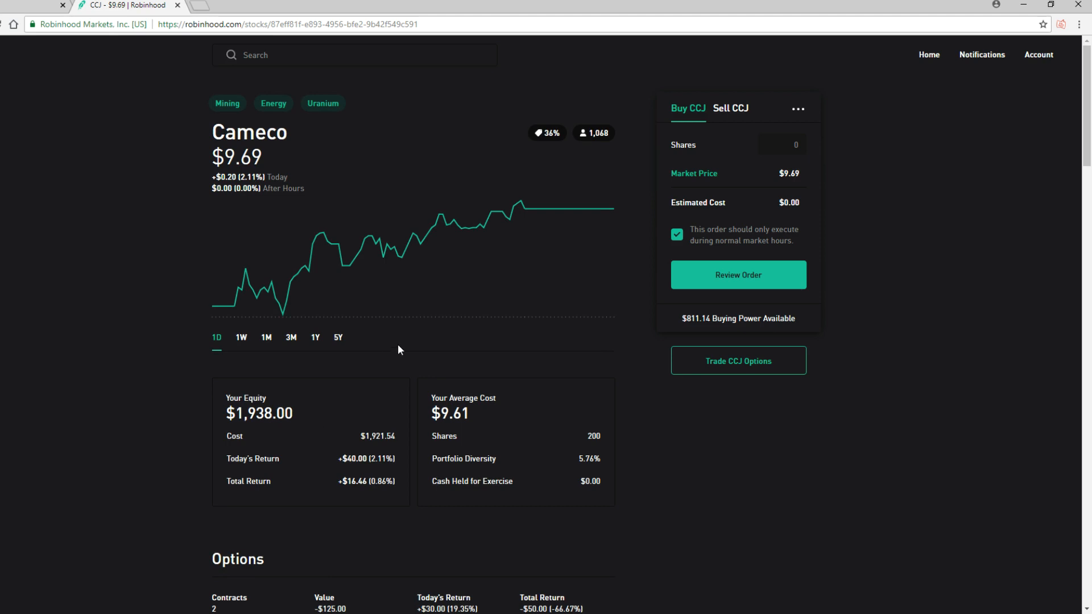
mouse_move(516, 341)
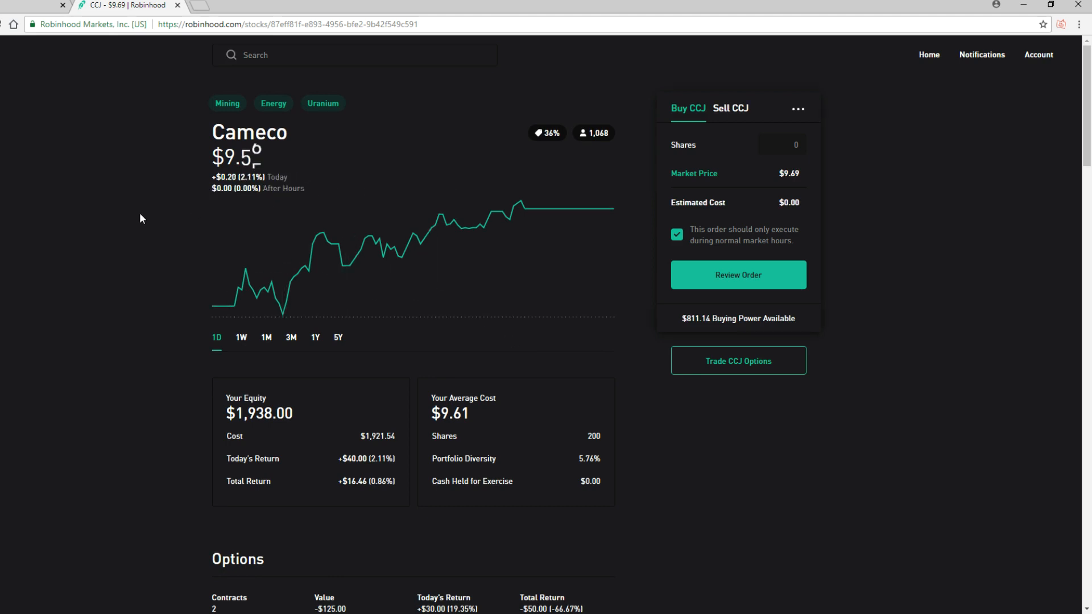
View Cameco's chart over one week then five years ($9.69, down 44.09%) and review its equity and CCJ $10 Put sections
left_click(241, 337)
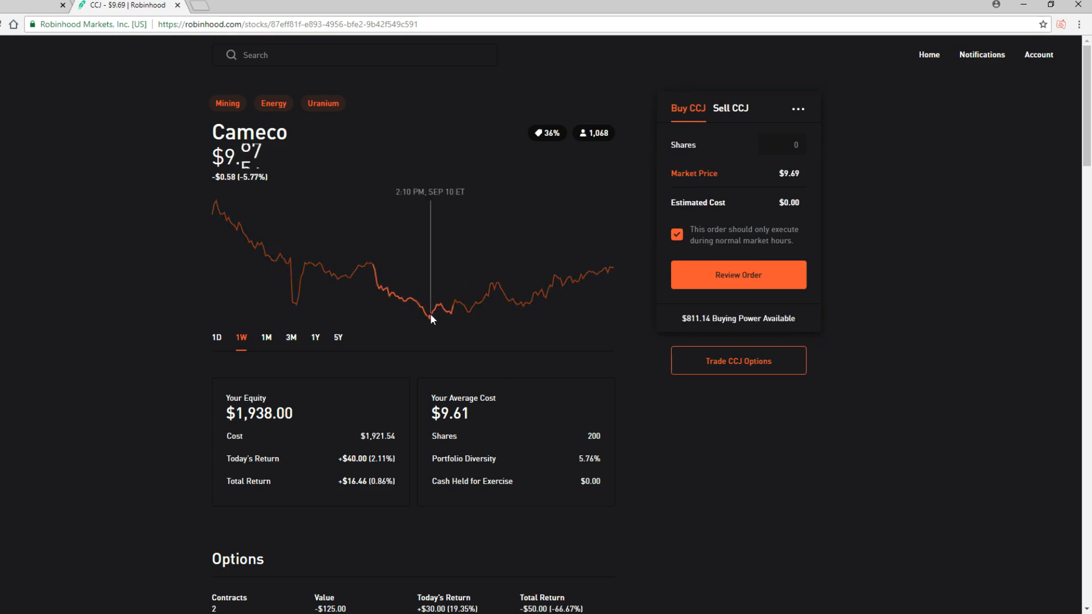
mouse_move(427, 323)
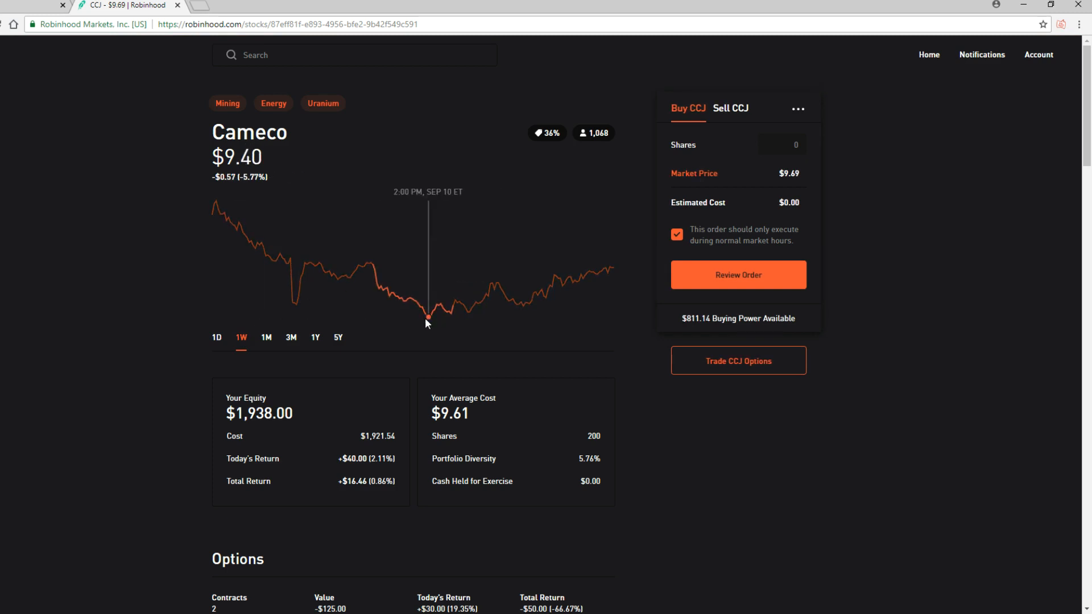
left_click(338, 338)
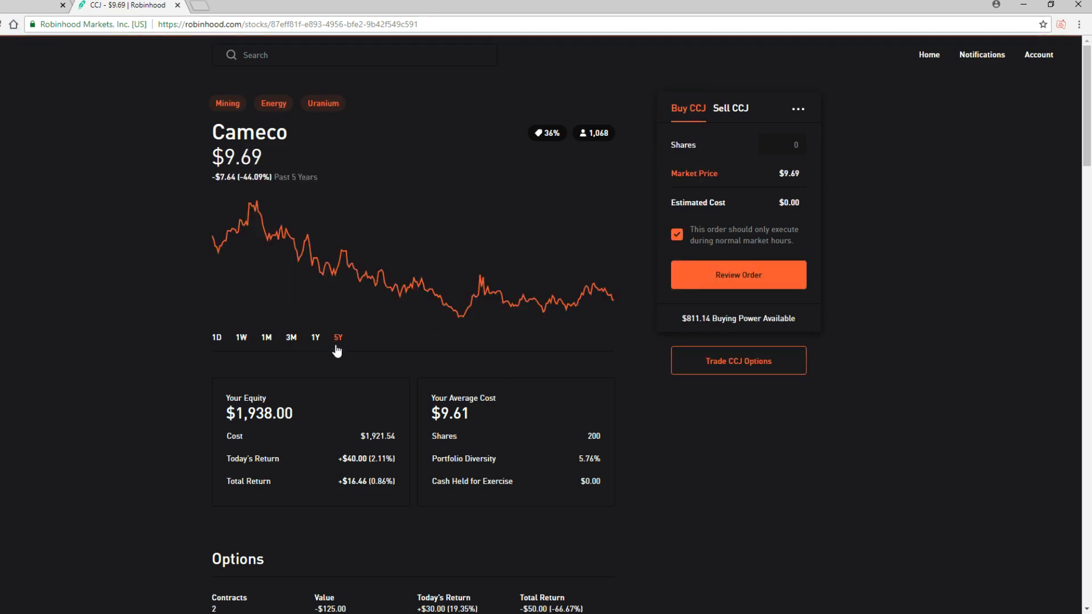
mouse_move(464, 320)
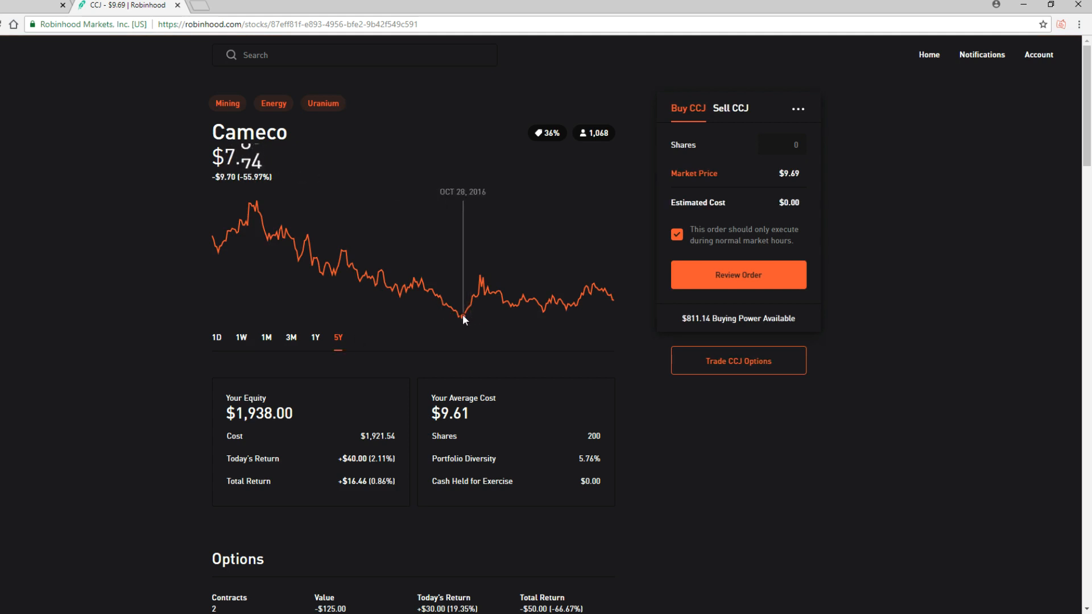
mouse_move(463, 321)
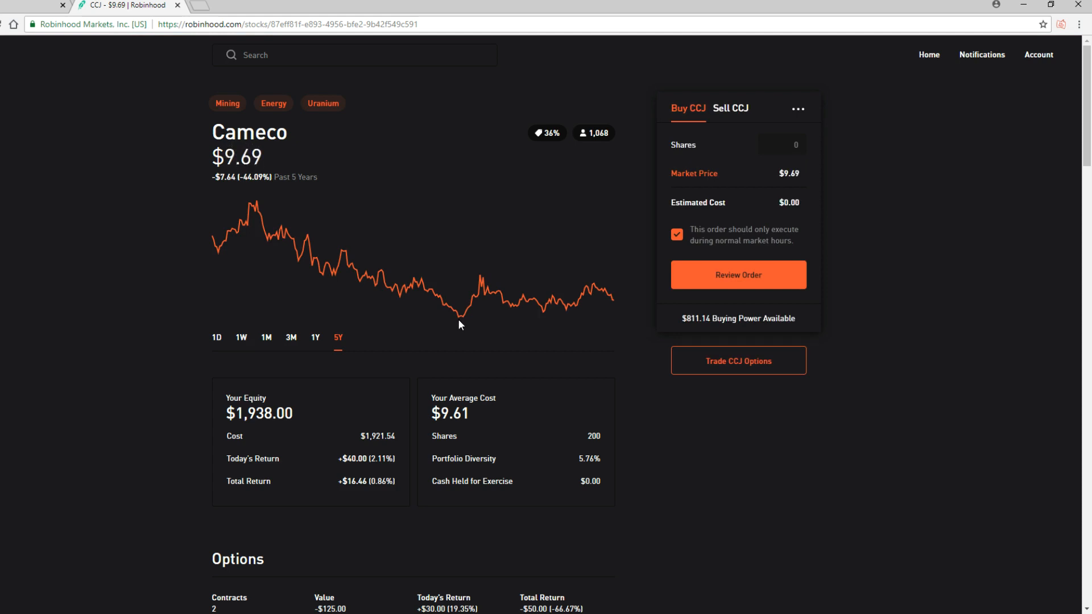
mouse_move(576, 315)
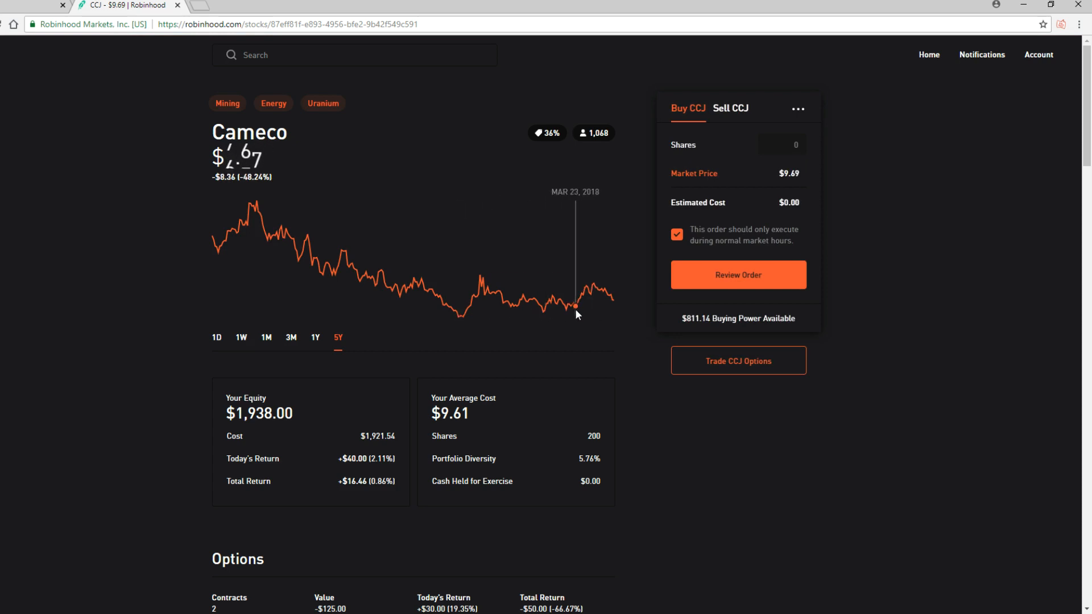
mouse_move(590, 306)
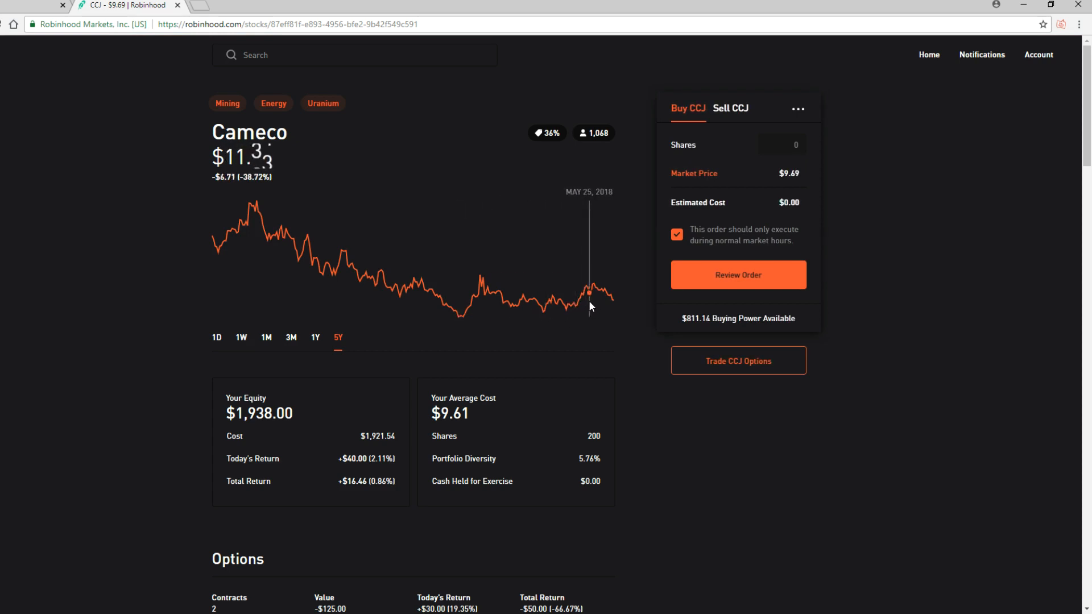
mouse_move(608, 304)
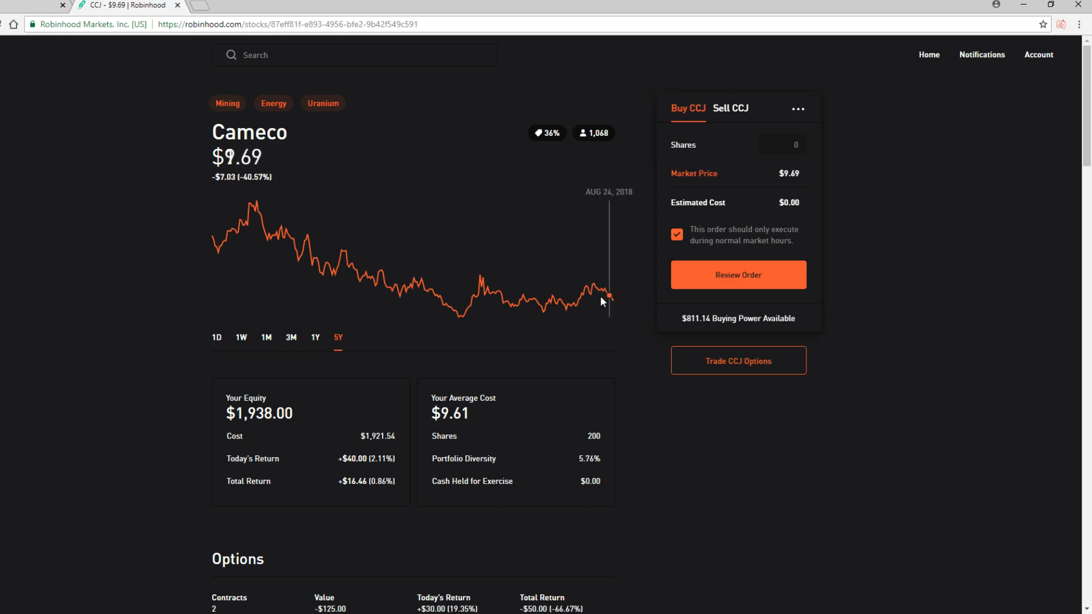
mouse_move(602, 294)
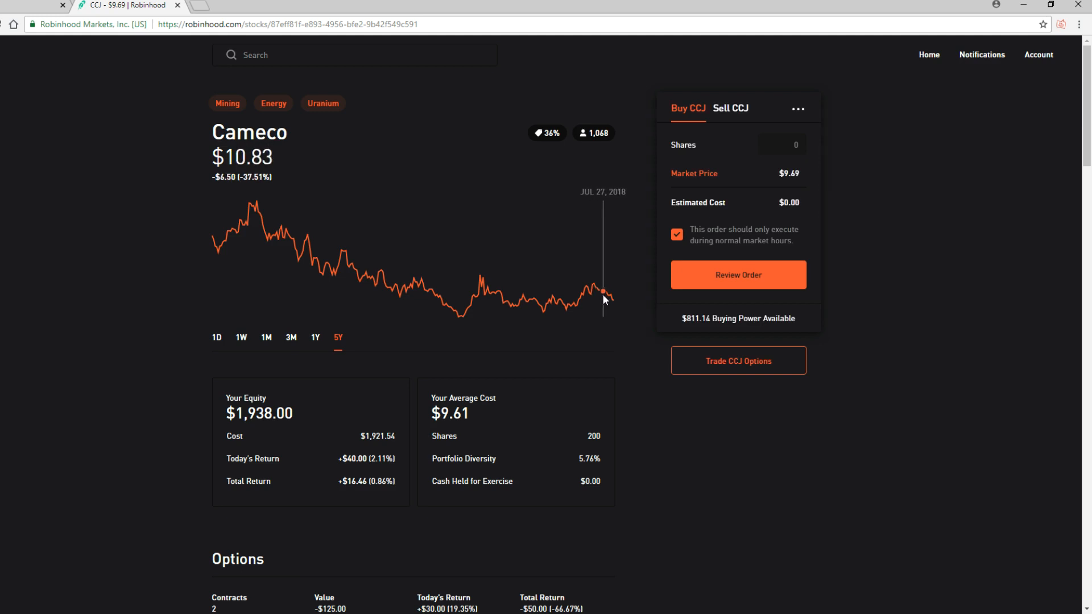
mouse_move(565, 324)
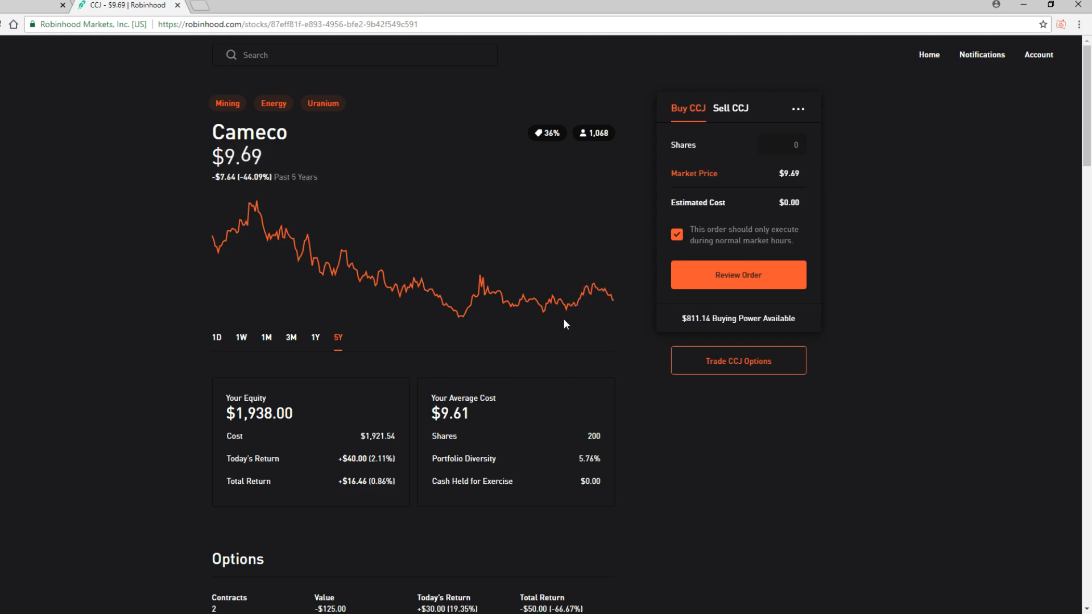
mouse_move(616, 310)
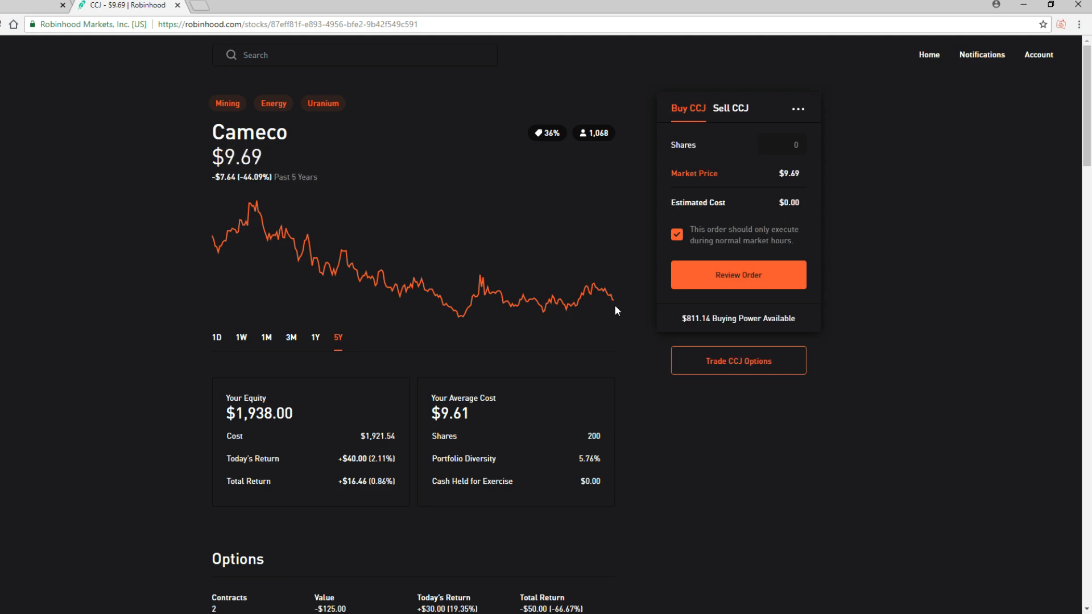
mouse_move(615, 307)
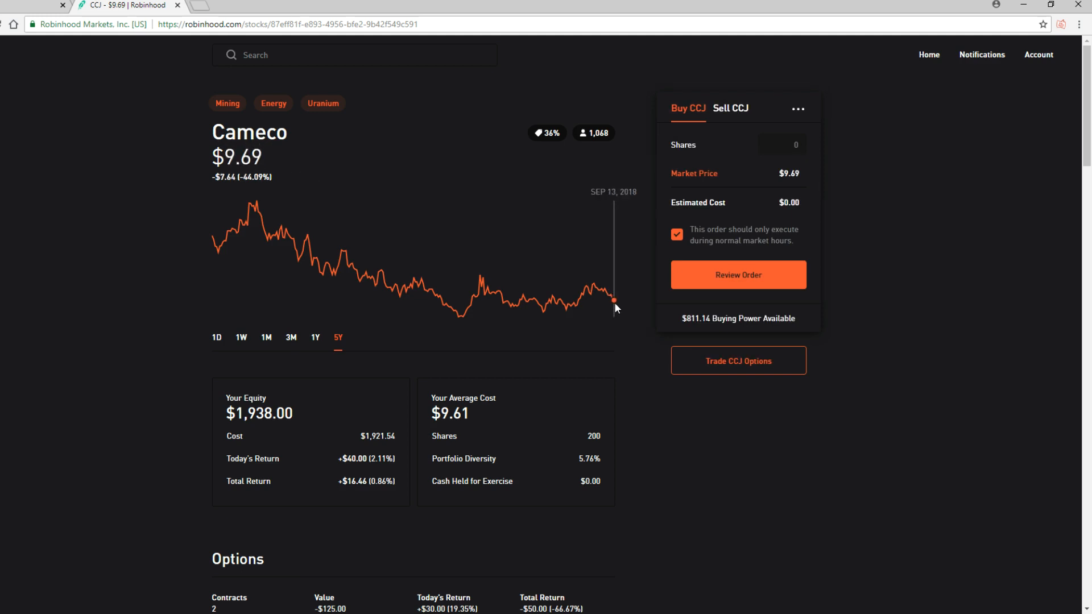
scroll("down", 3)
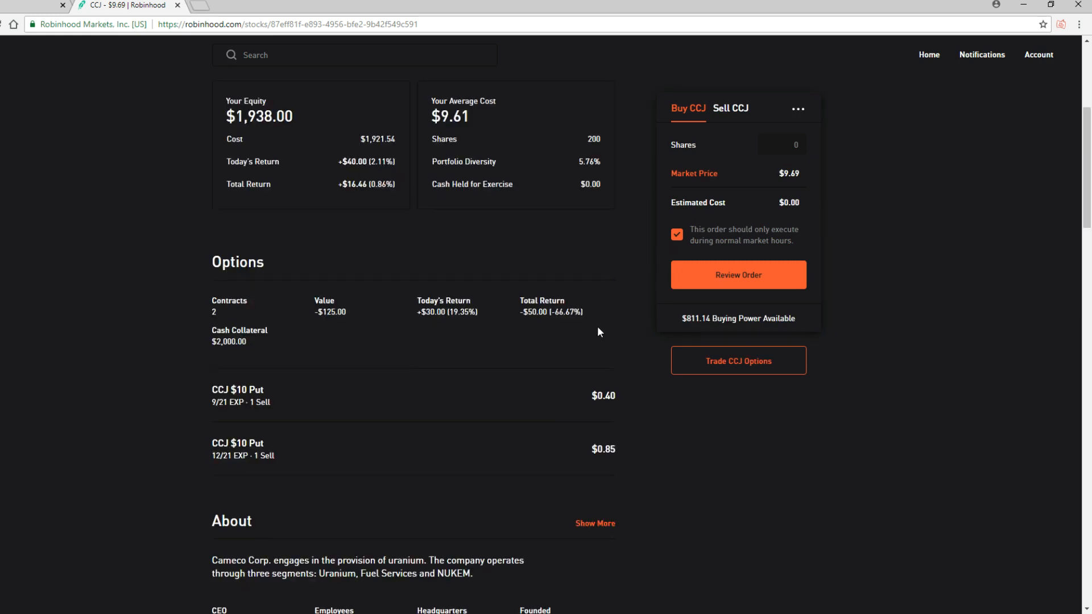
mouse_move(318, 400)
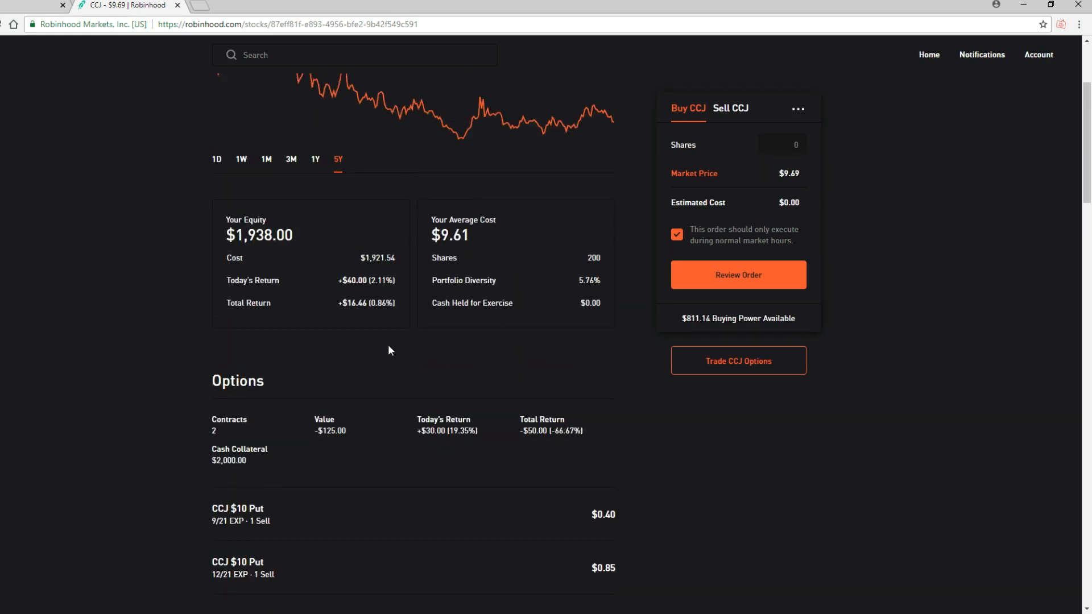
scroll("down", 3)
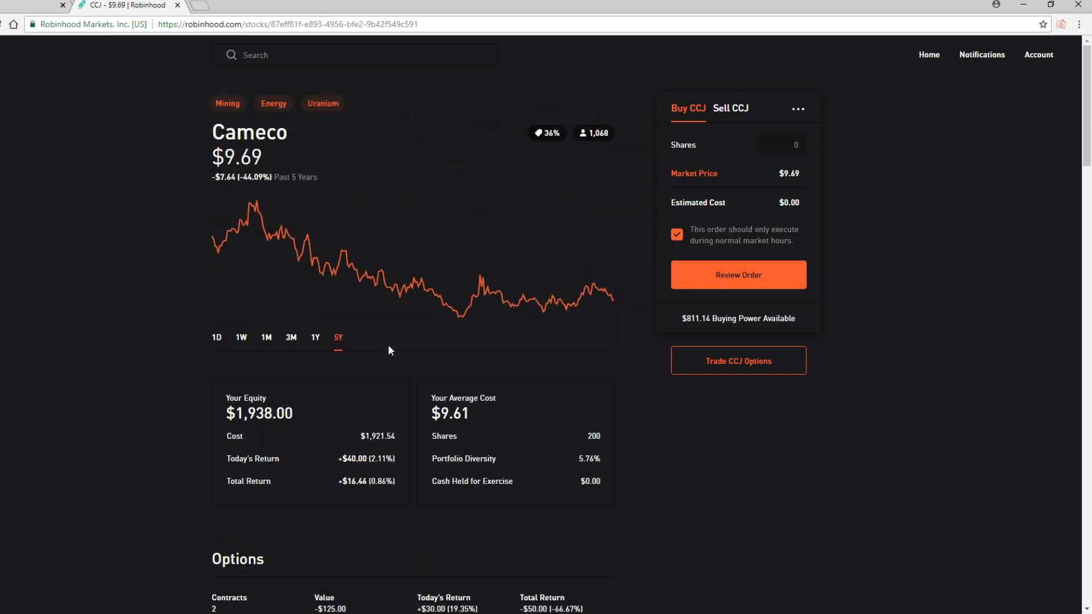
mouse_move(334, 351)
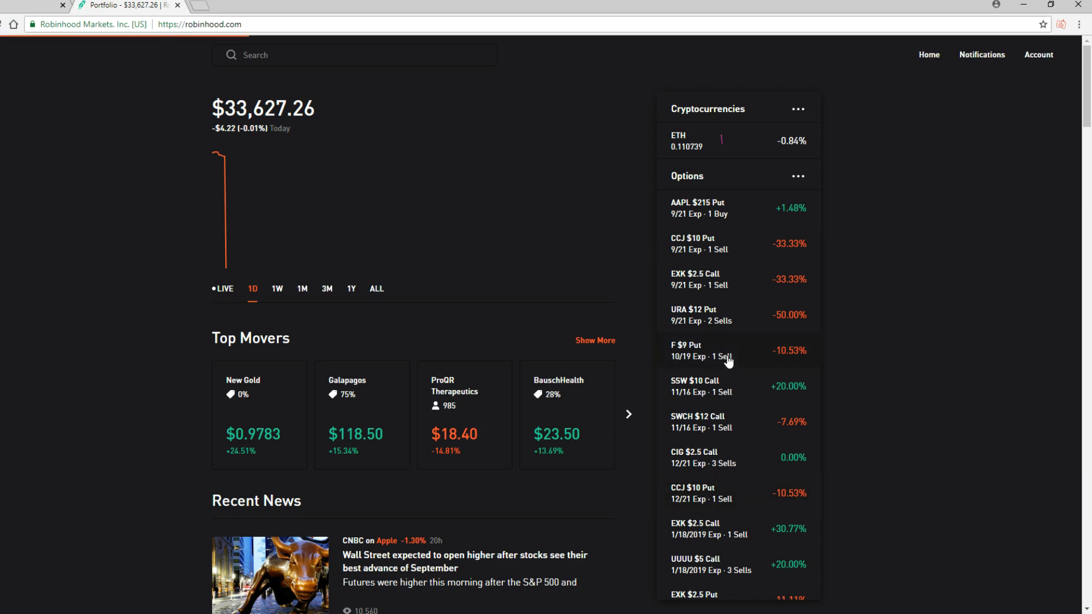
Open the Ford (F) page from the F $9 Put option and look through its position details (one contract, 10/19 expiry)
left_click(697, 350)
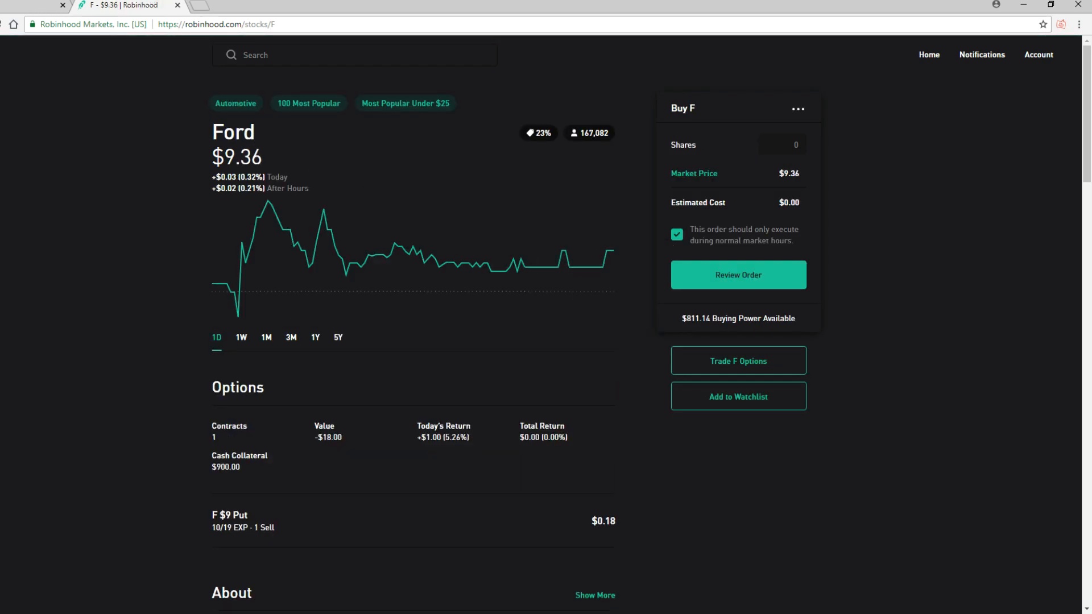
scroll("down", 3)
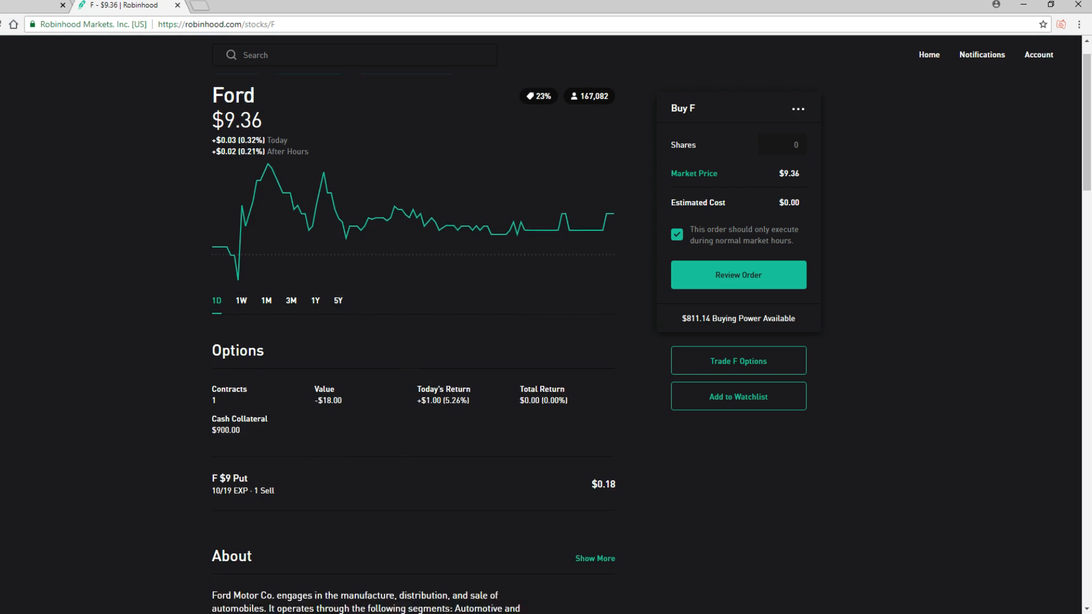
scroll("down", 3)
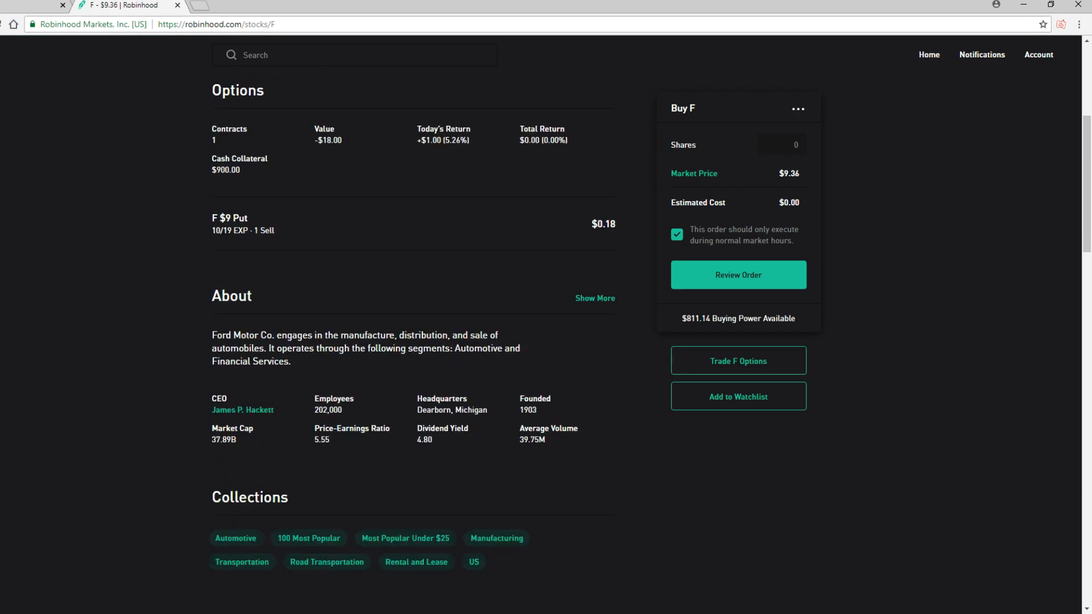
scroll("down", 3)
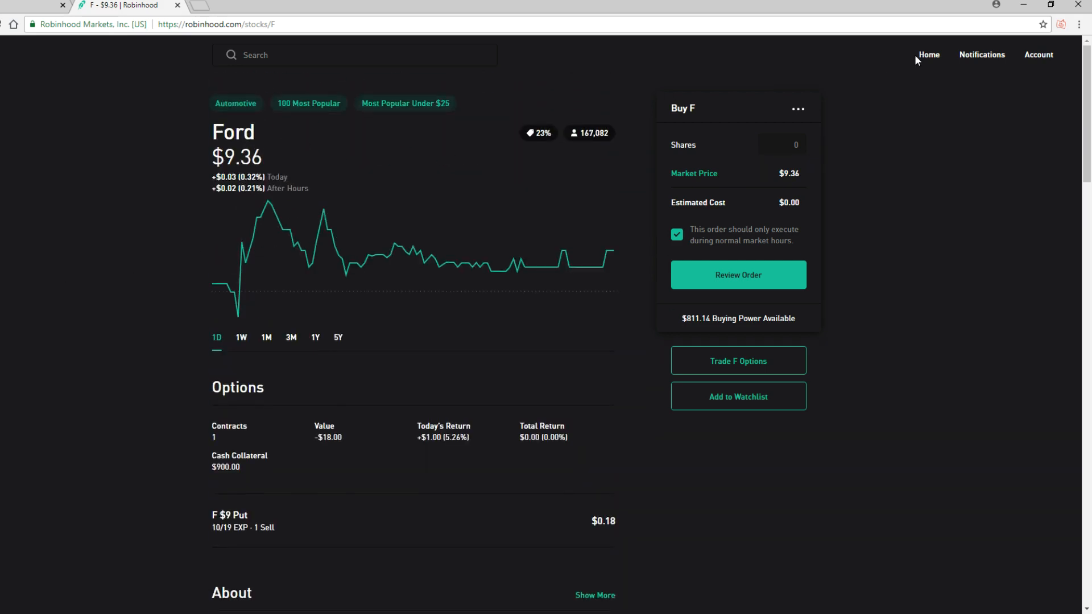
Return to the portfolio dashboard and scroll the holdings list down through FXI, JD, PCY and the Watchlist
left_click(929, 55)
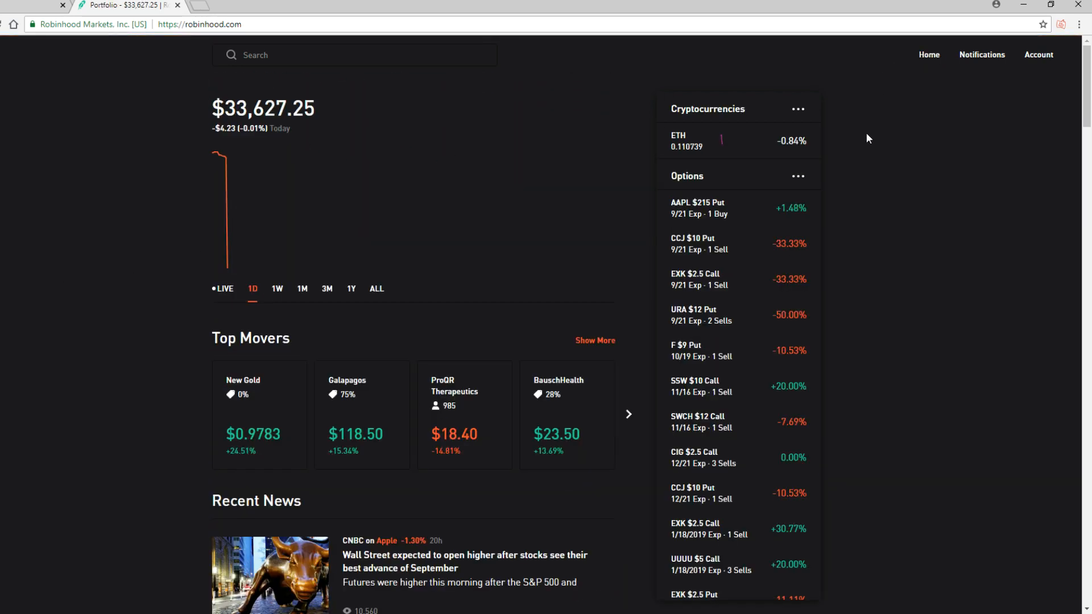
scroll("down", 3)
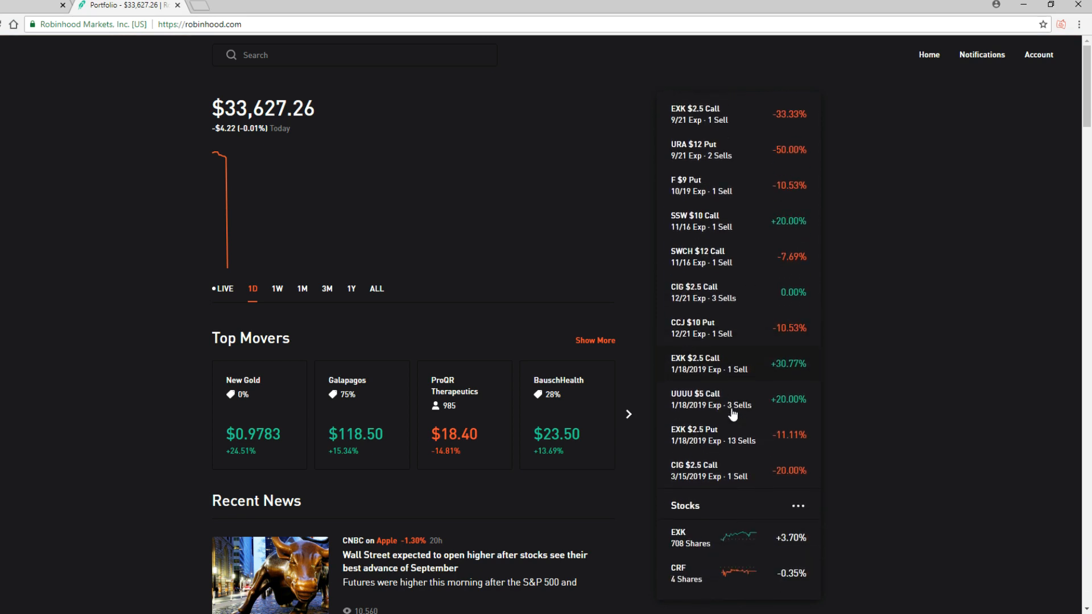
scroll("down", 3)
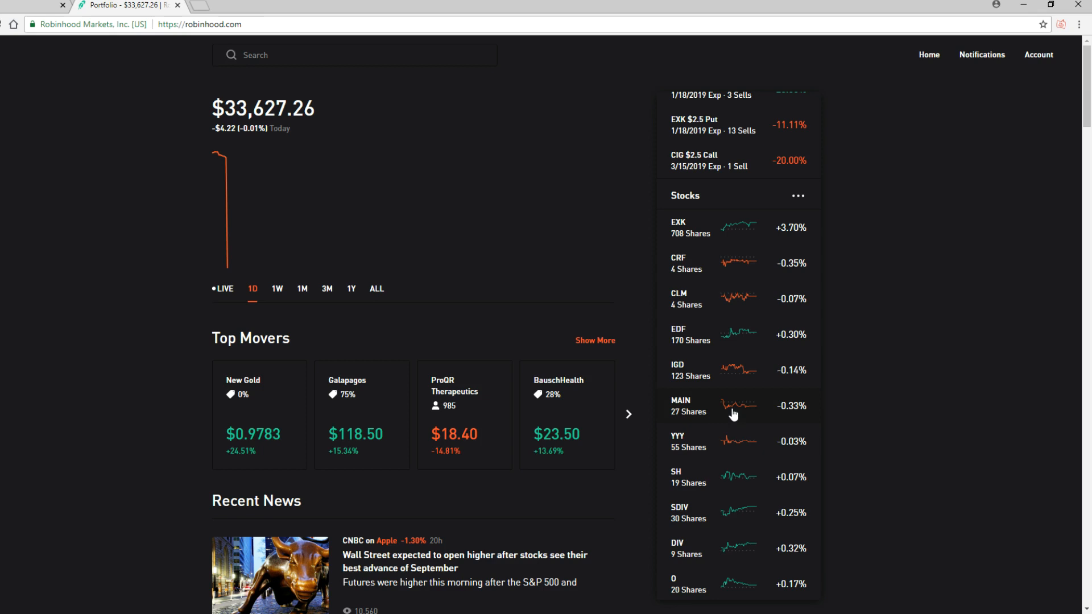
mouse_move(736, 410)
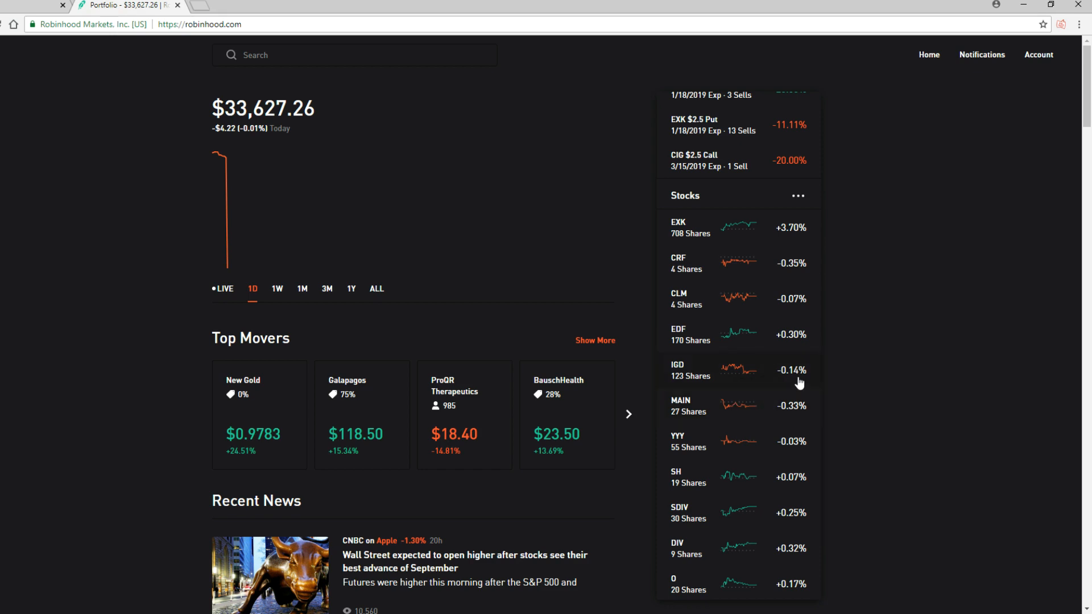
mouse_move(792, 378)
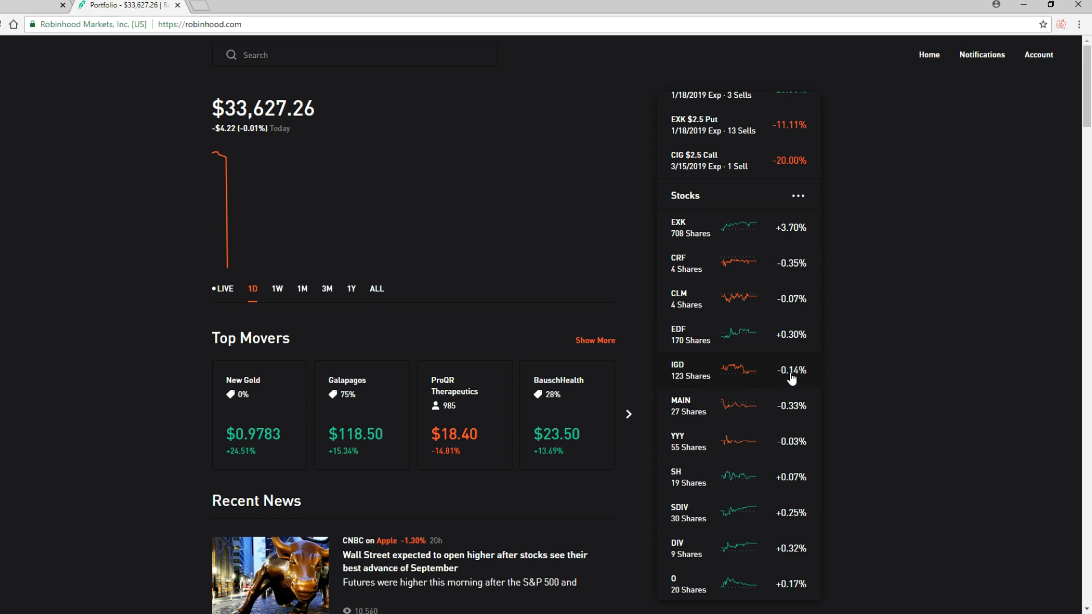
scroll("down", 3)
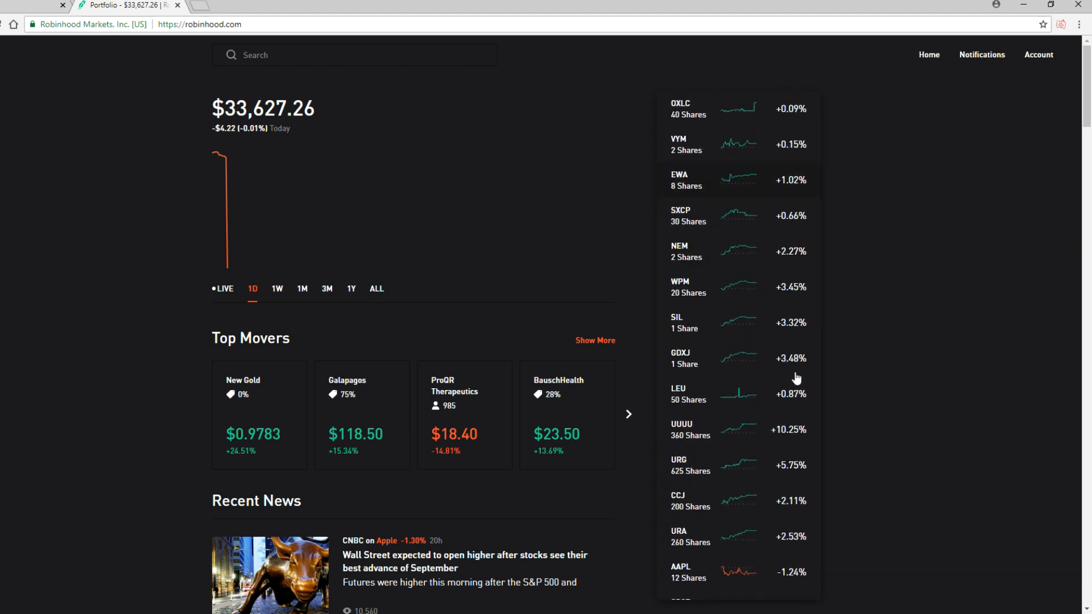
mouse_move(769, 419)
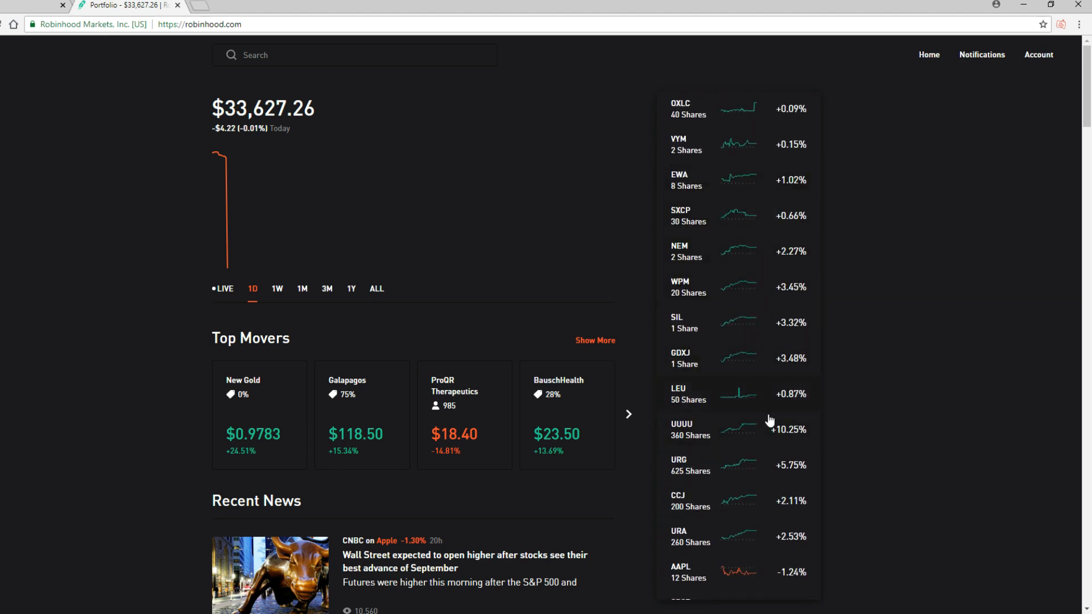
scroll("down", 3)
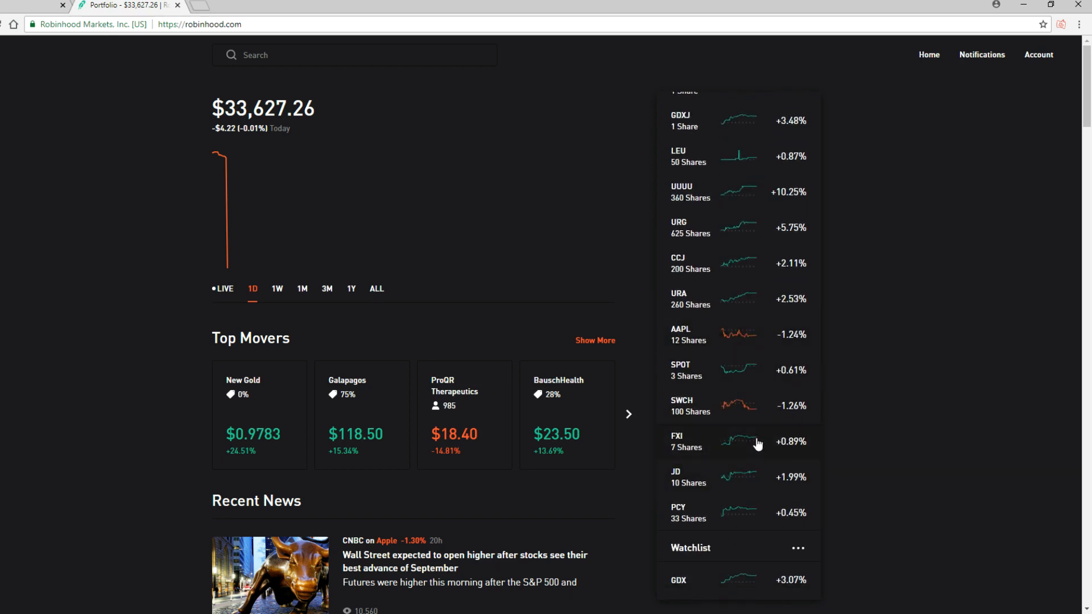
mouse_move(746, 482)
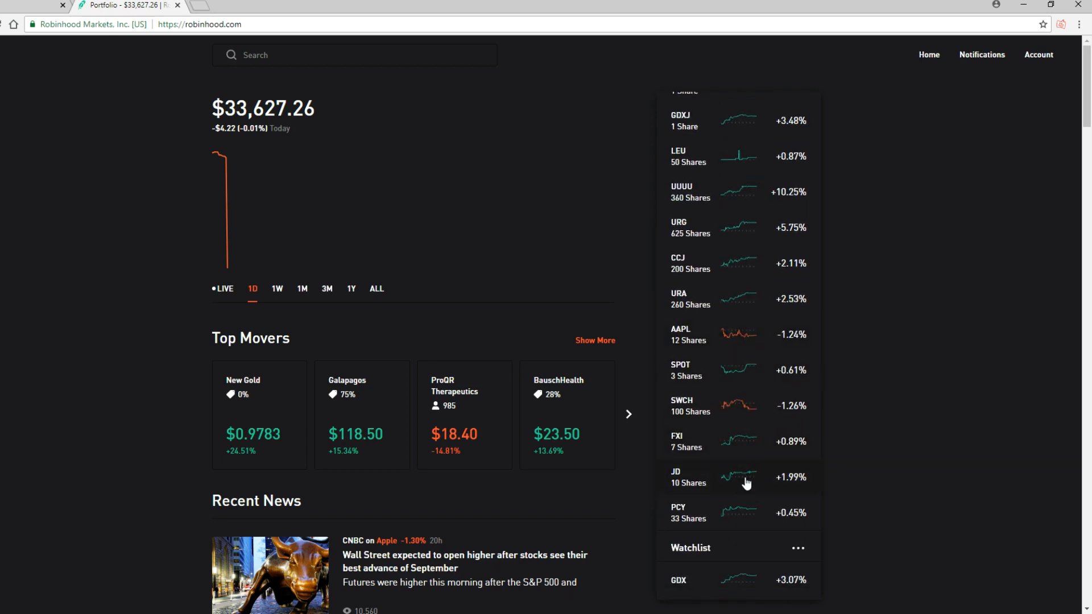
mouse_move(747, 531)
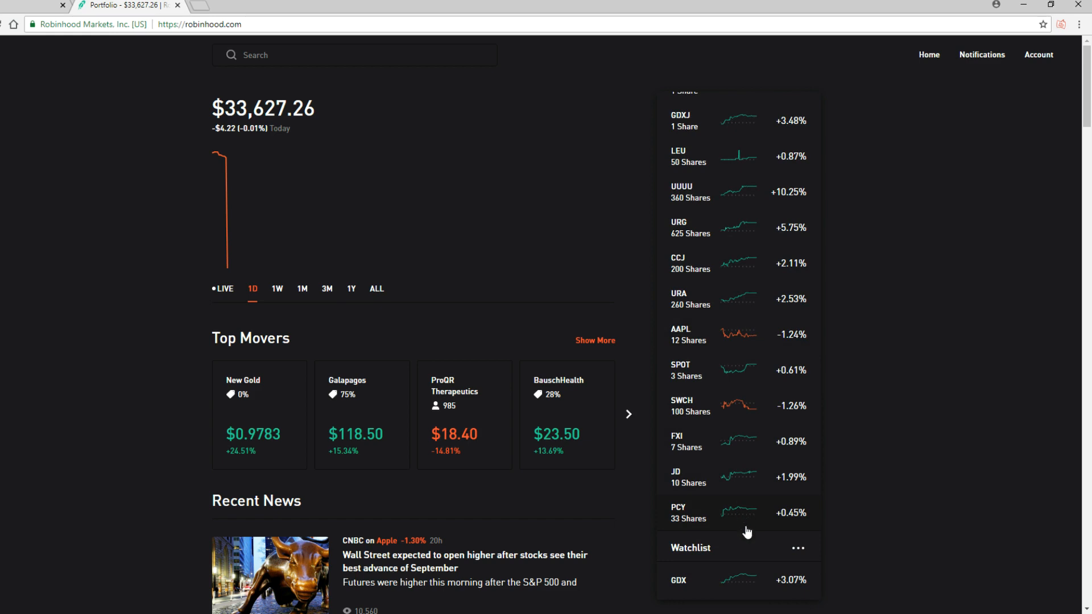
mouse_move(743, 479)
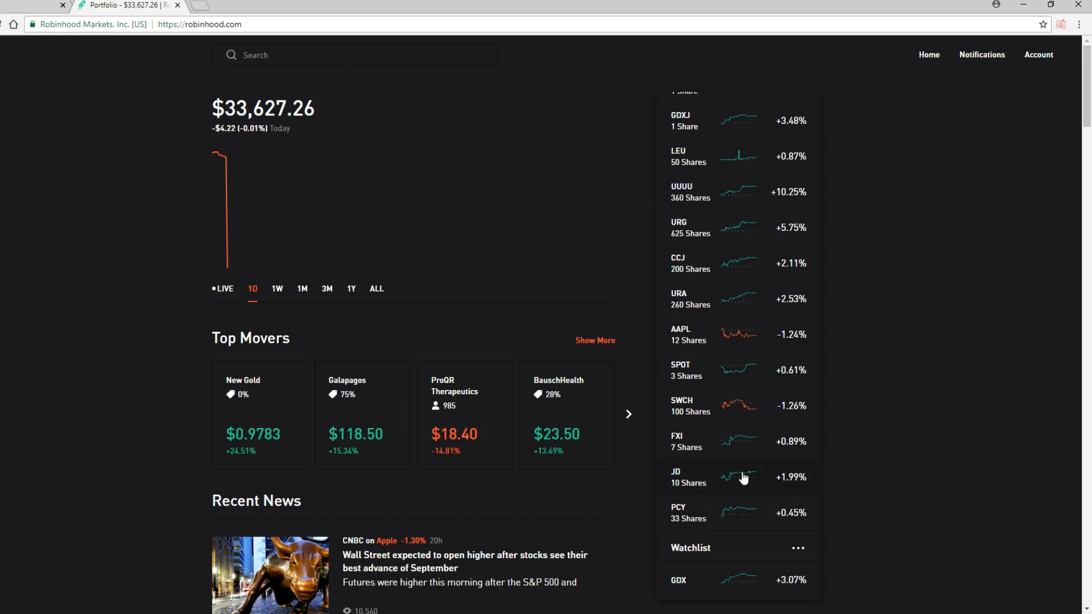
mouse_move(739, 454)
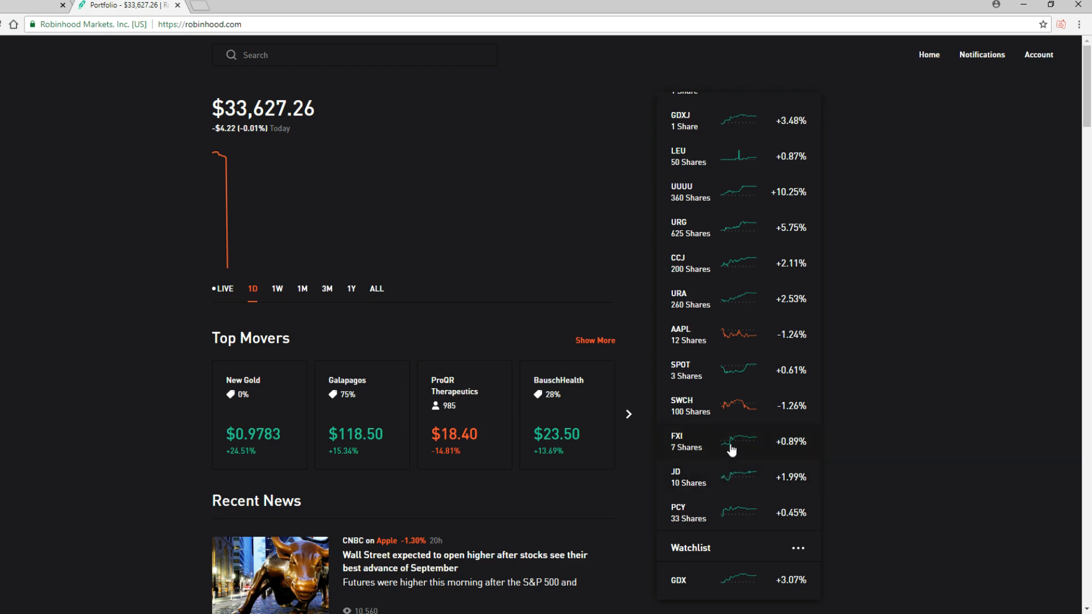
mouse_move(728, 479)
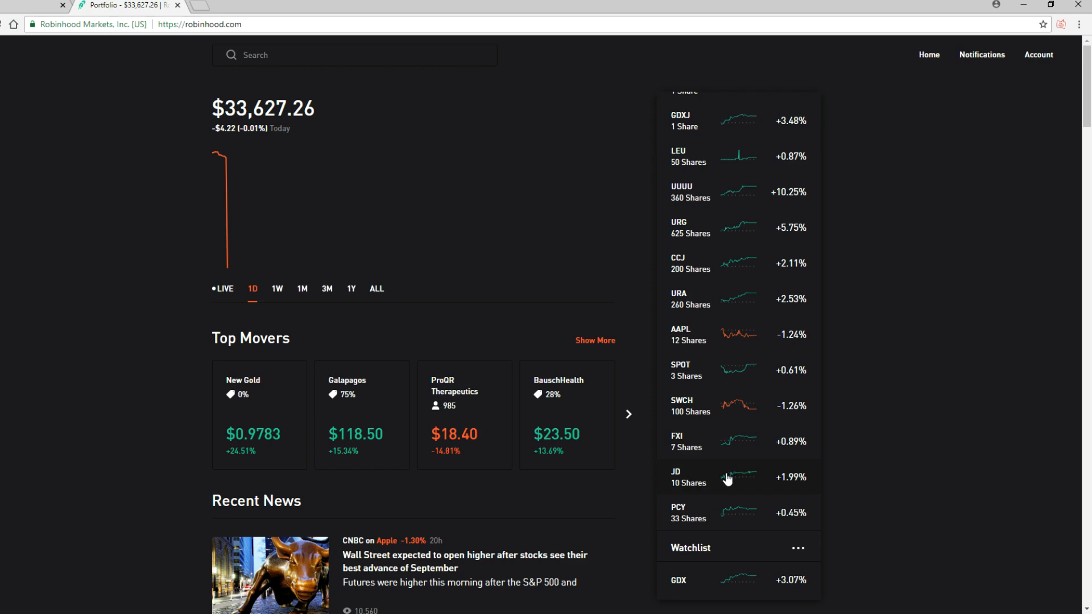
mouse_move(743, 456)
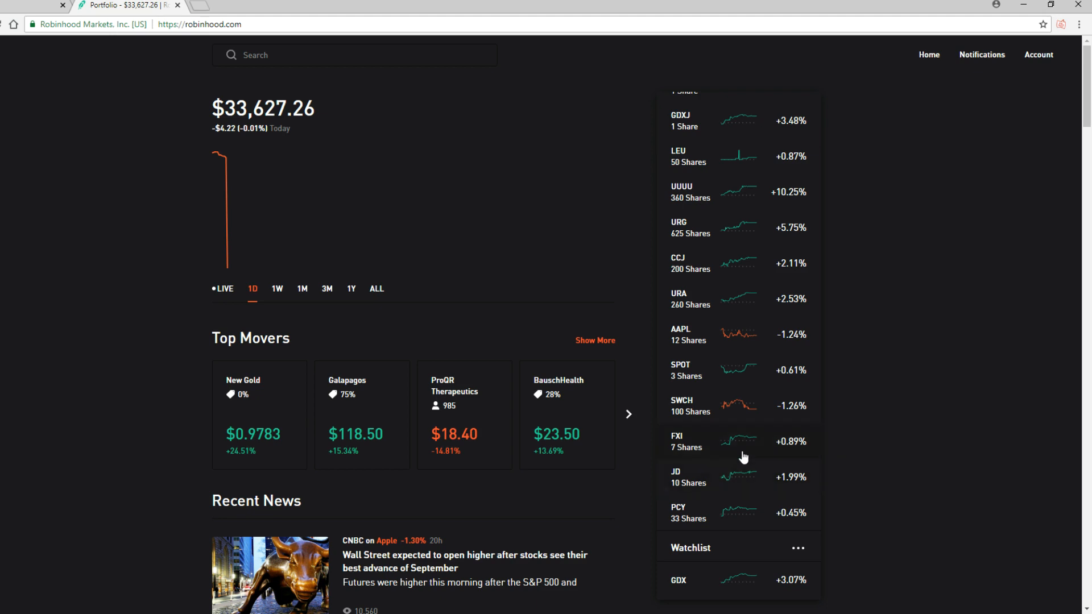
mouse_move(757, 445)
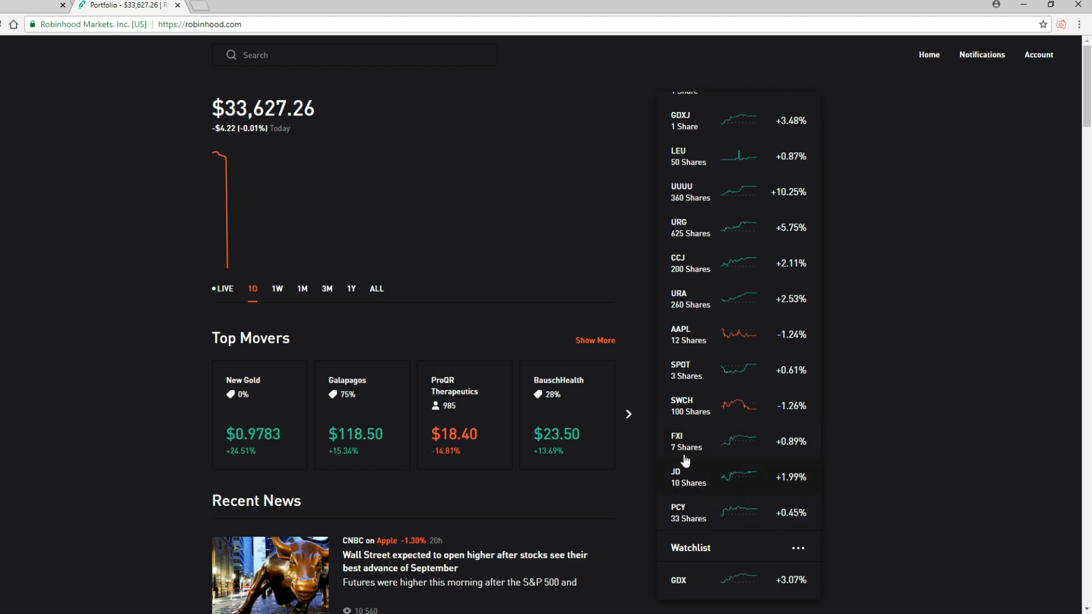
mouse_move(721, 445)
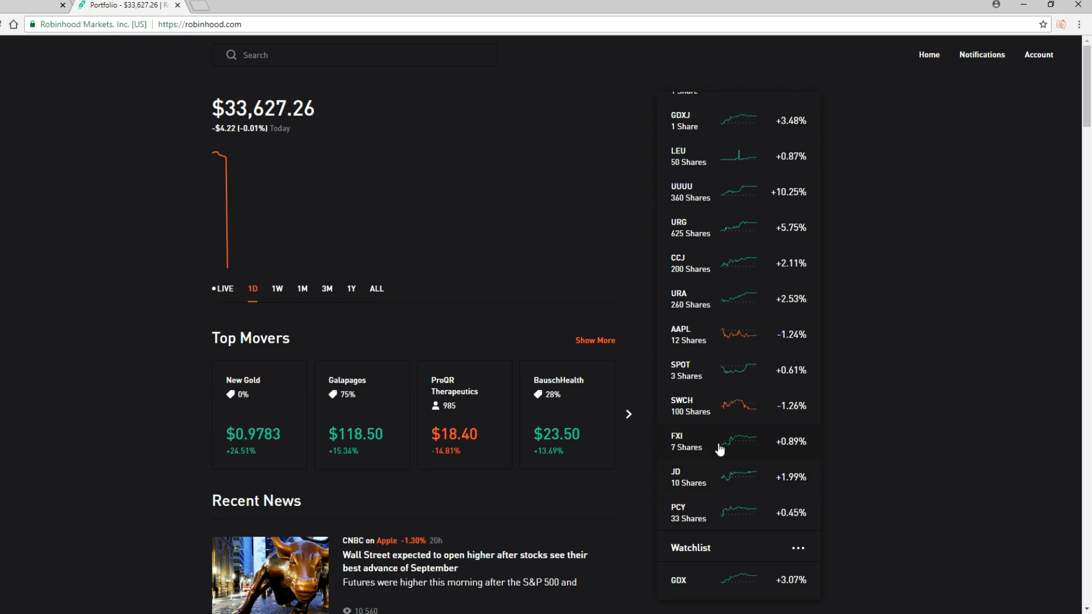
mouse_move(738, 455)
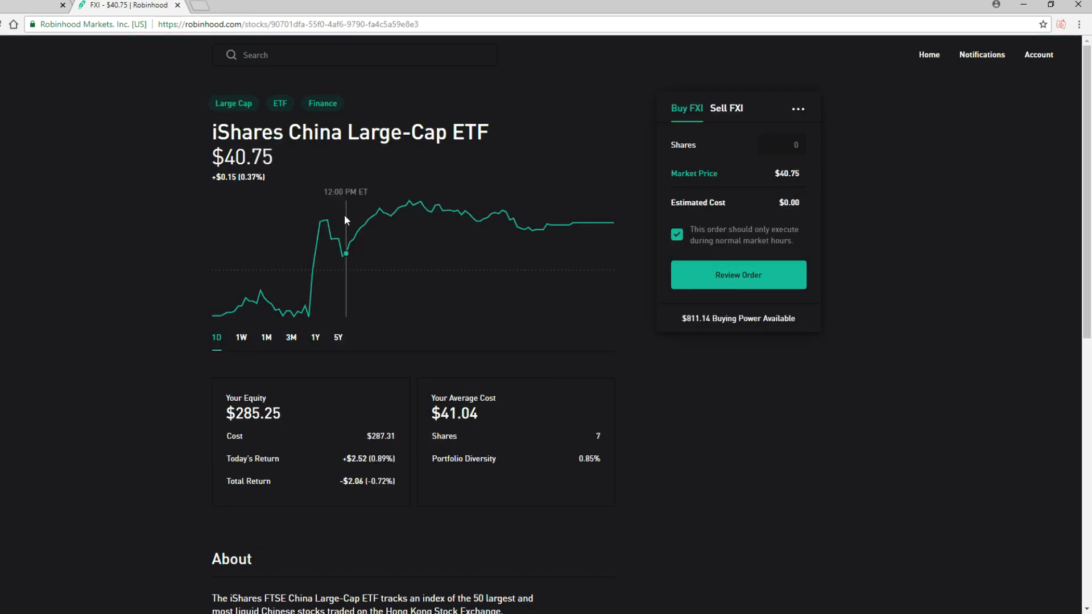
Review the FXI page, then the JD.com holding ($276.30 equity, 10 shares), returning to the dashboard after each
scroll("down", 3)
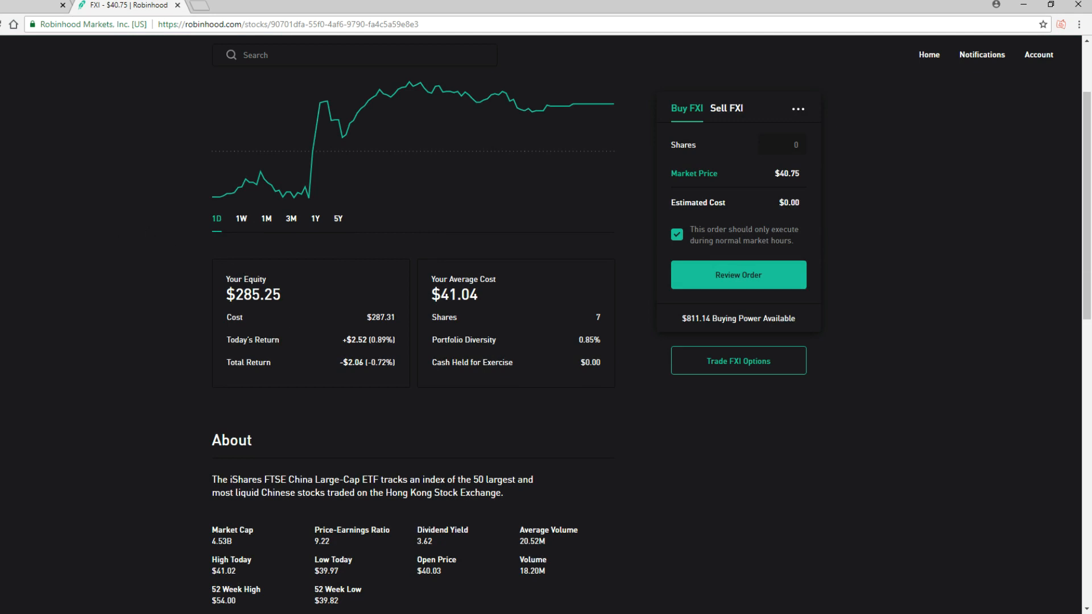
left_click(928, 54)
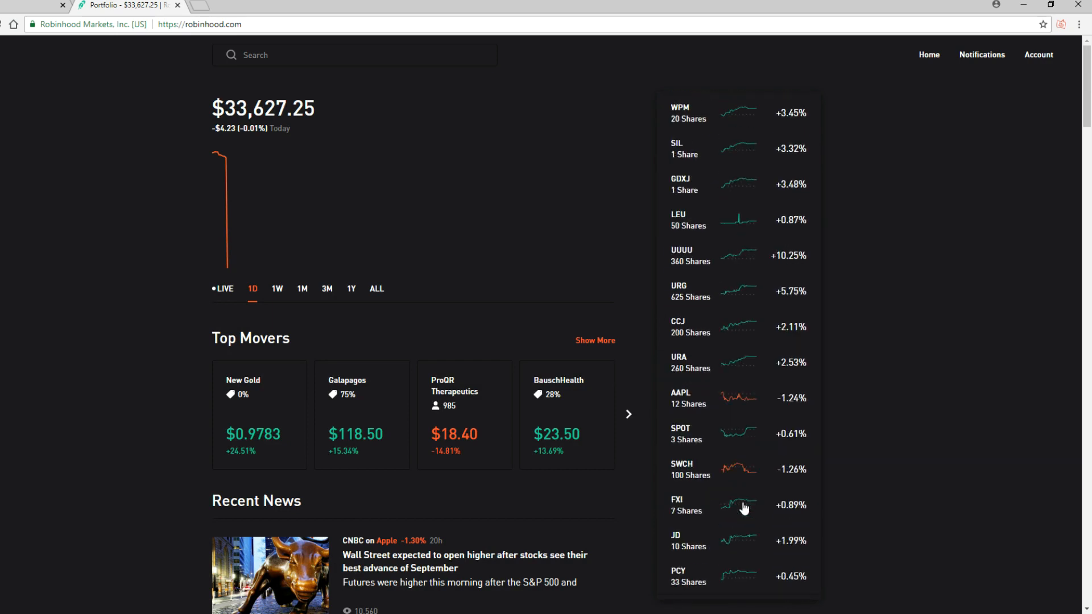
scroll("down", 3)
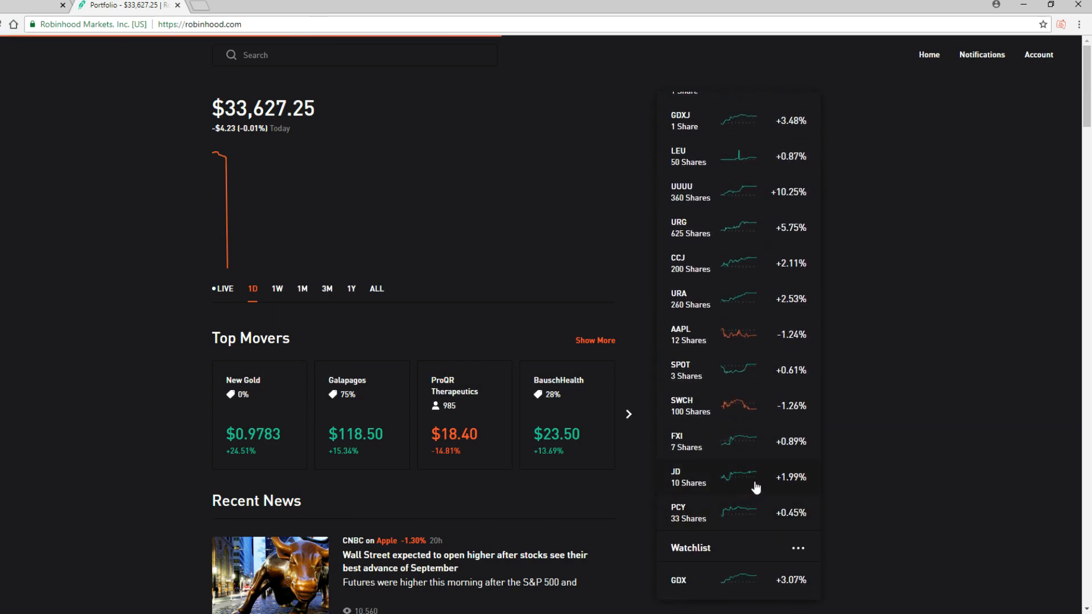
left_click(676, 477)
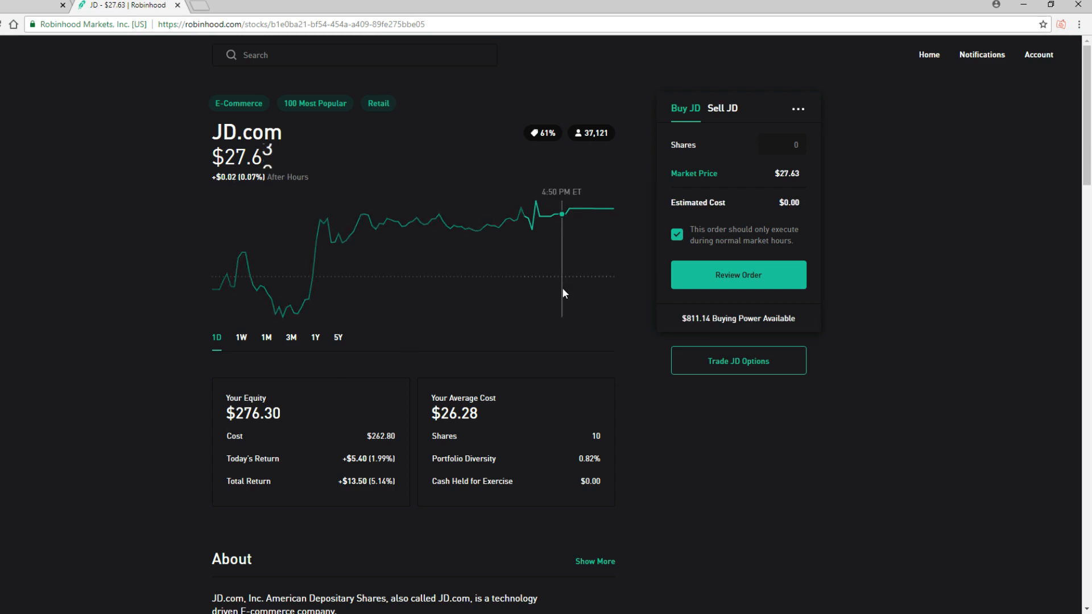
left_click(928, 55)
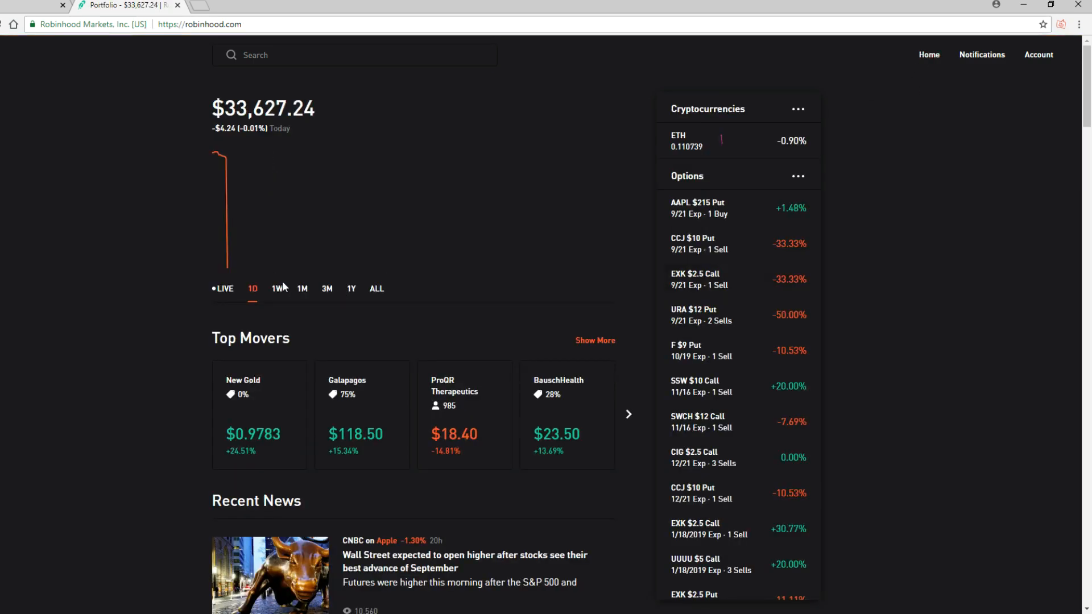
Chart the portfolio value over 1W, 1D, 1M, 3M (down $419.95) and finally all time at $33,627.25
left_click(277, 288)
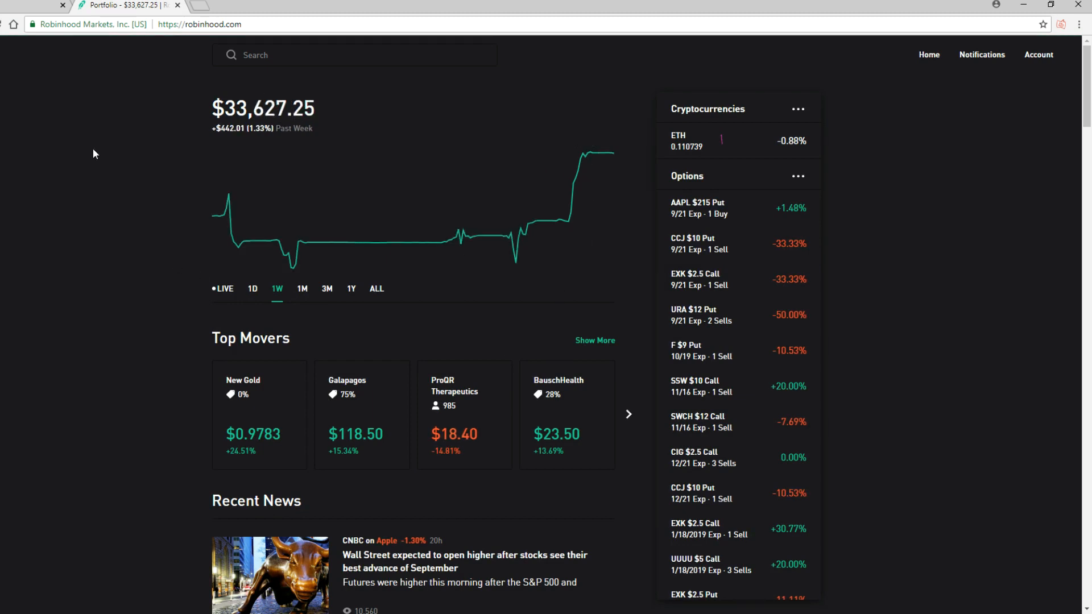
mouse_move(245, 125)
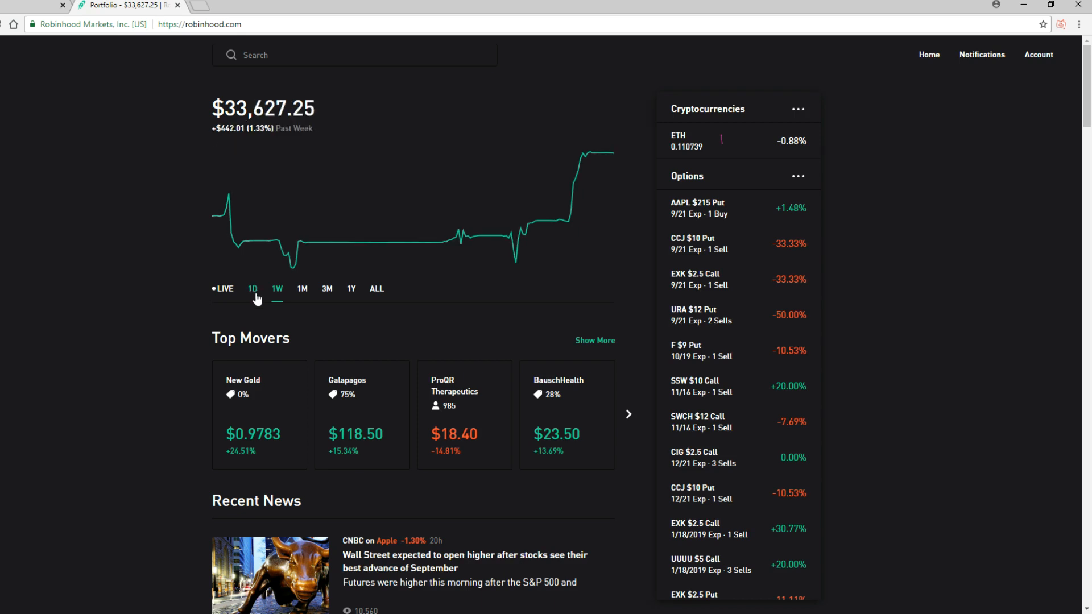
left_click(253, 288)
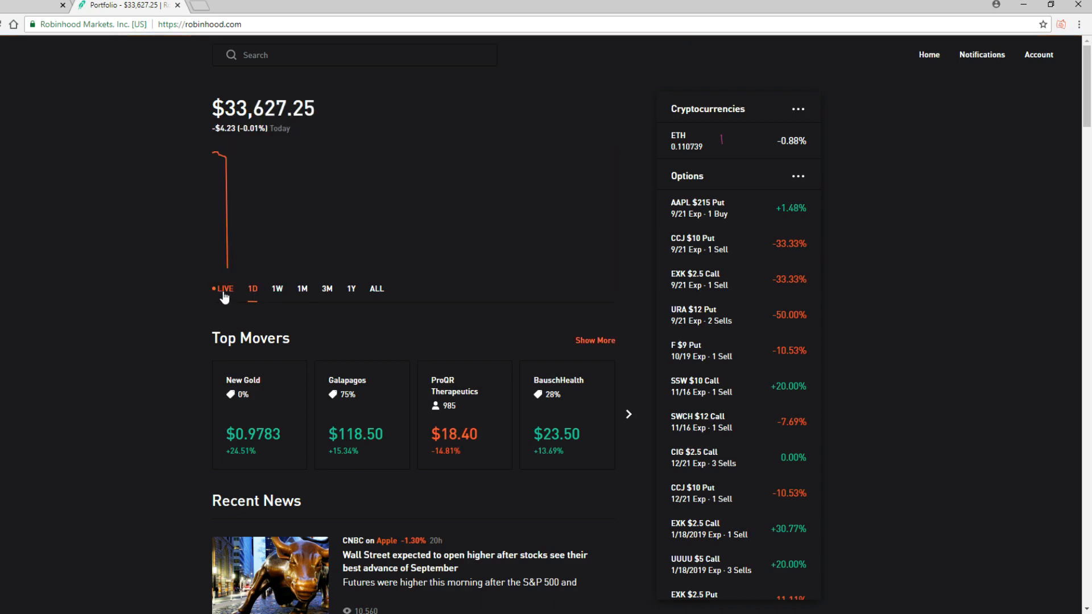
left_click(303, 288)
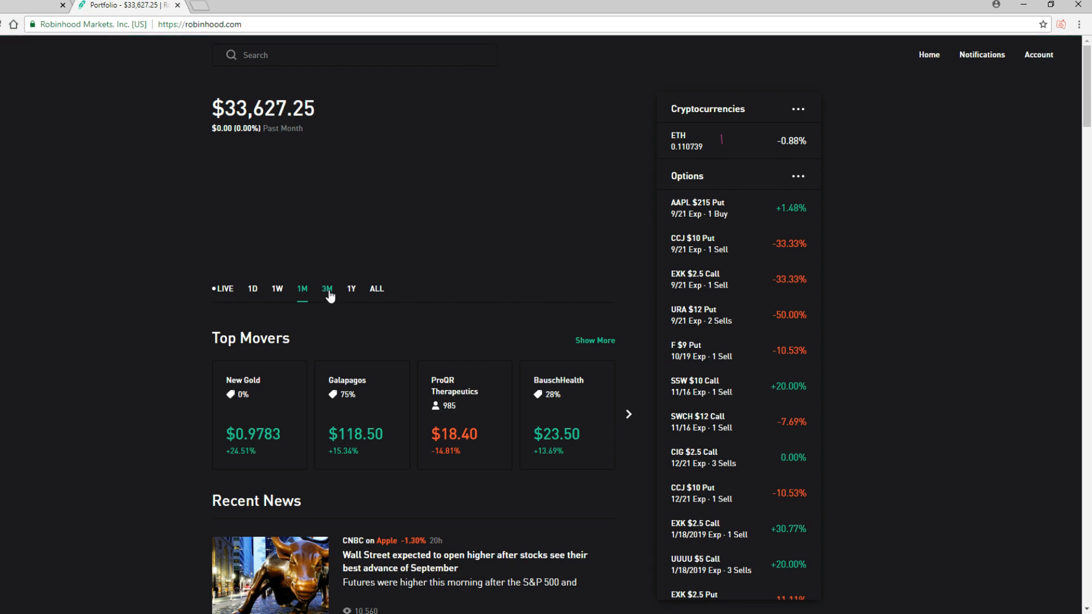
left_click(326, 289)
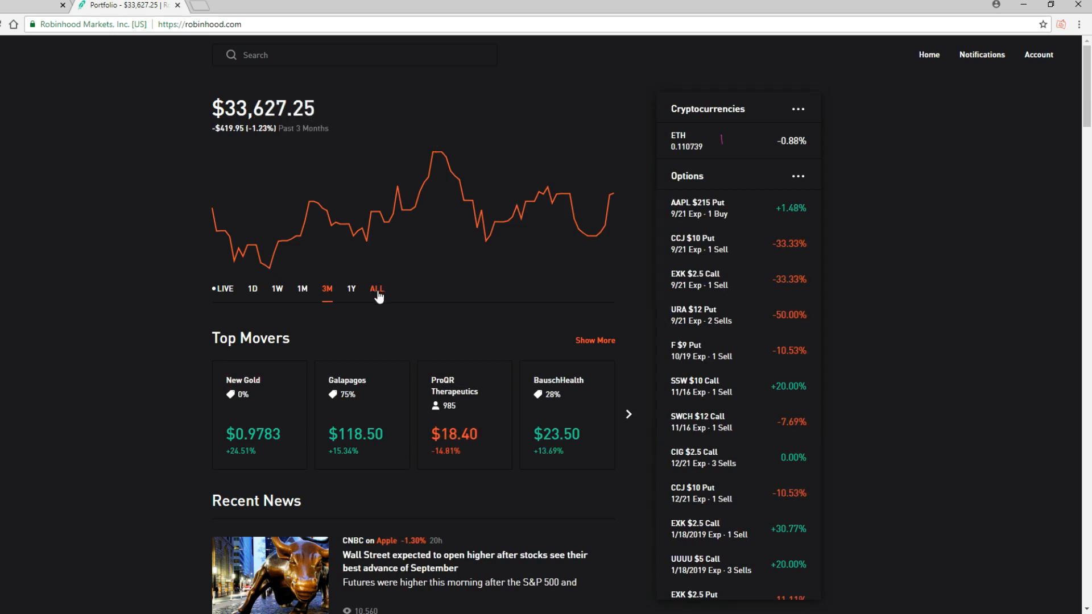
left_click(376, 289)
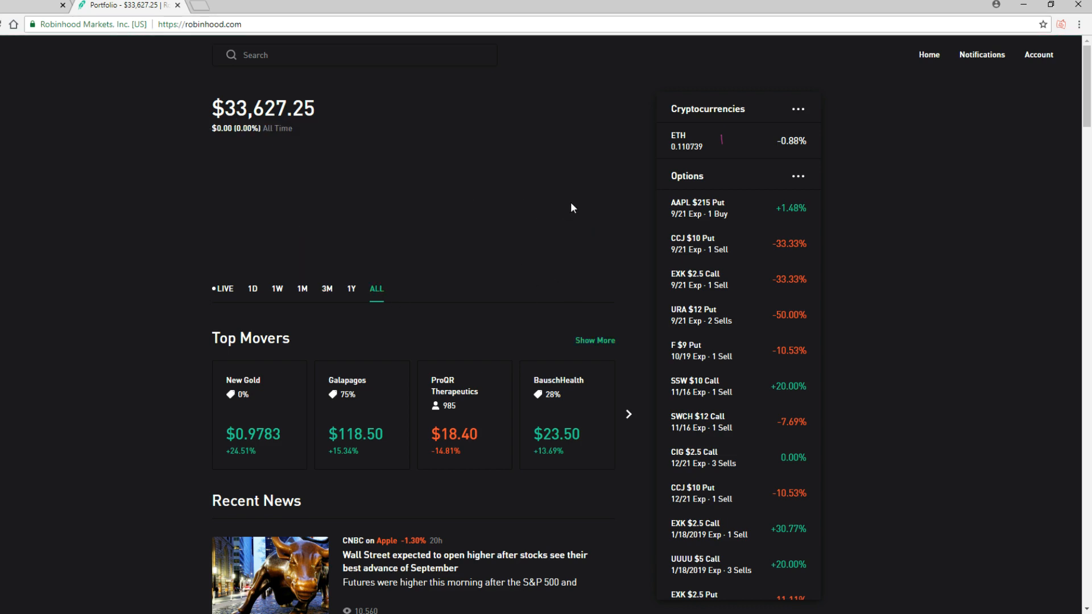
mouse_move(421, 256)
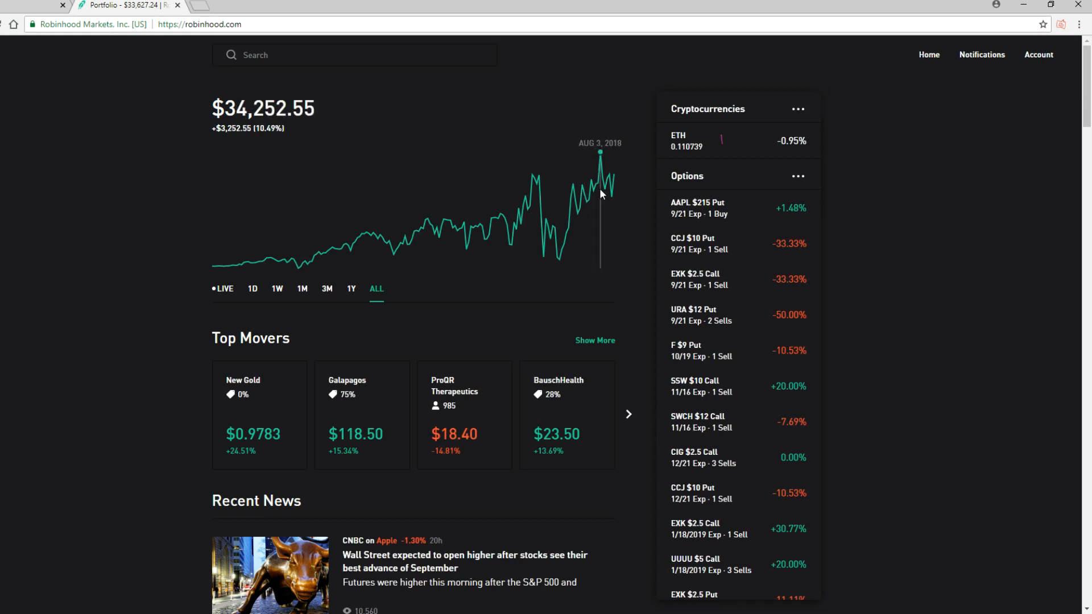
mouse_move(612, 194)
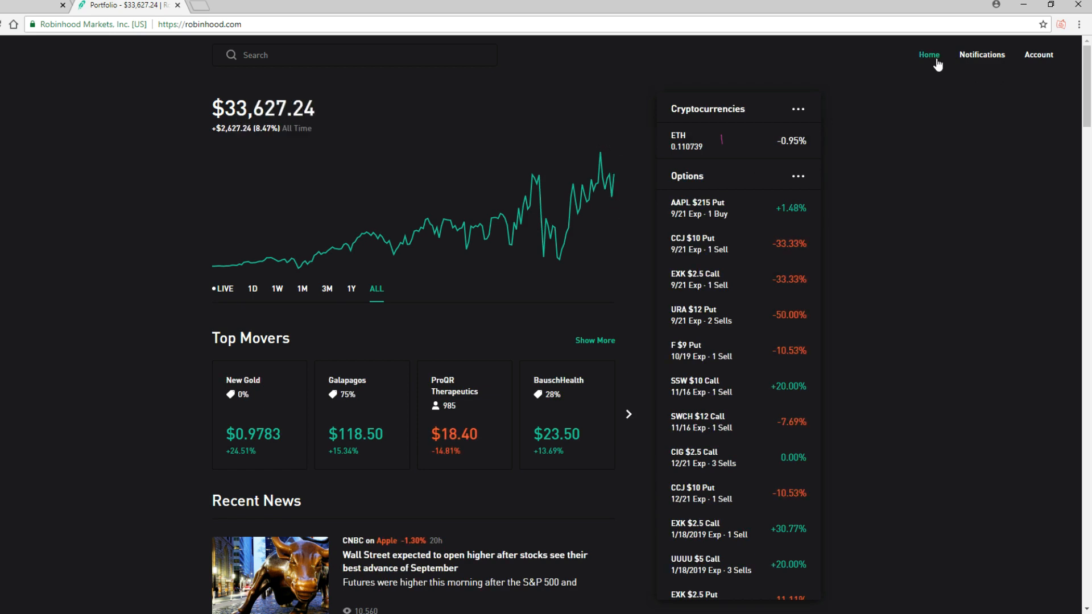
Set the portfolio chart to the past week ($33,627.20, up 1.33%) and scroll through the options holdings in the sidebar
left_click(252, 288)
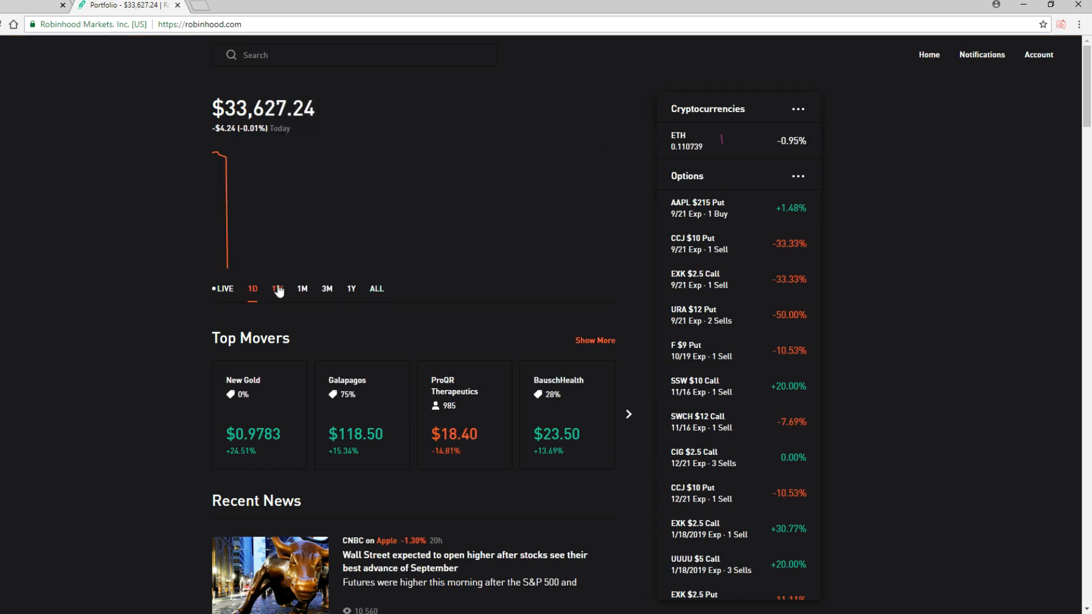
left_click(277, 288)
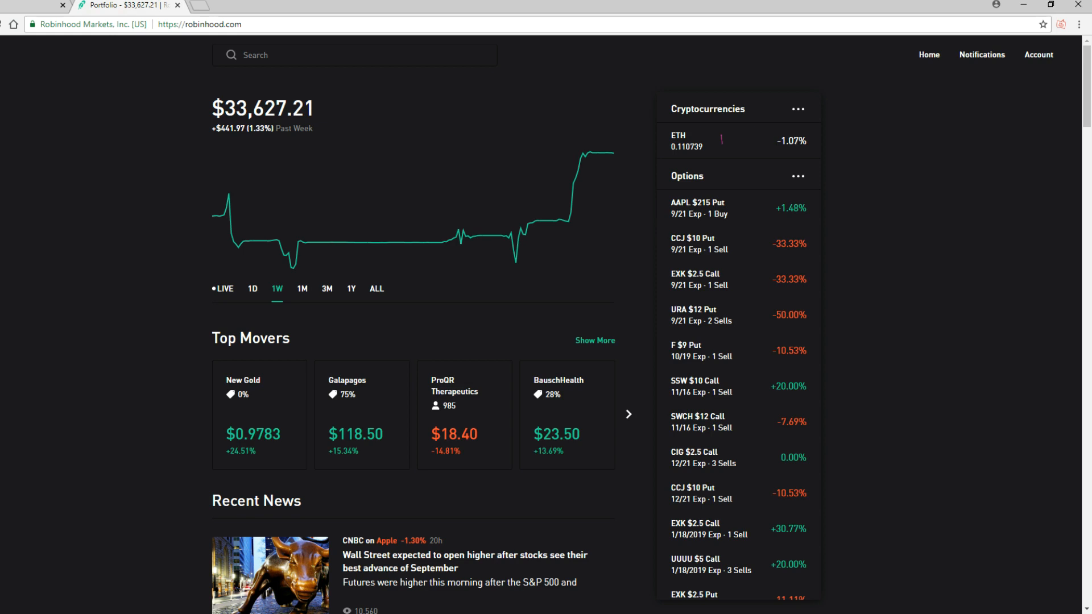
mouse_move(712, 518)
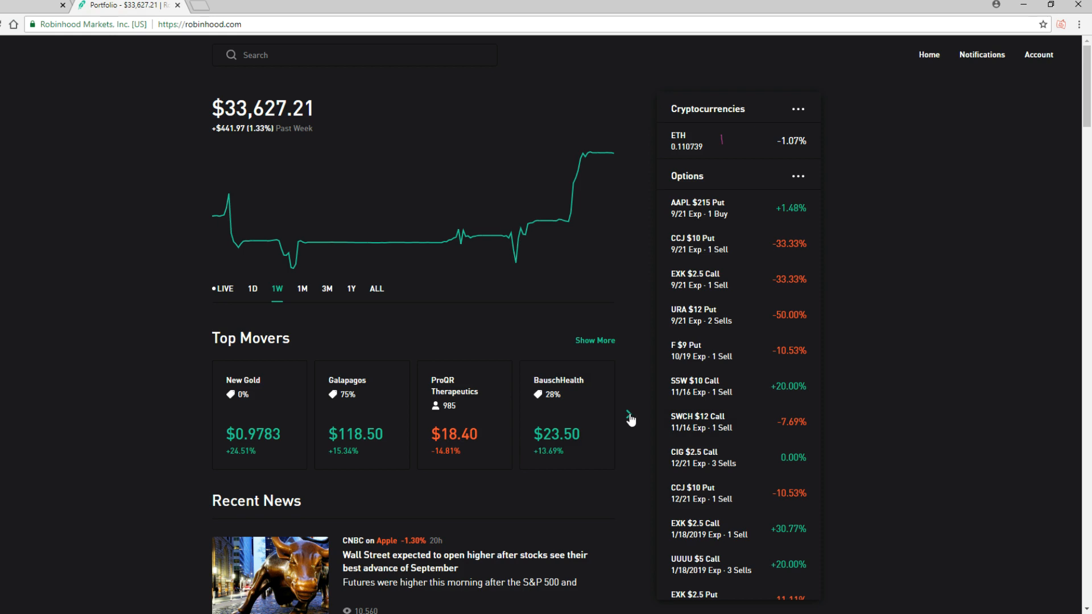
mouse_move(631, 421)
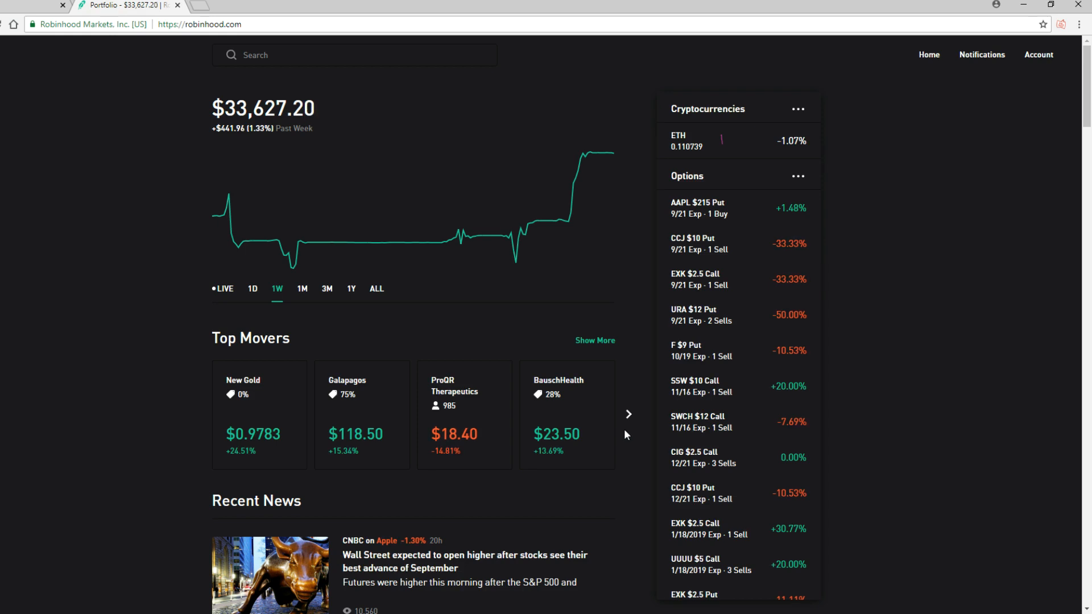
scroll("down", 3)
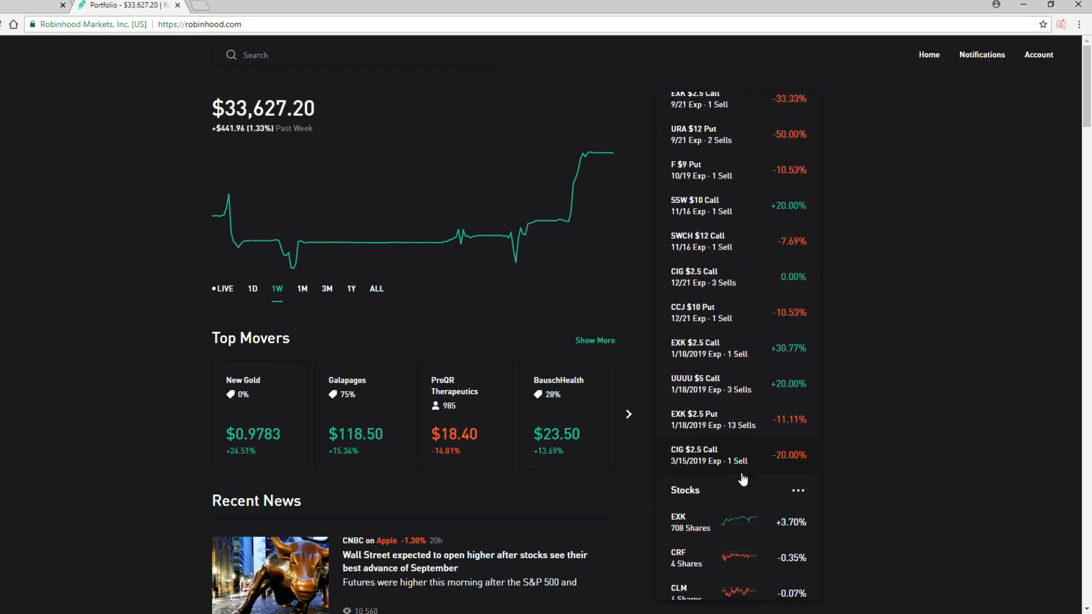
scroll("down", 3)
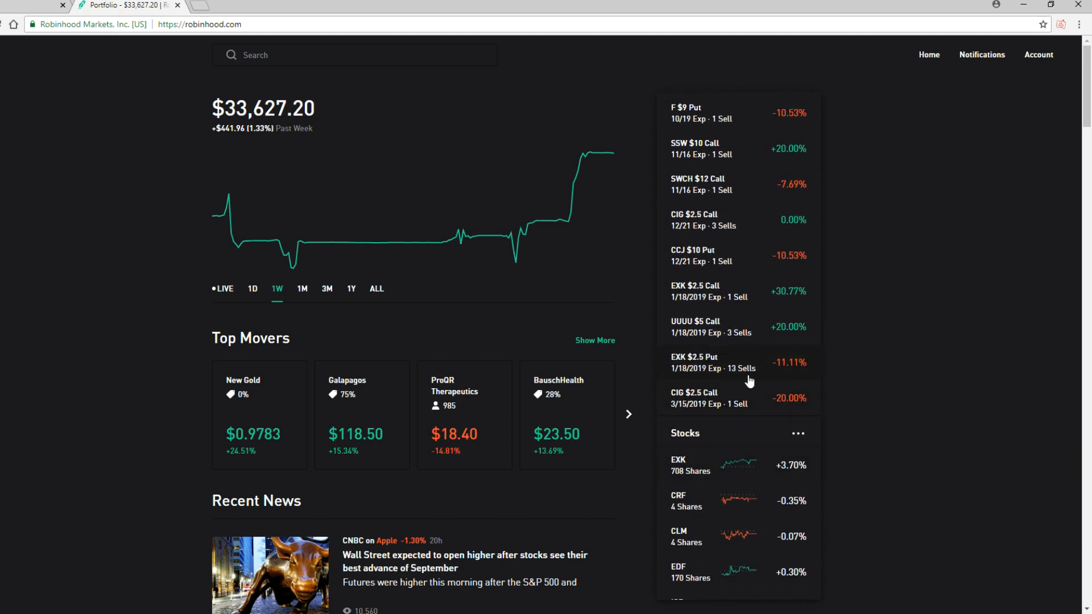
scroll("down", 3)
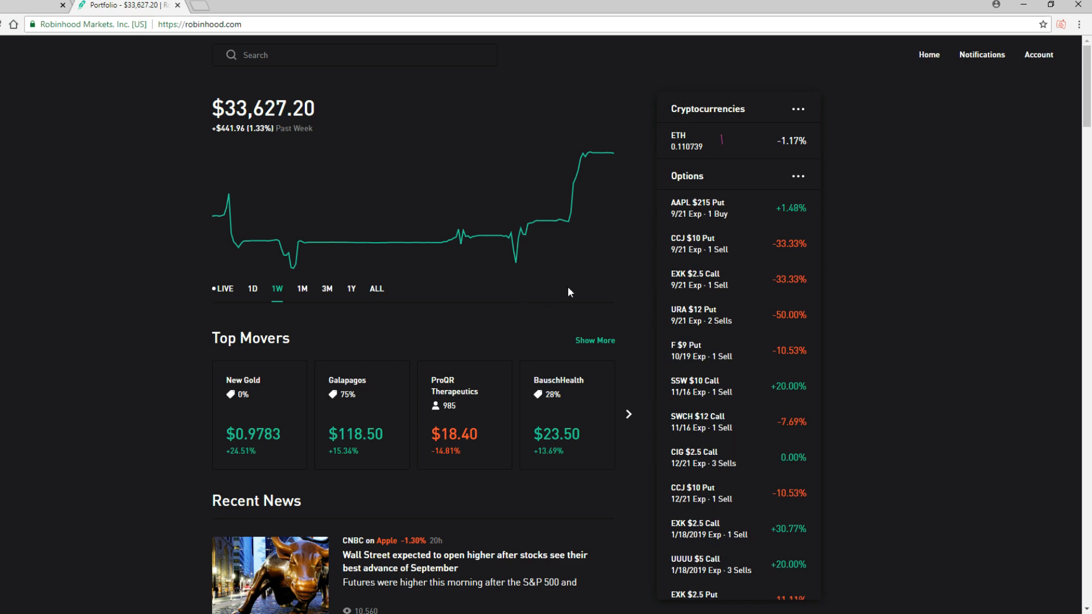
mouse_move(175, 396)
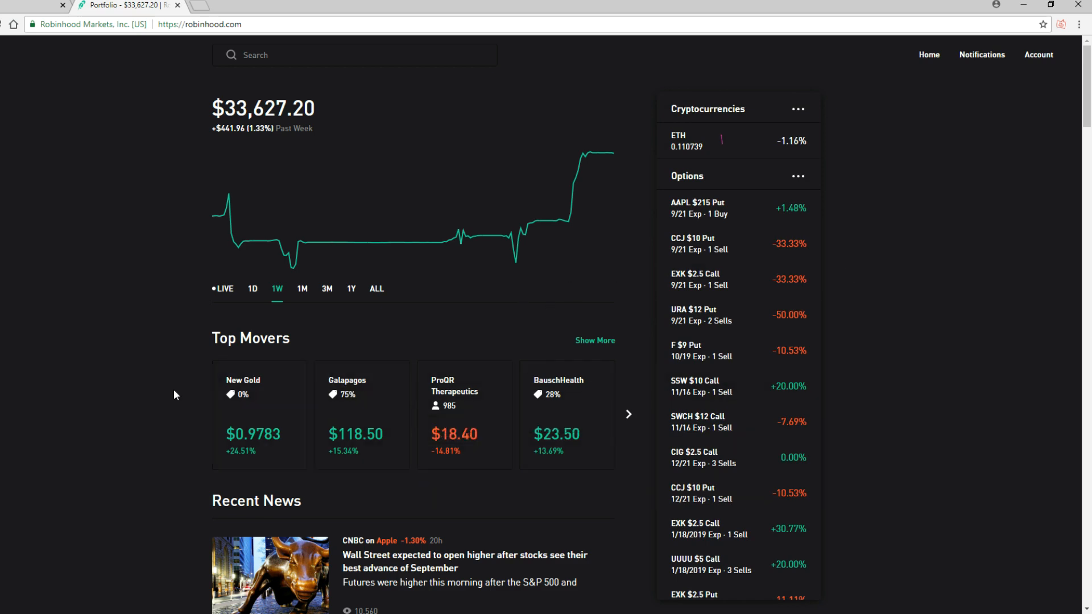